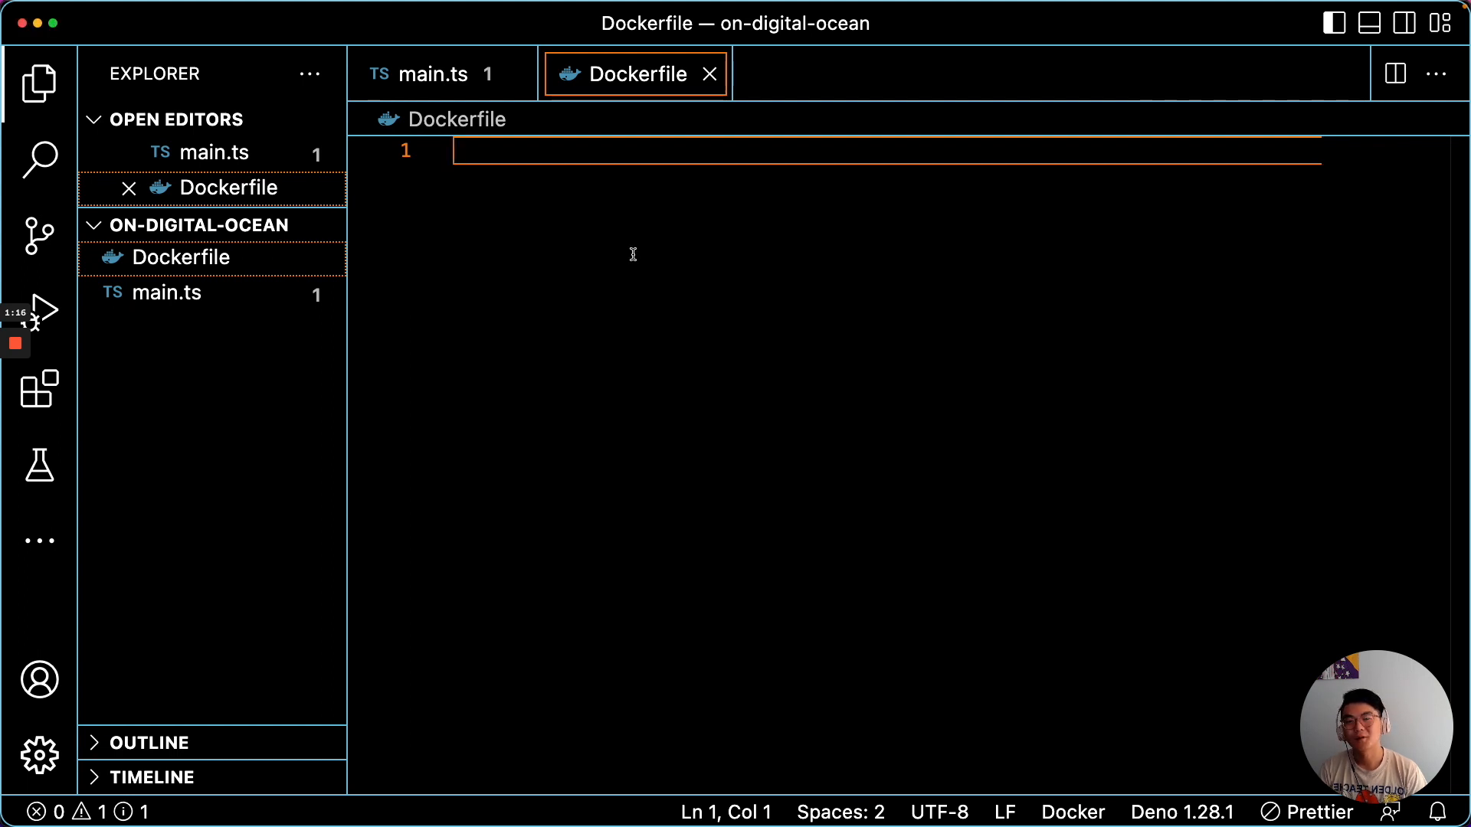
- Start the Dockerfile with FROM denoland/deno, an EXPOSE line and WORKDIR /app
type("FROM")
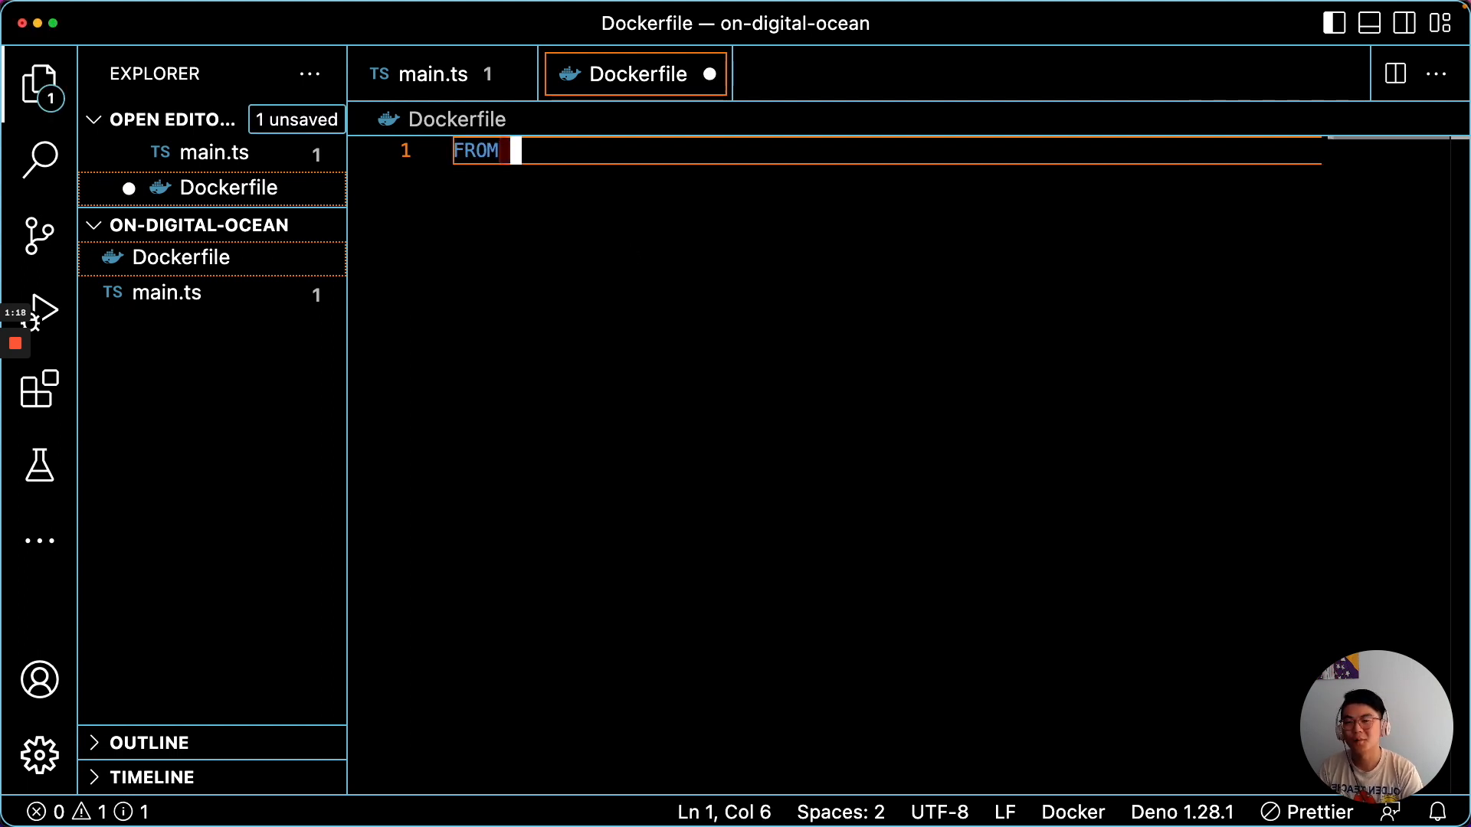
type("denoland/d")
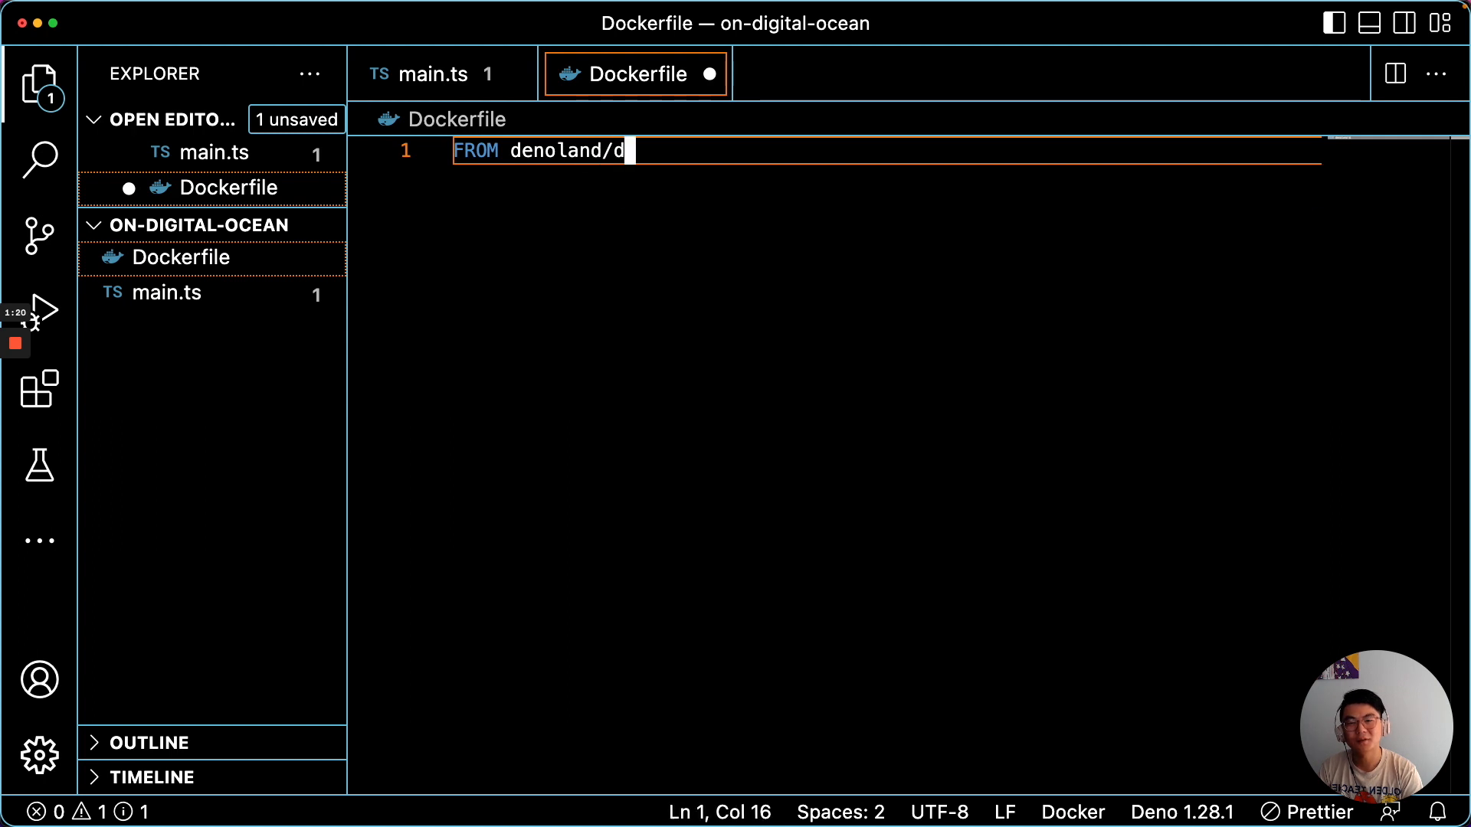
type("eno")
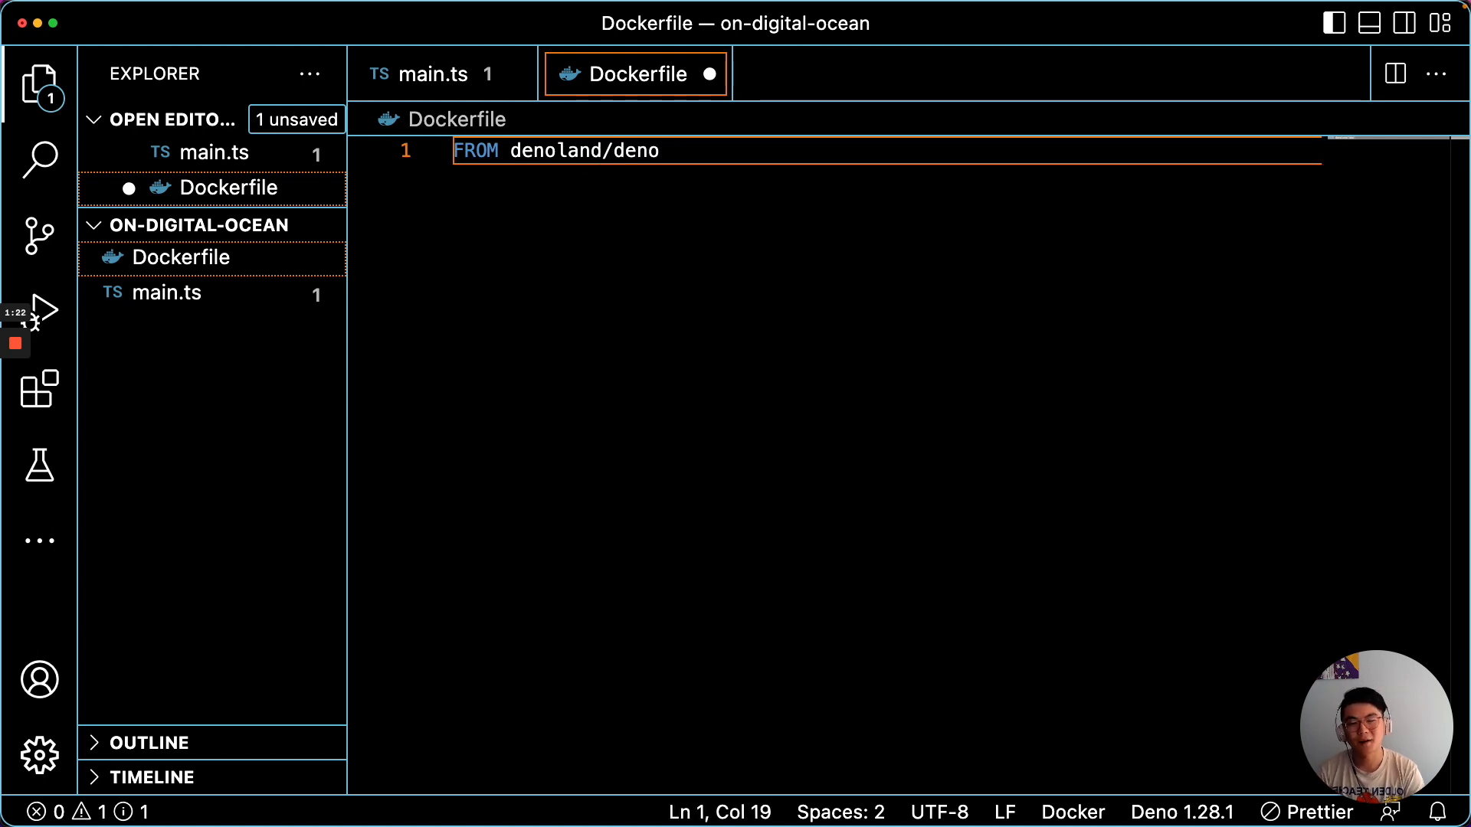
type("EXPOSE 8000")
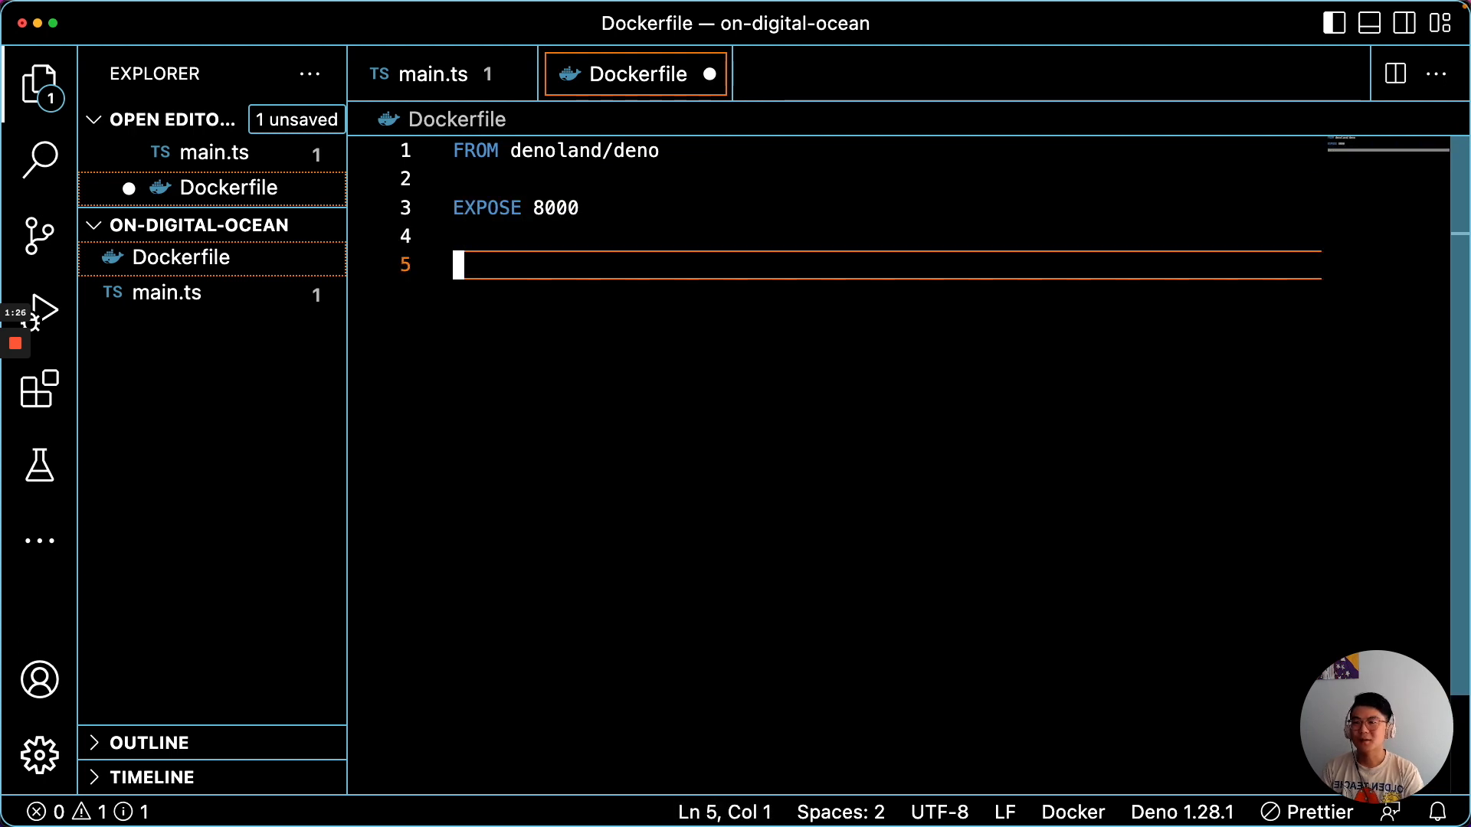
type("WORKP")
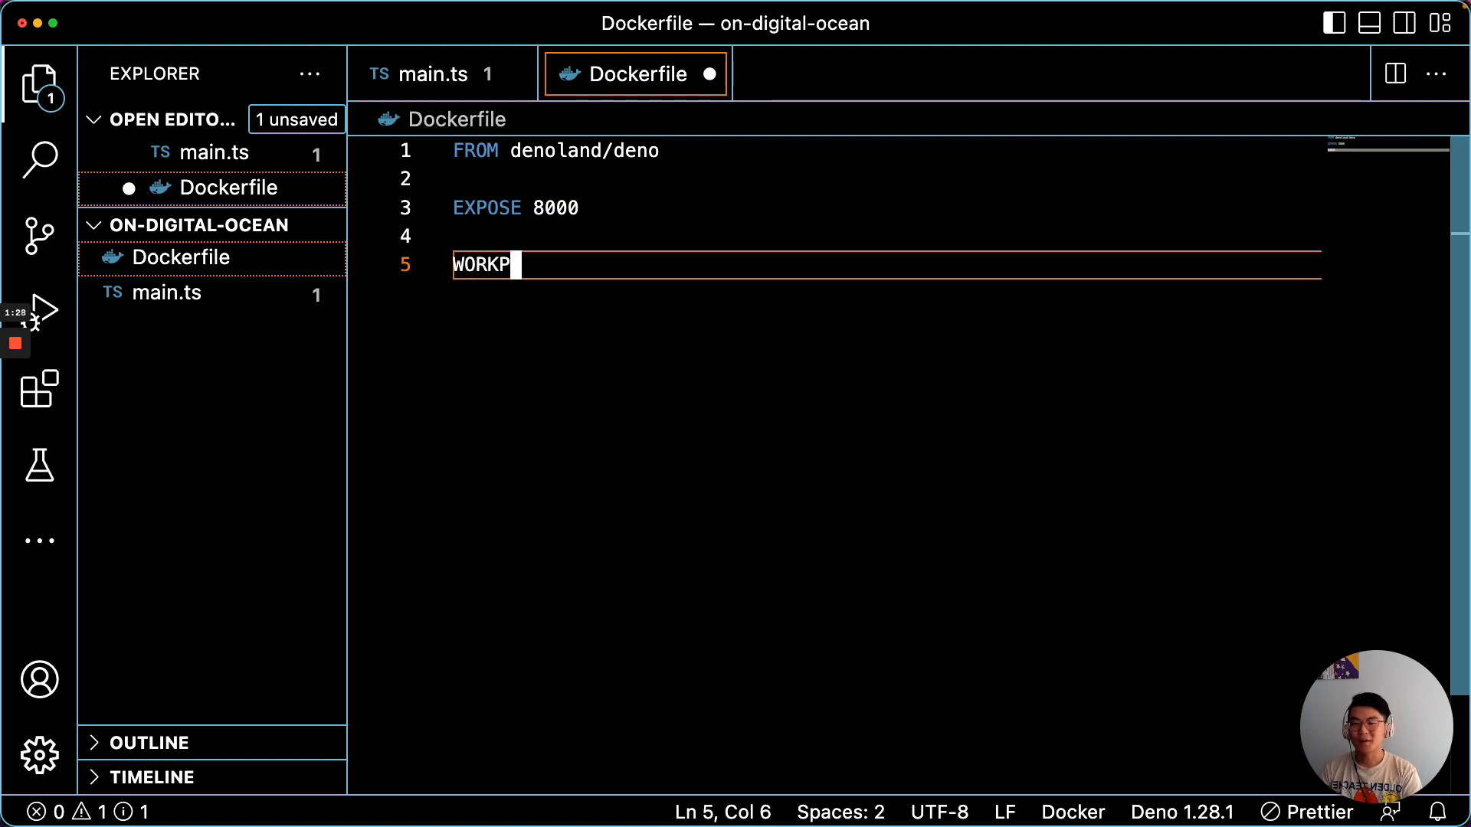
type("IR /app")
type("ADD .")
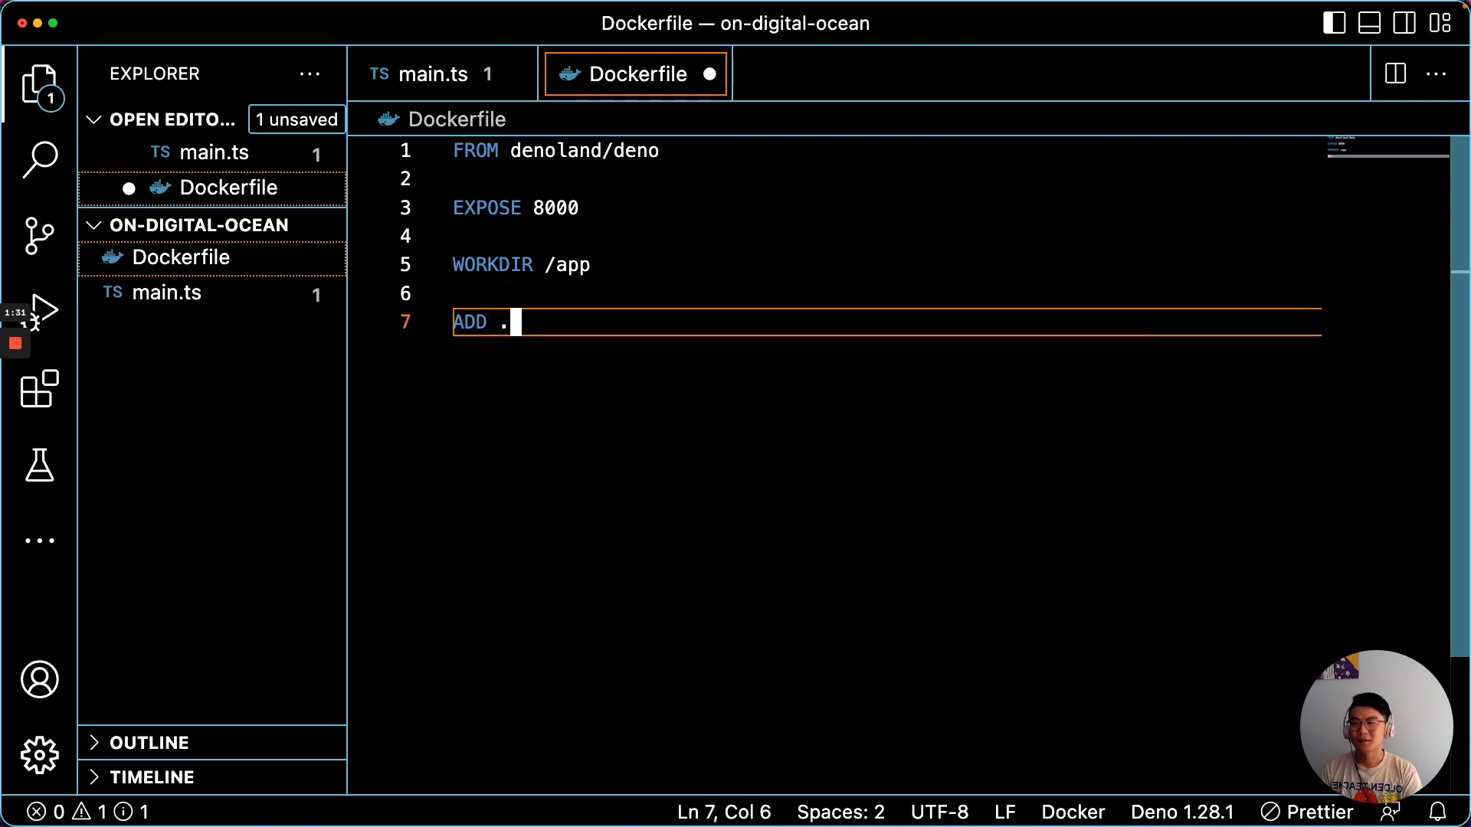
- Add RUN deno cache main.ts and a CMD running main.ts with --allow-net
key("Enter")
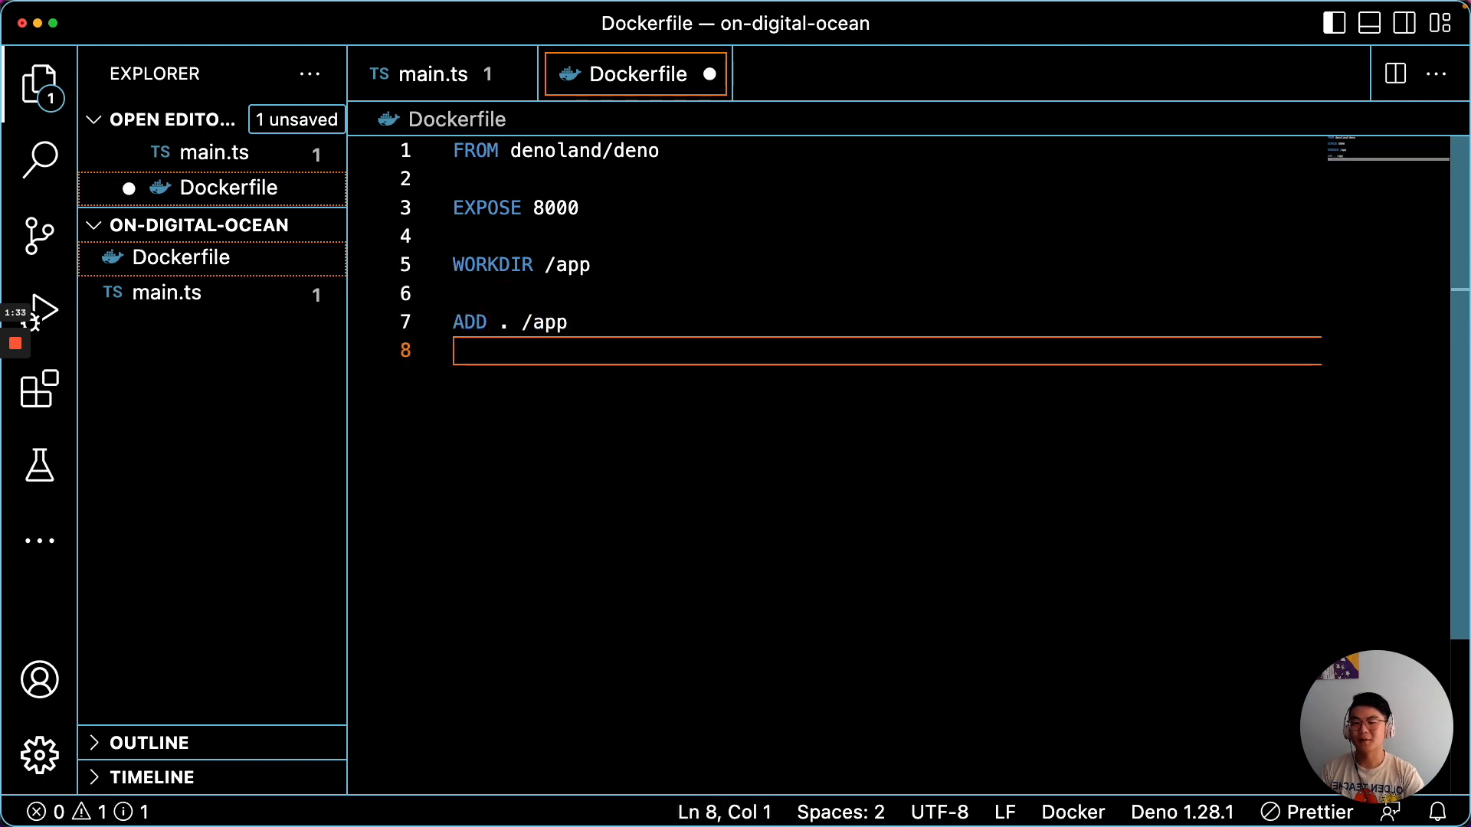
key("Enter")
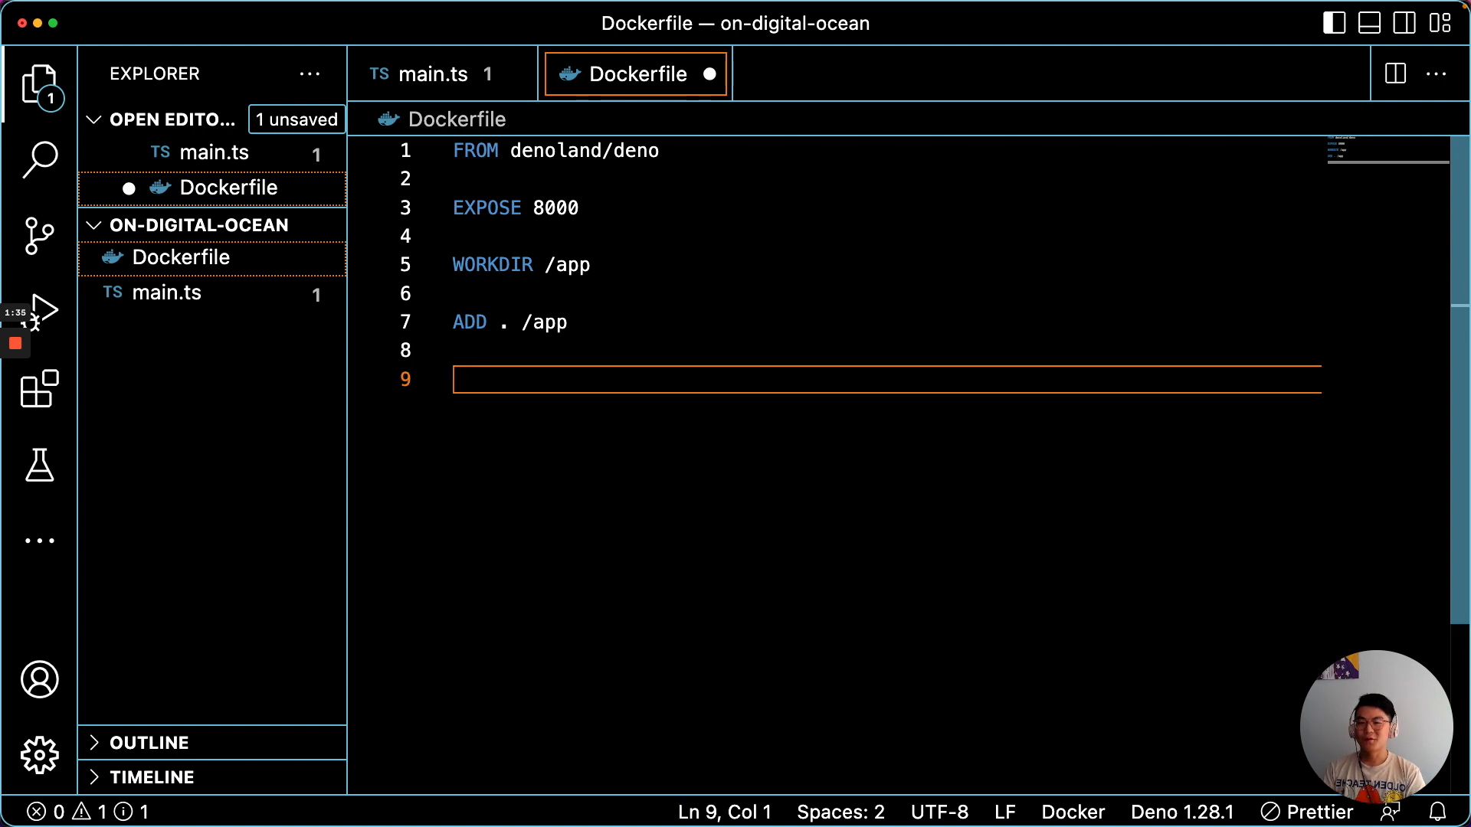
type("RUN d")
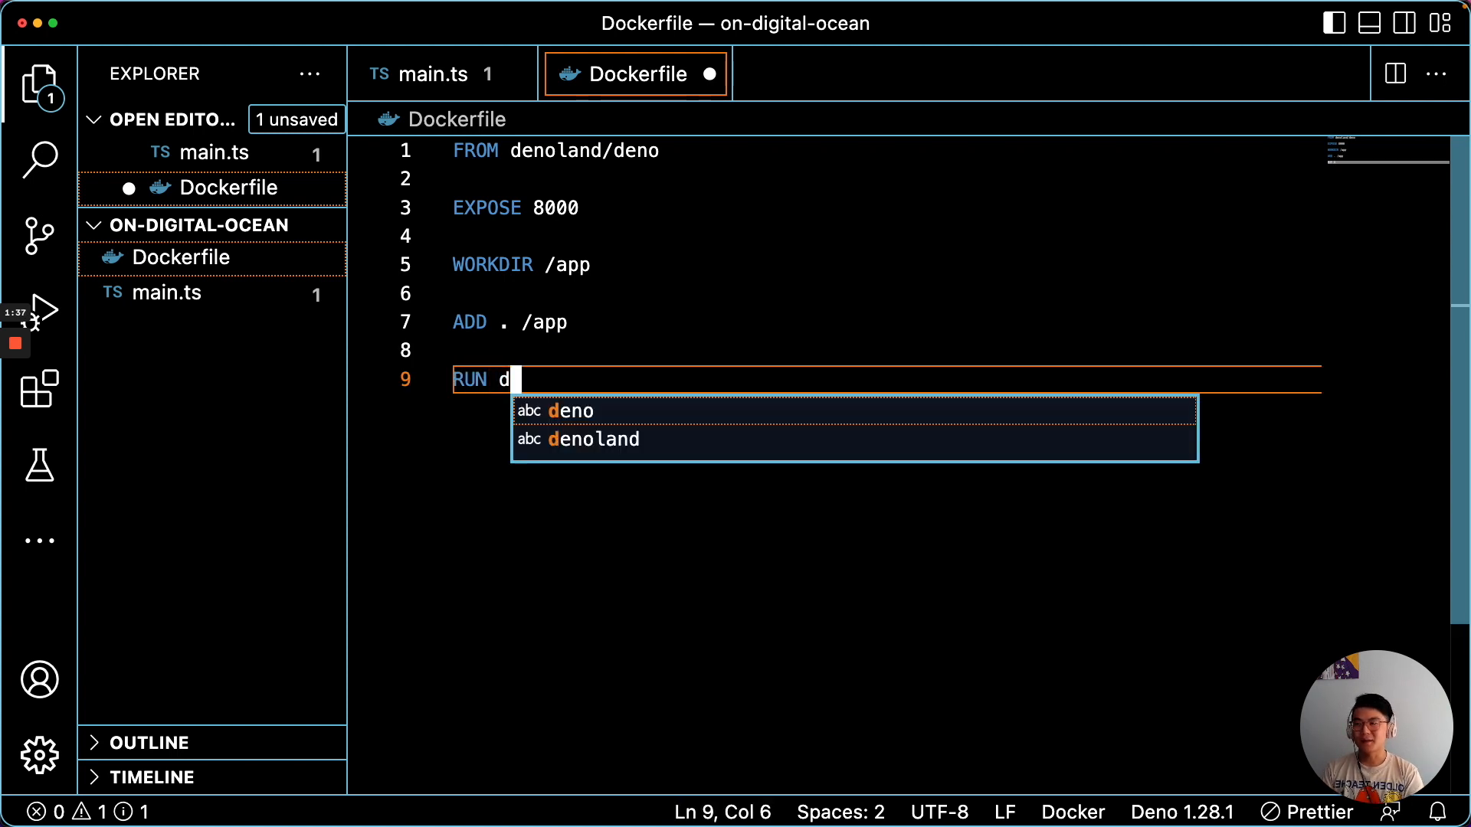
type("eno cache main.ts")
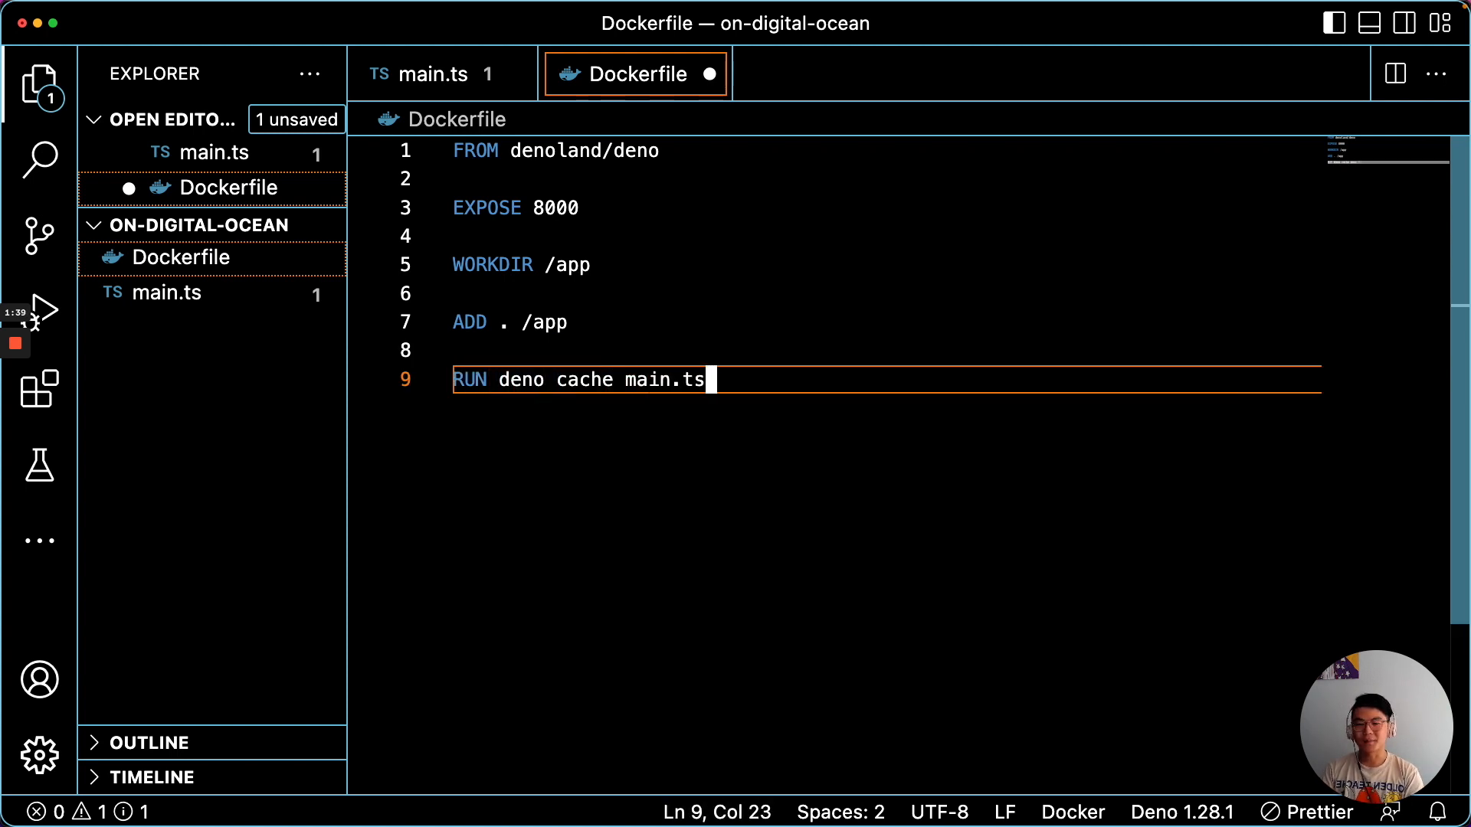
type("CMD [")
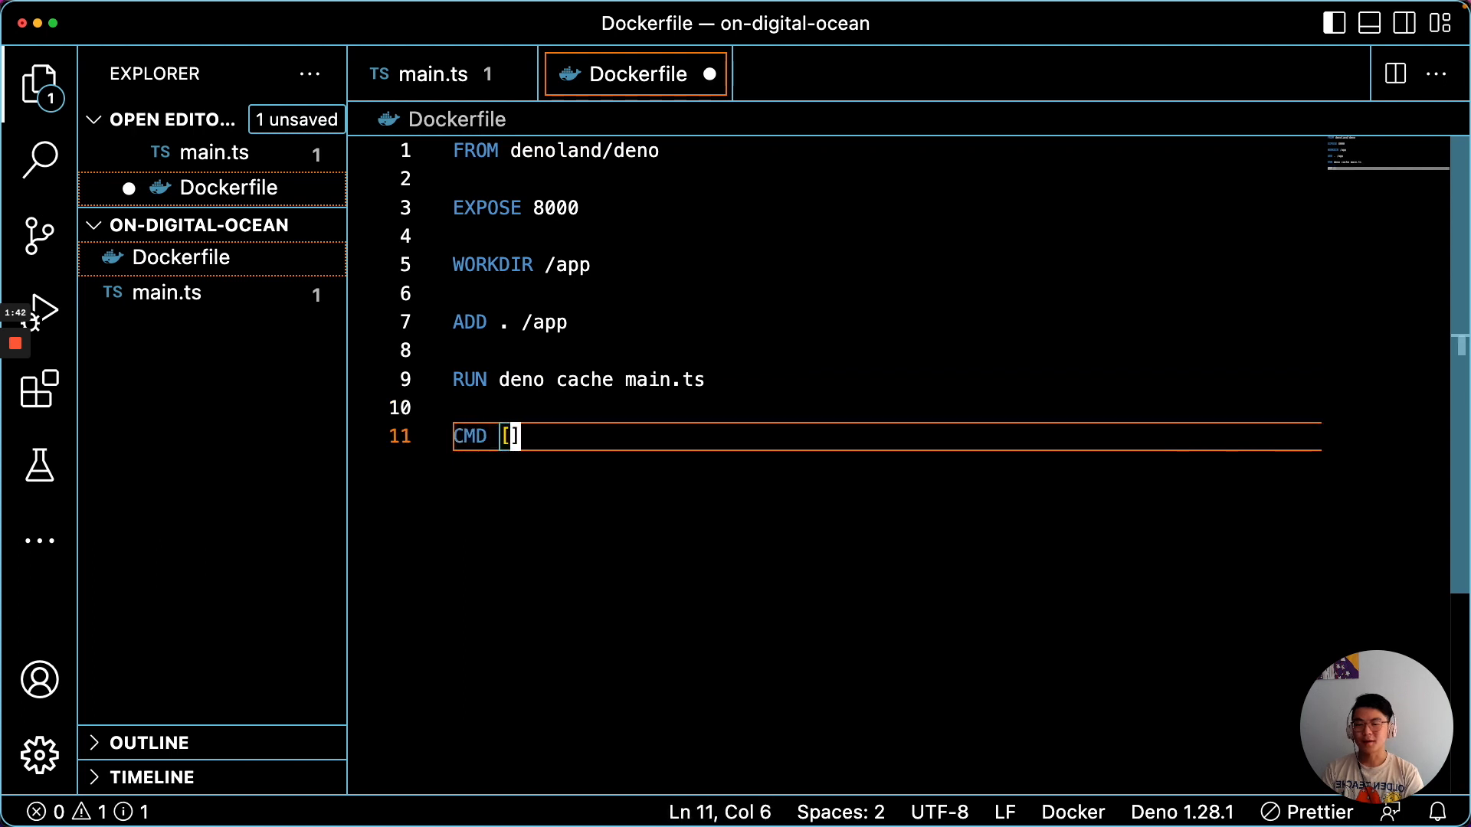
type("\"run\", \"")
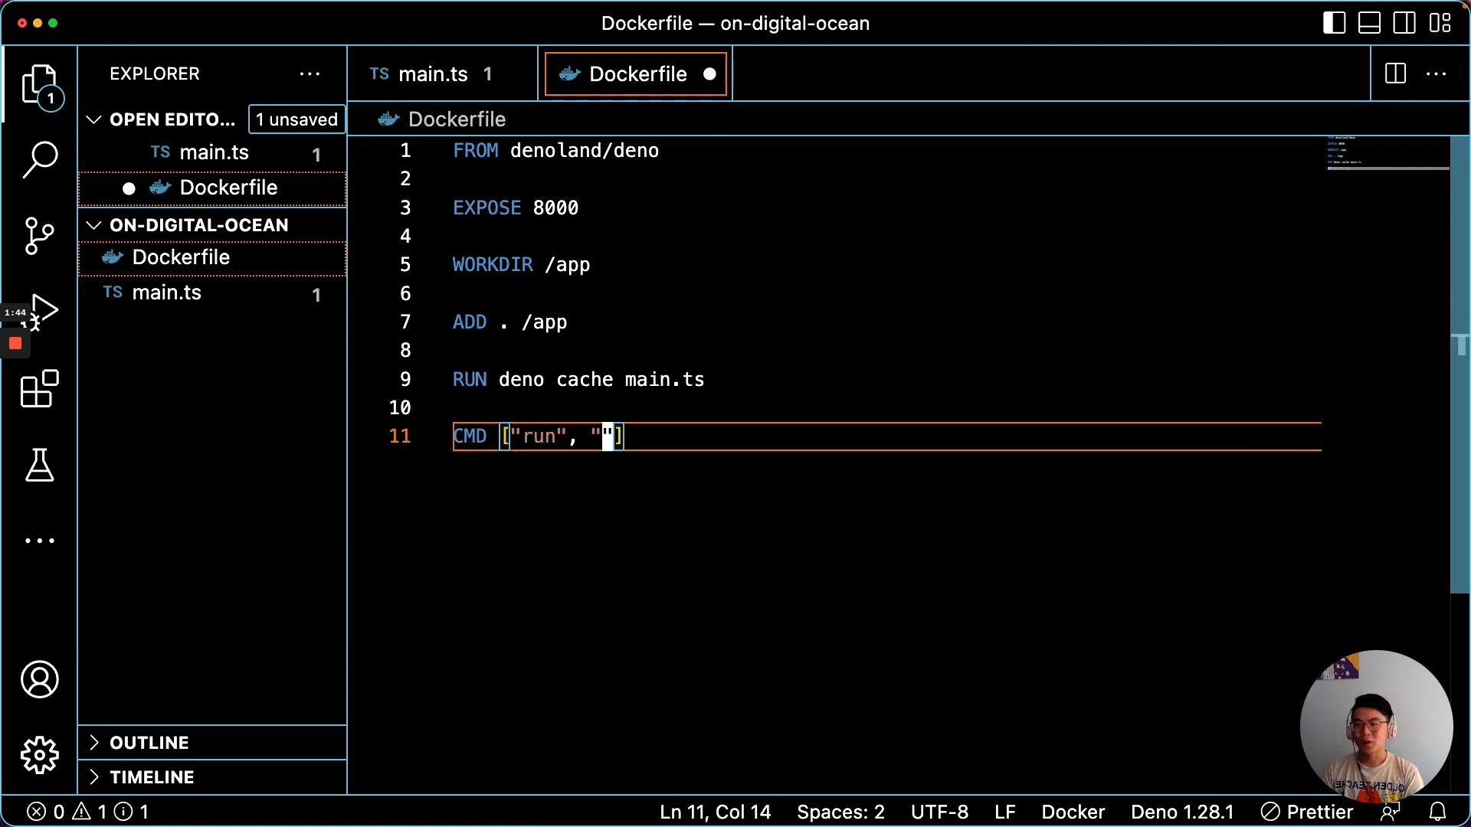
type("--allow-net\", \"main.ts")
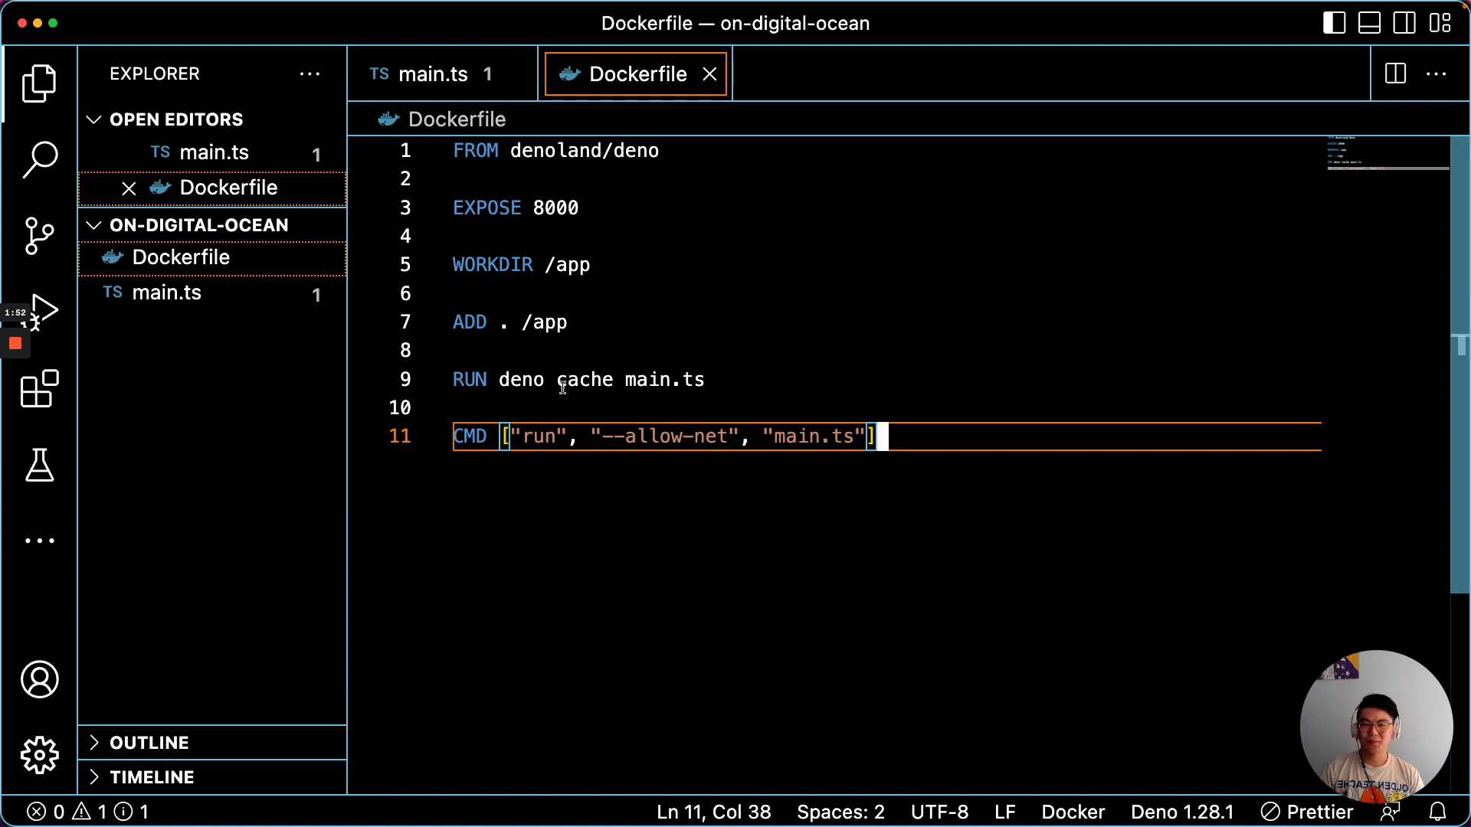
mouse_move(853, 515)
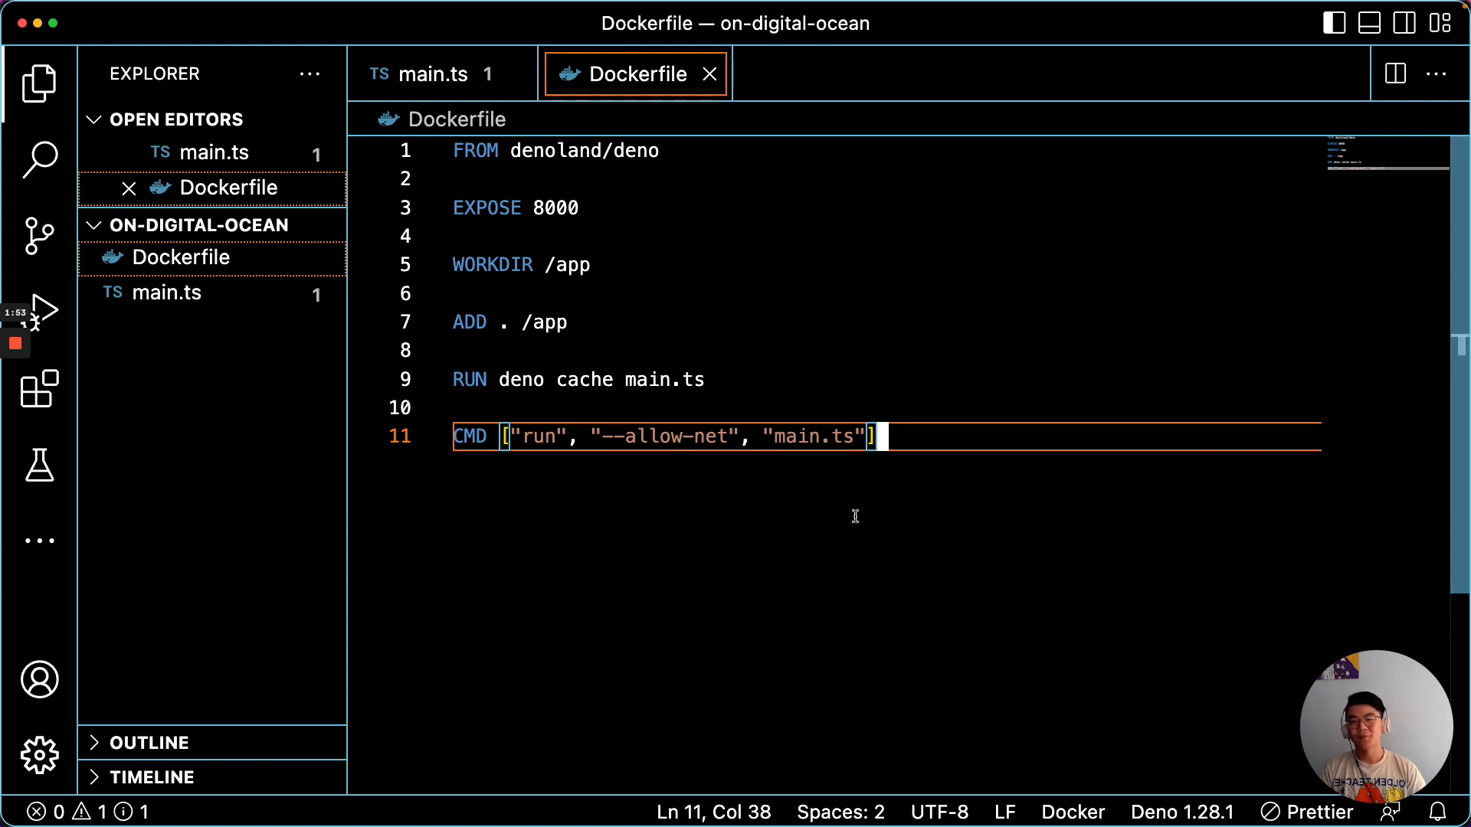
mouse_move(268, 373)
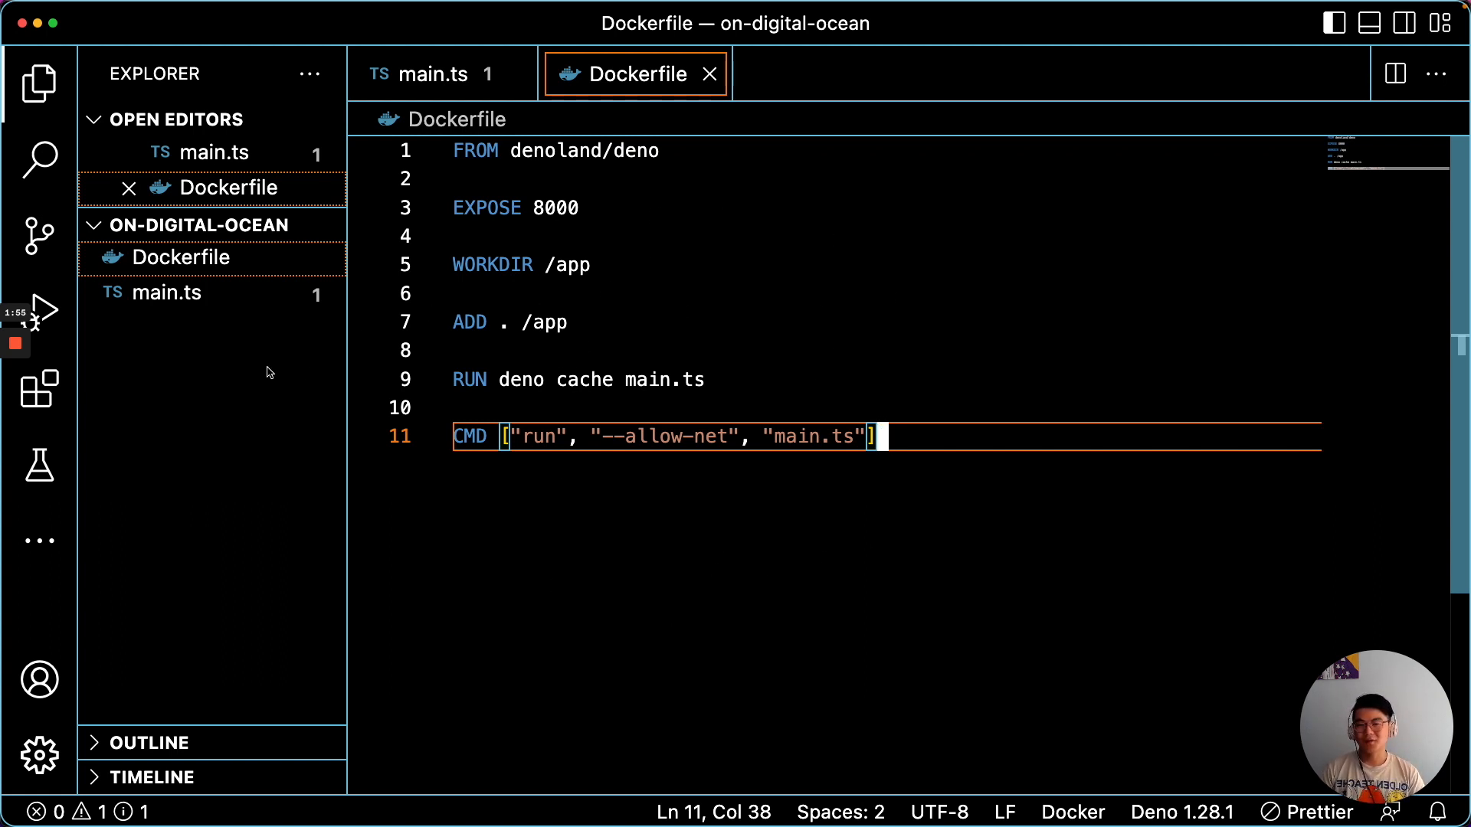
- Create docker-compose.yml in the project folder starting with version: '3'
left_click(209, 225)
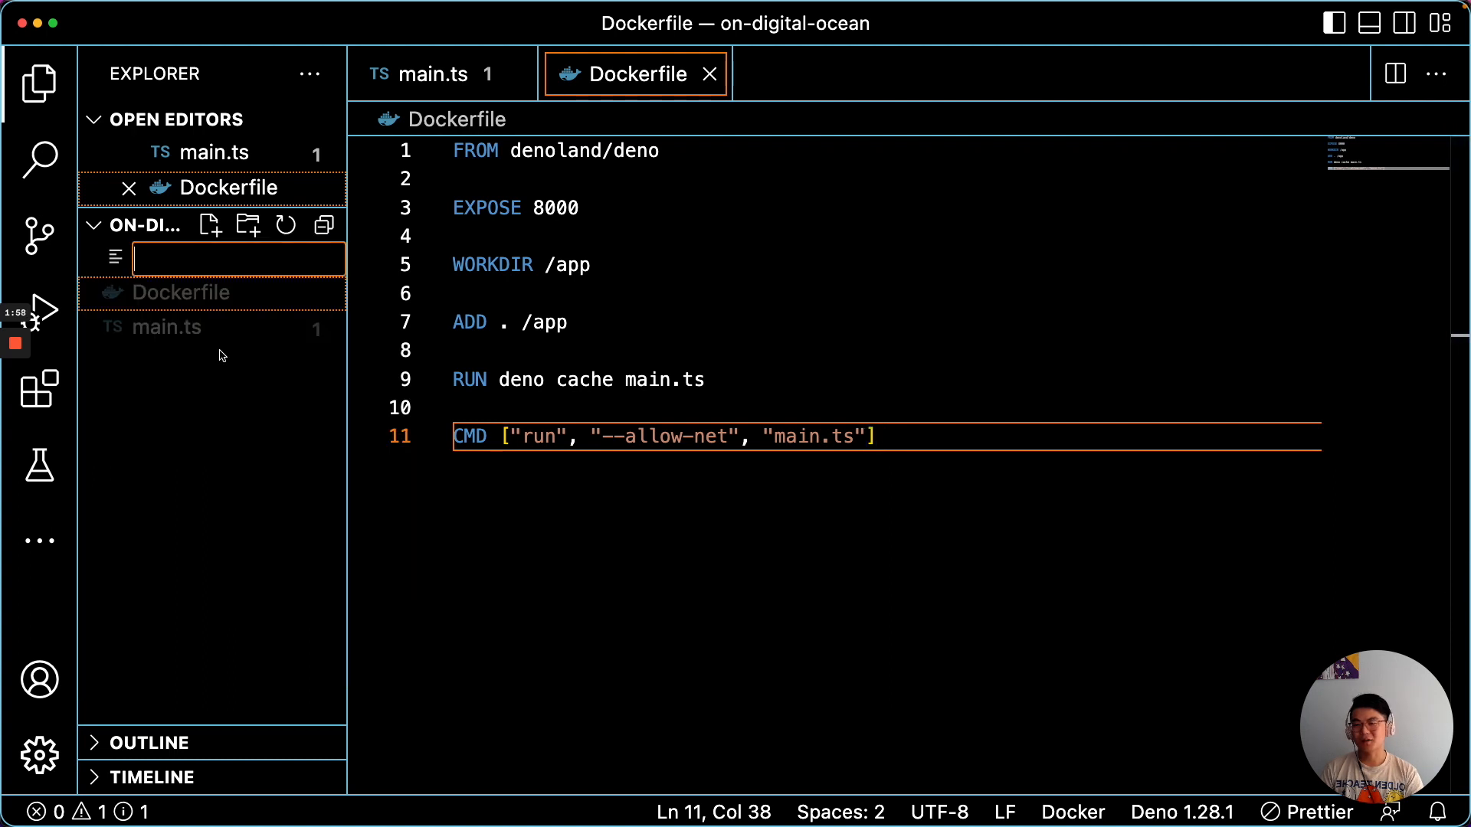
type("docker-compose.yml")
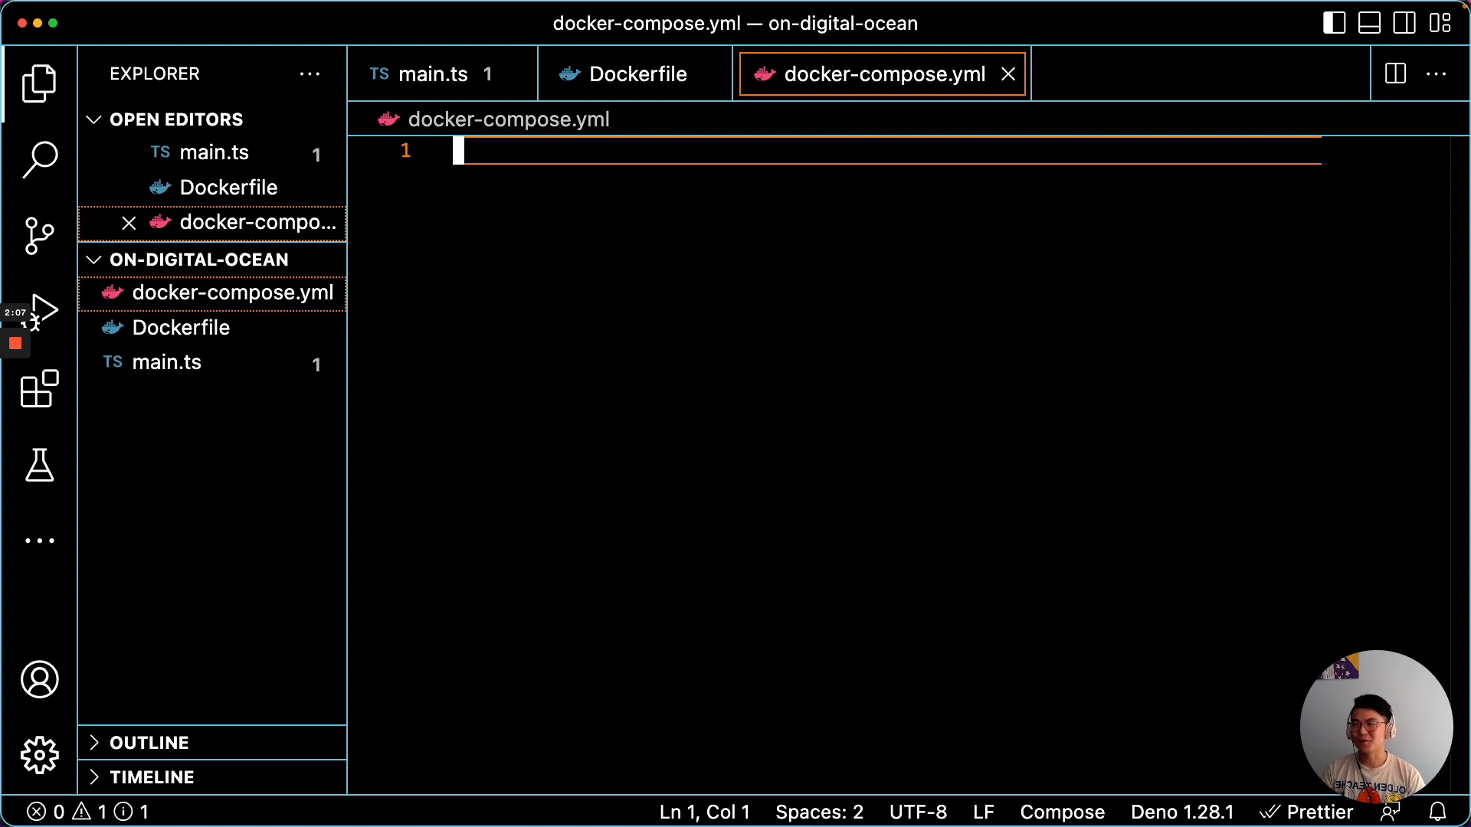
type("v")
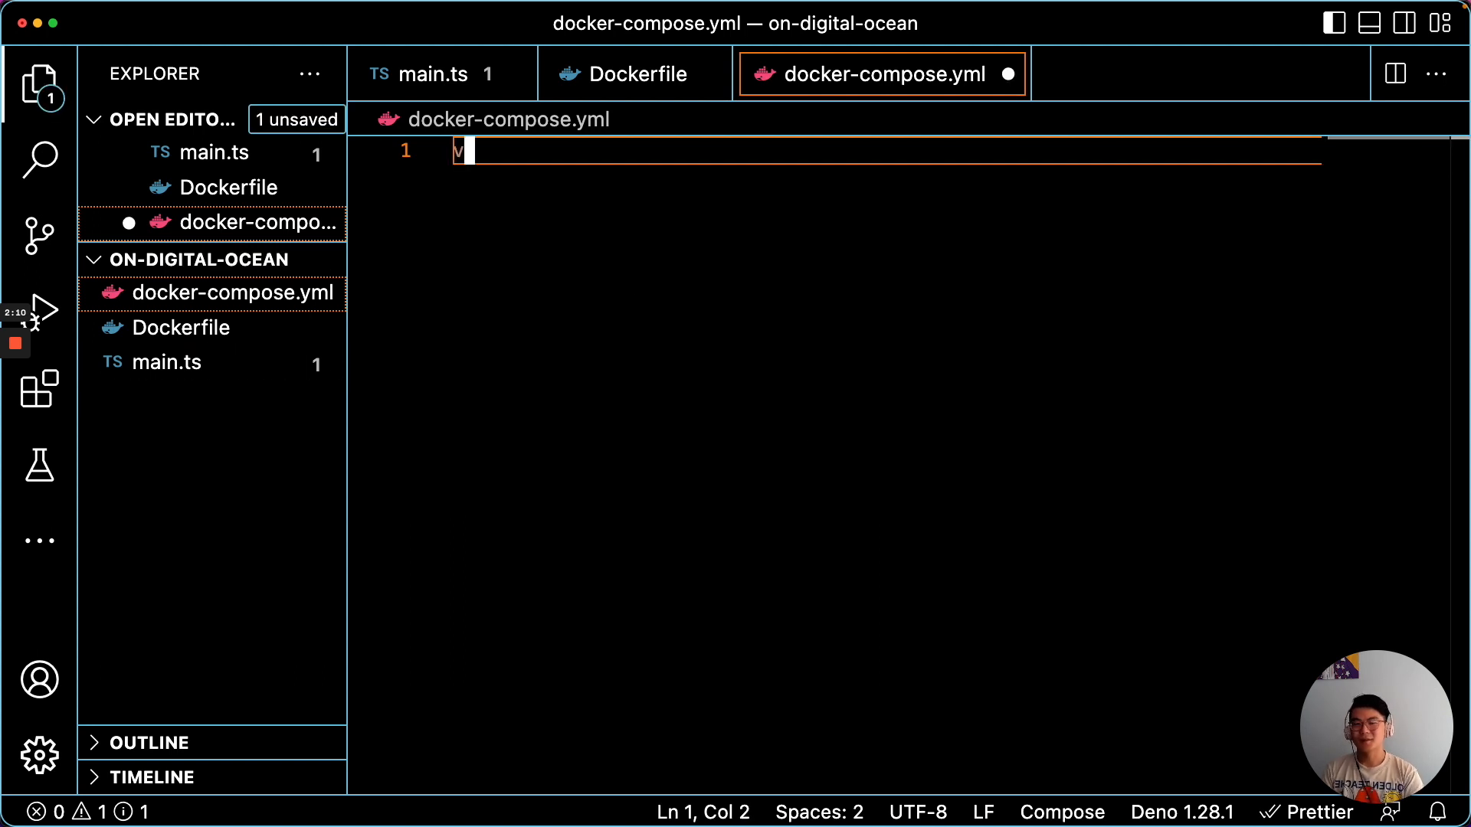
type("ersion: '3'")
type("web:")
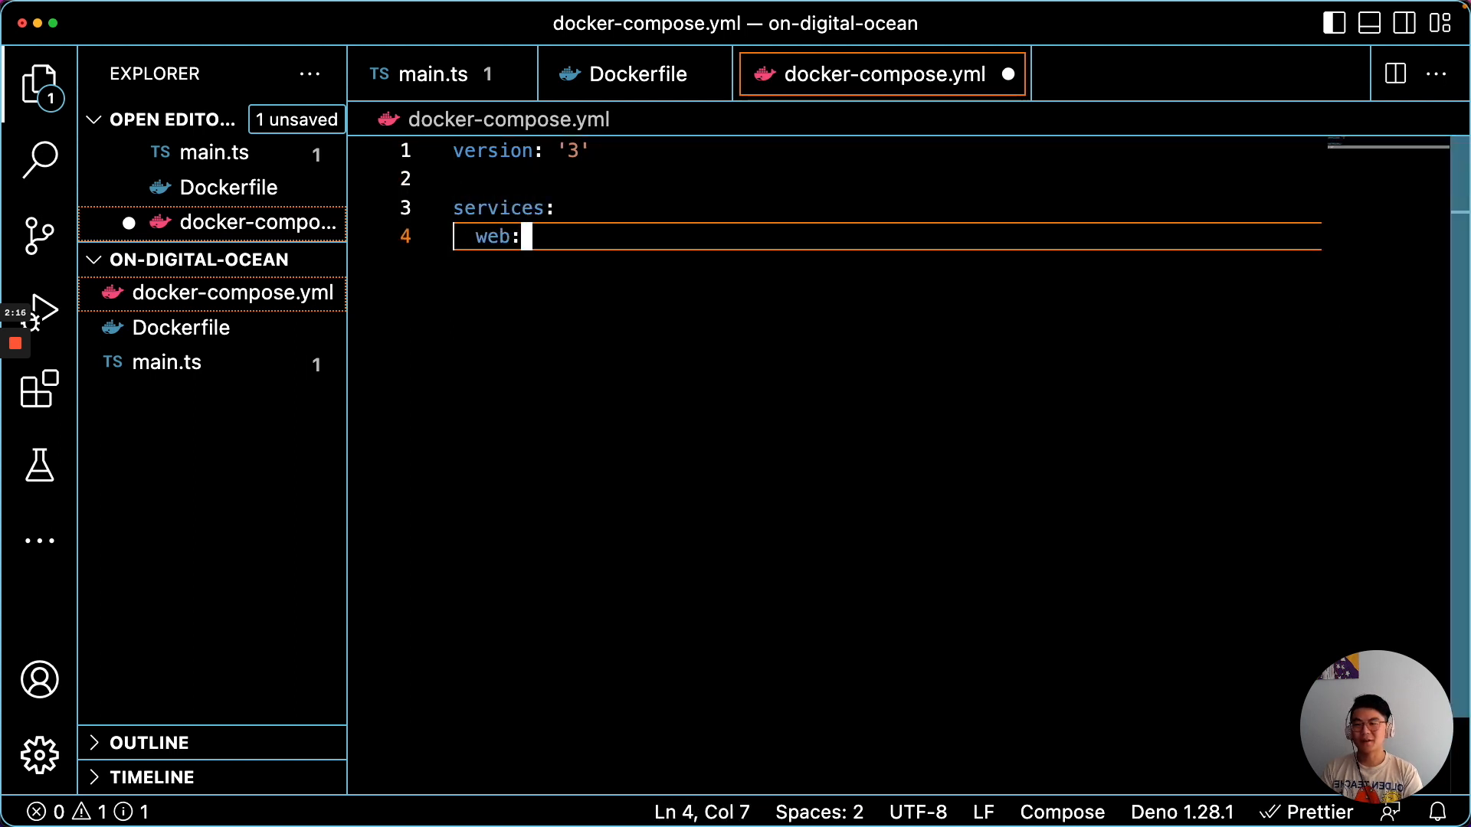
- Define the web service: build ., container_name deno-container, image deno-image, ports "8000:80..."
type("build: .")
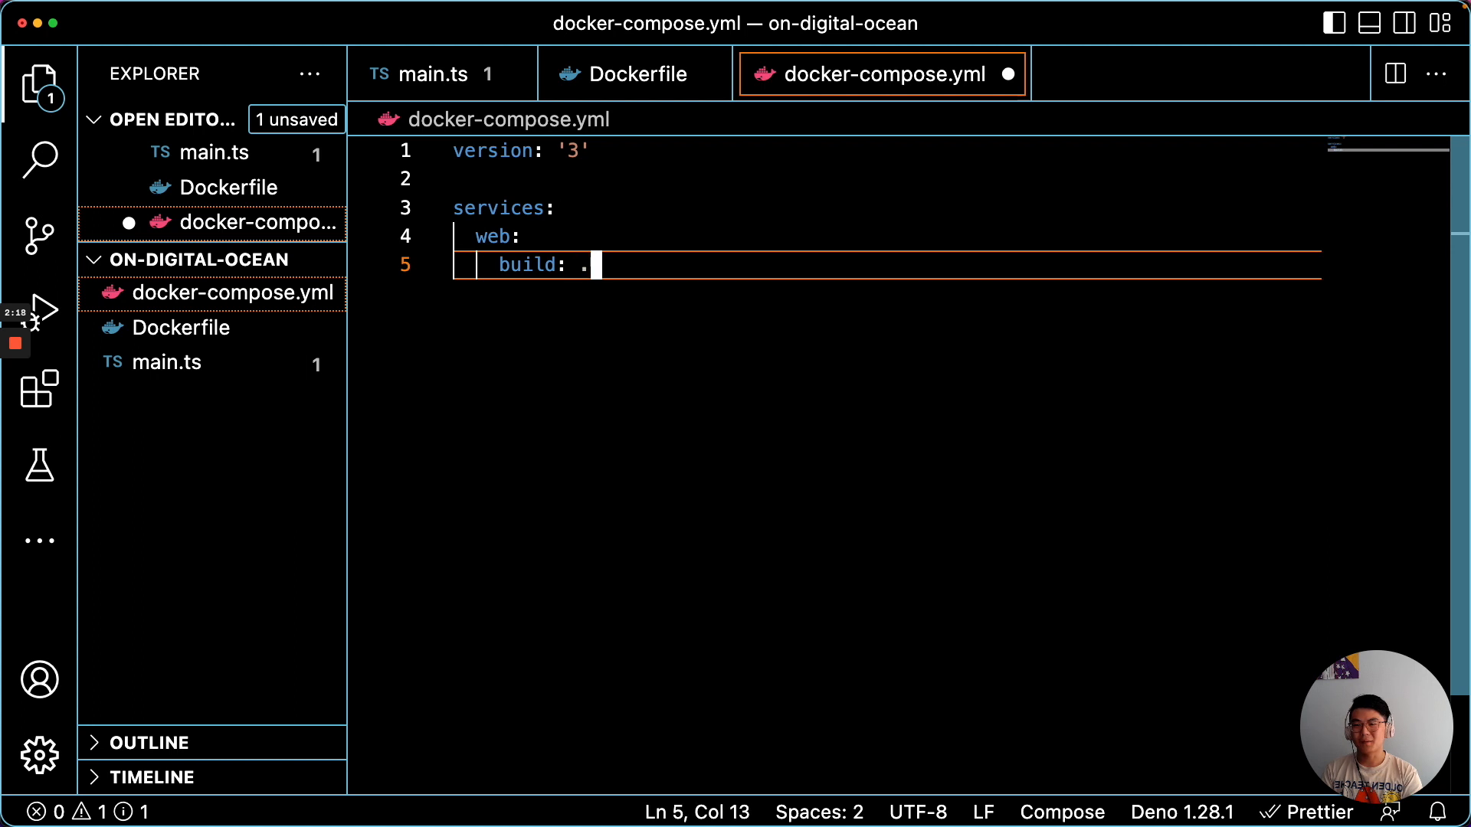
type("container_")
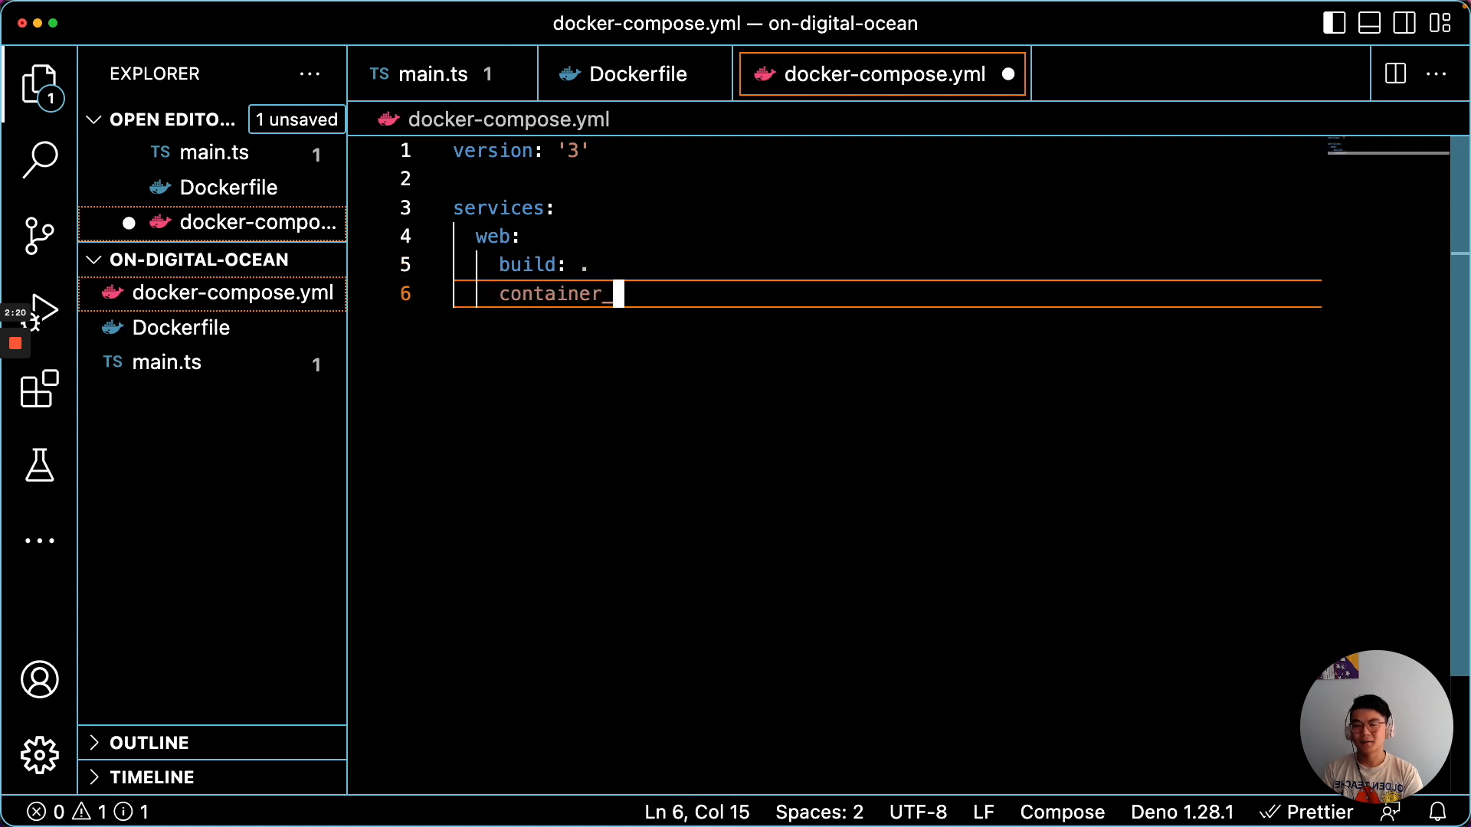
type("name: deno-co")
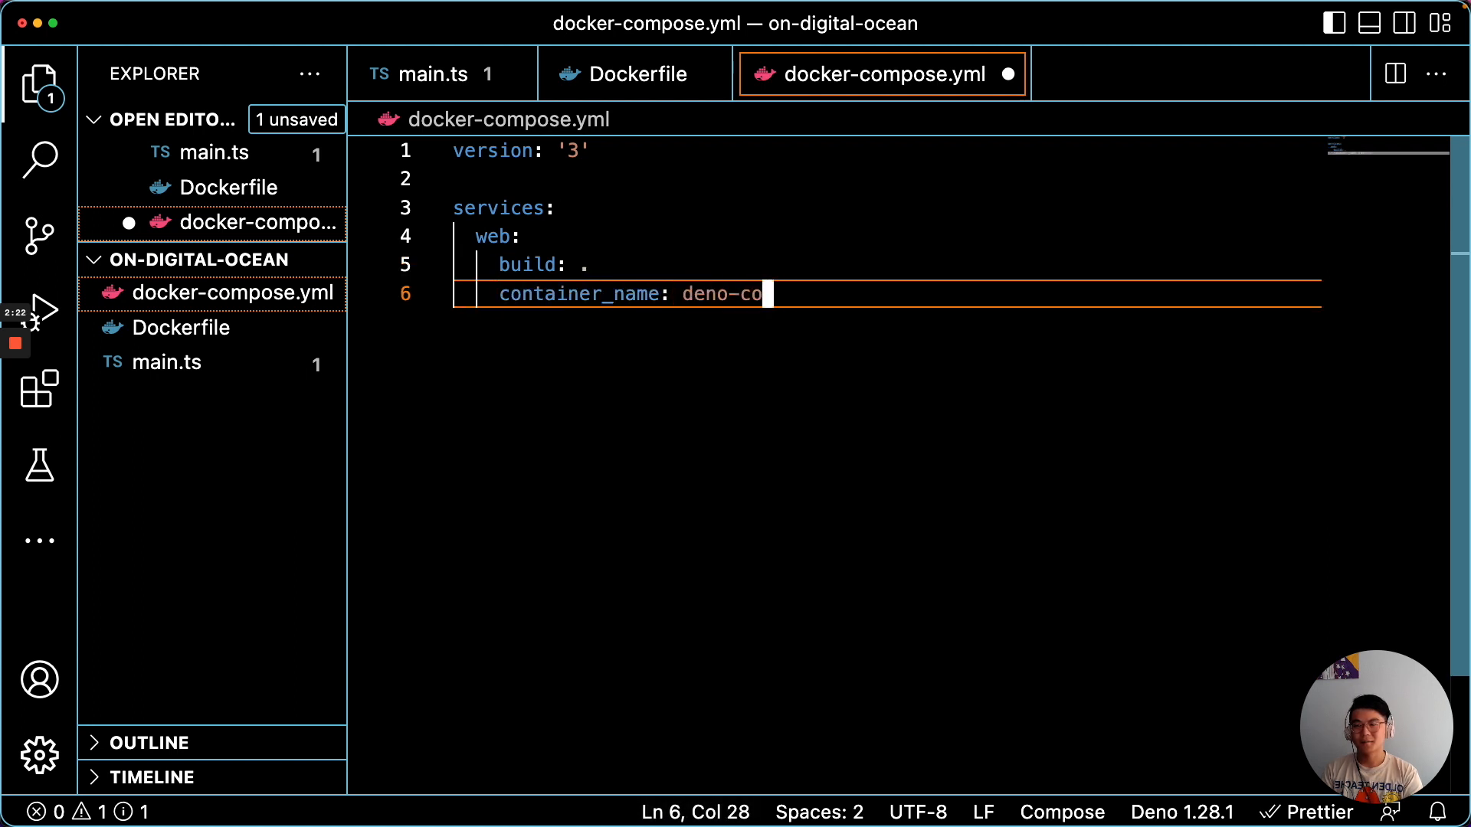
type("ntainer")
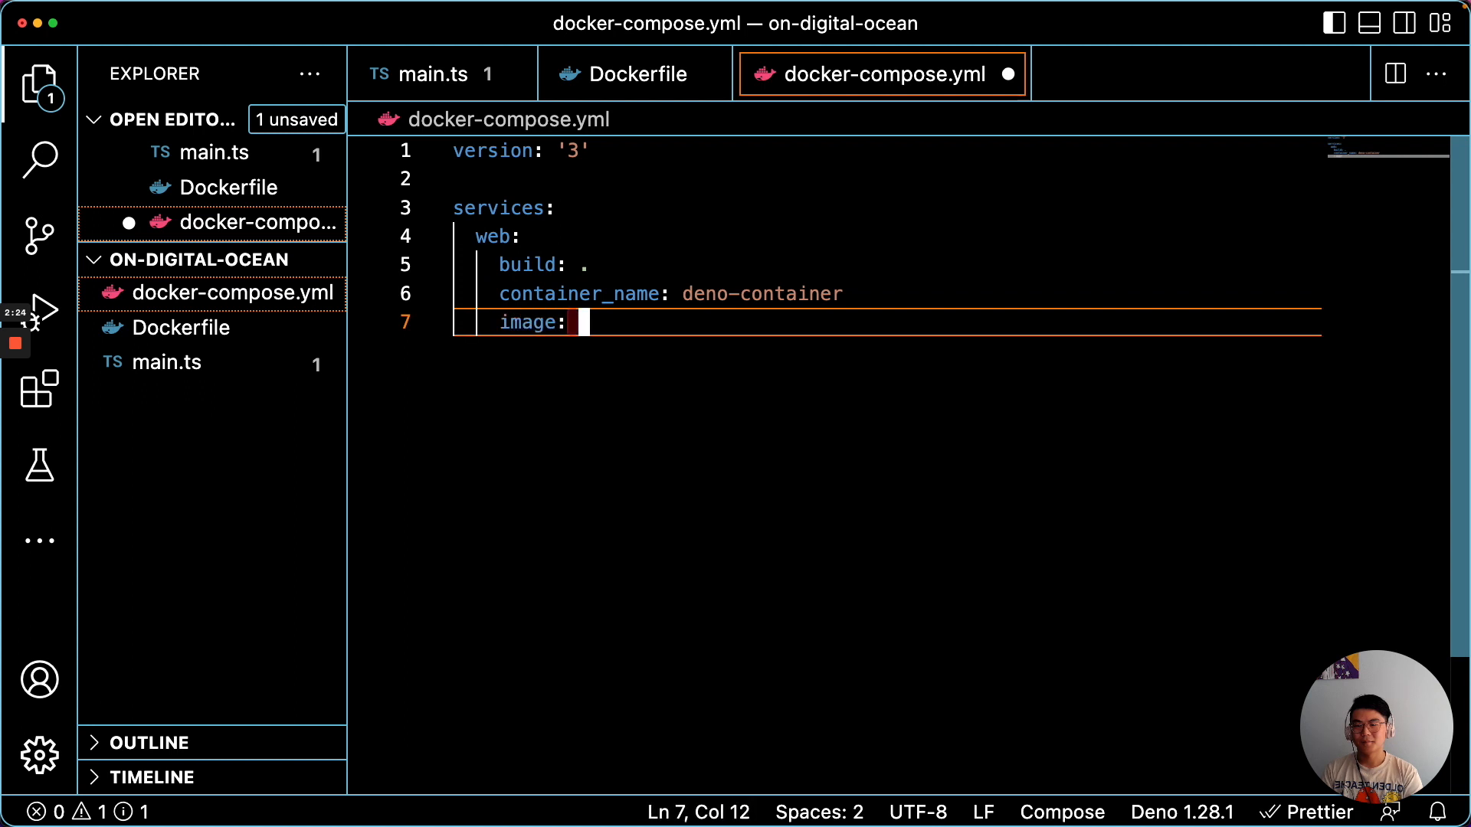
type("deno-image")
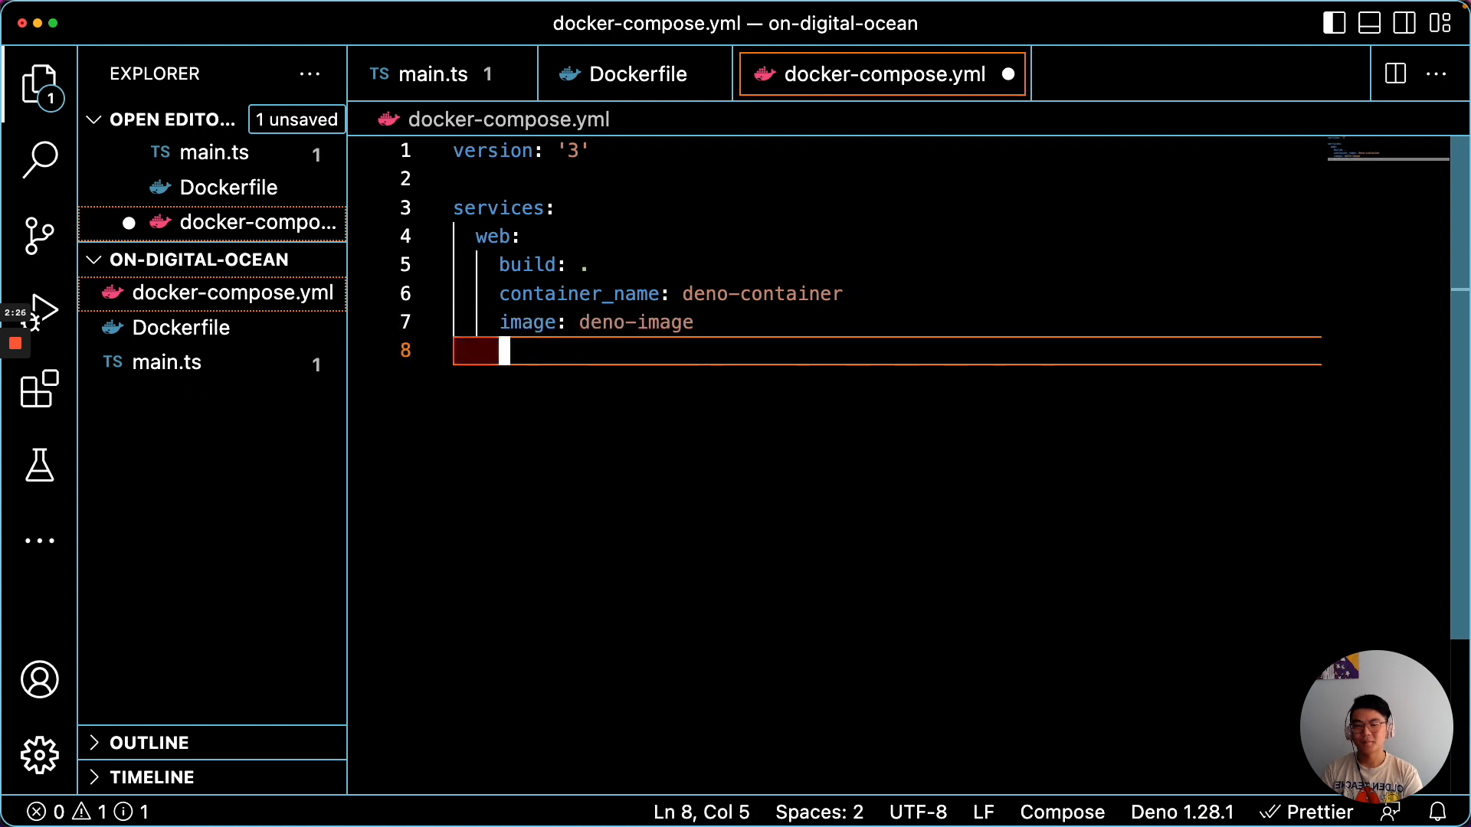
type("ports:")
type("-")
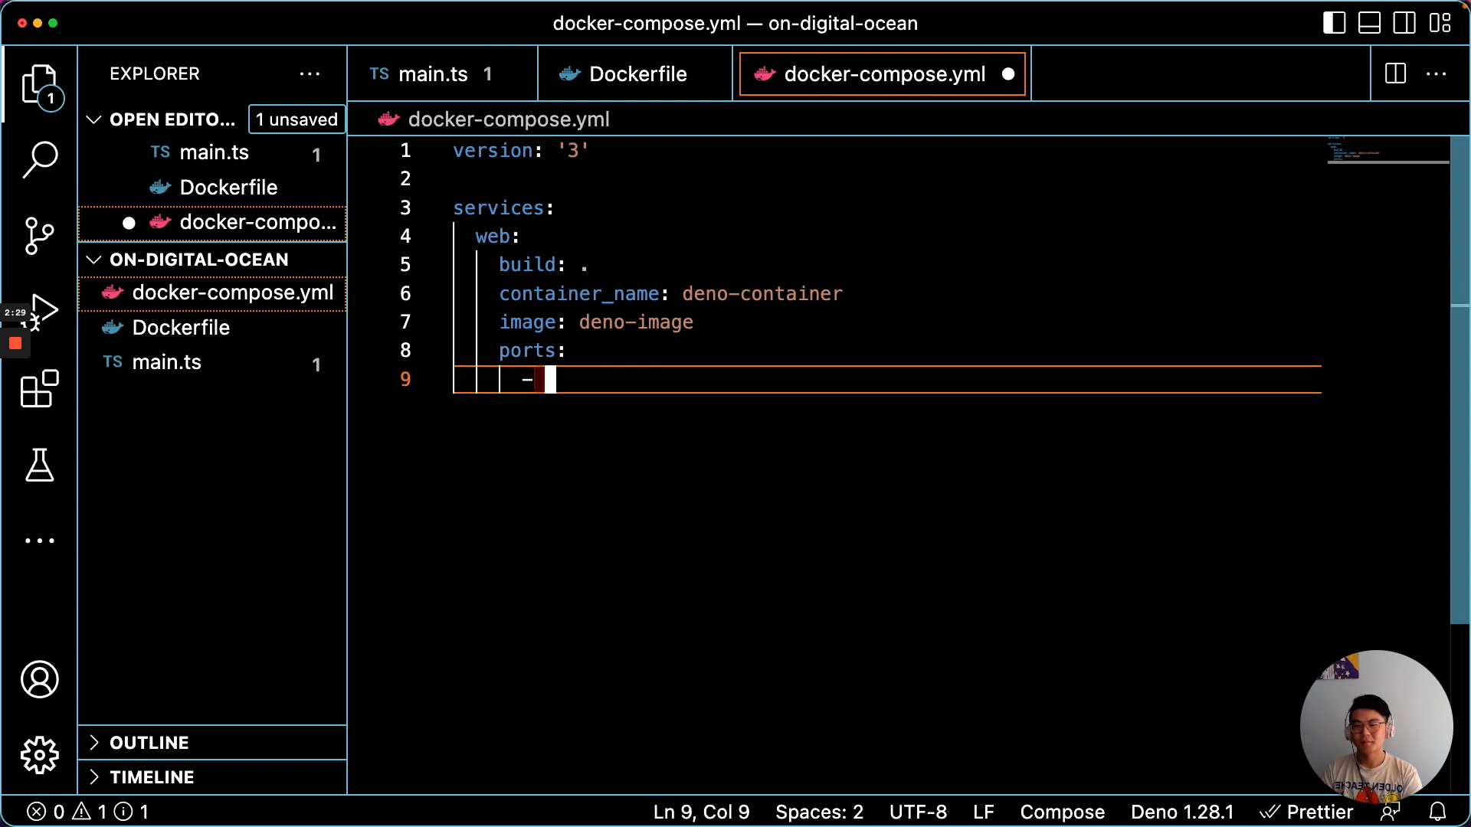
type("\"8000:80\"")
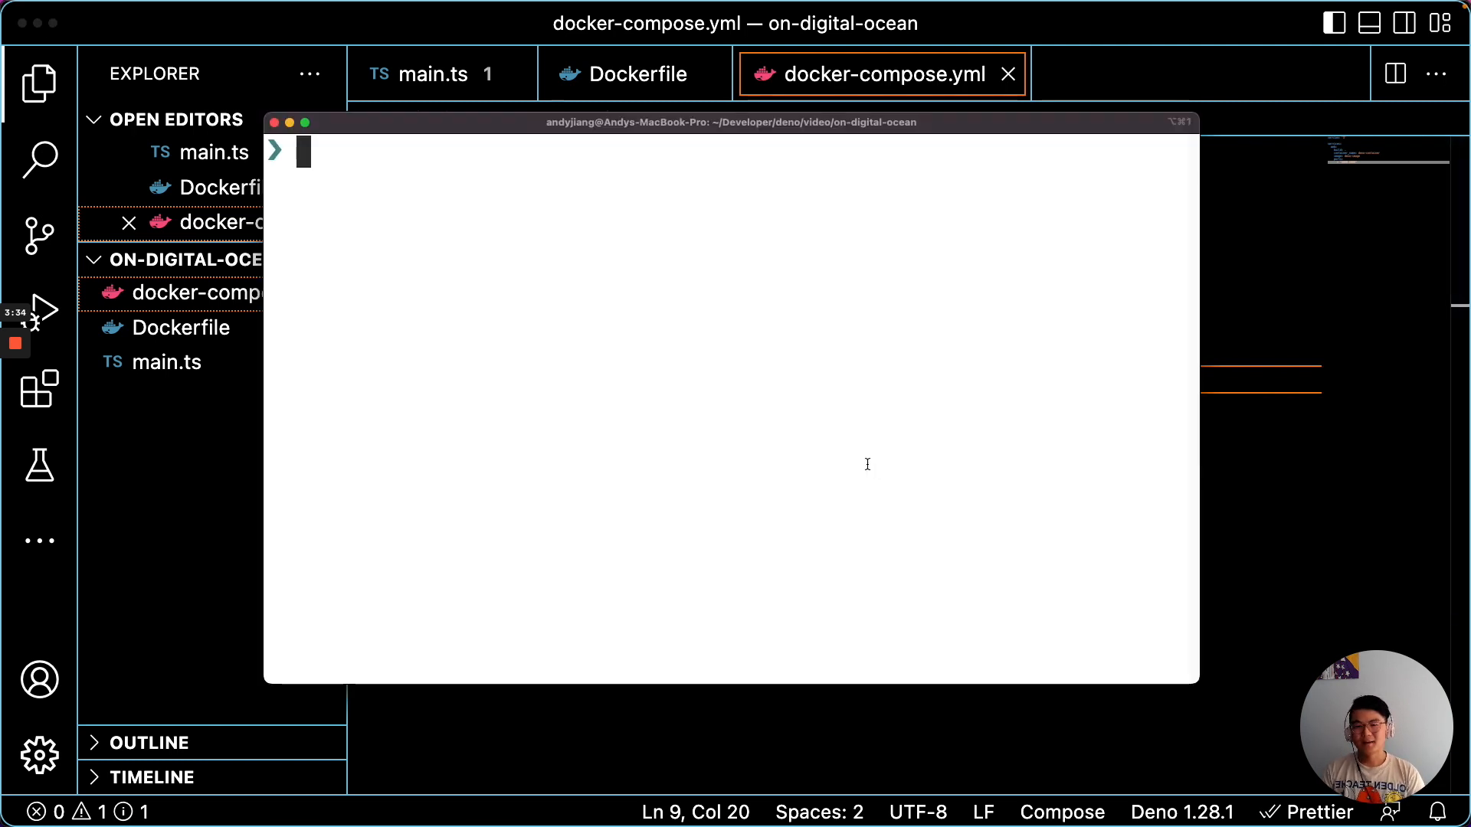
- Issue the compose command in the terminal to build the Deno image and start the service
type("docker push lambtron/deno-example")
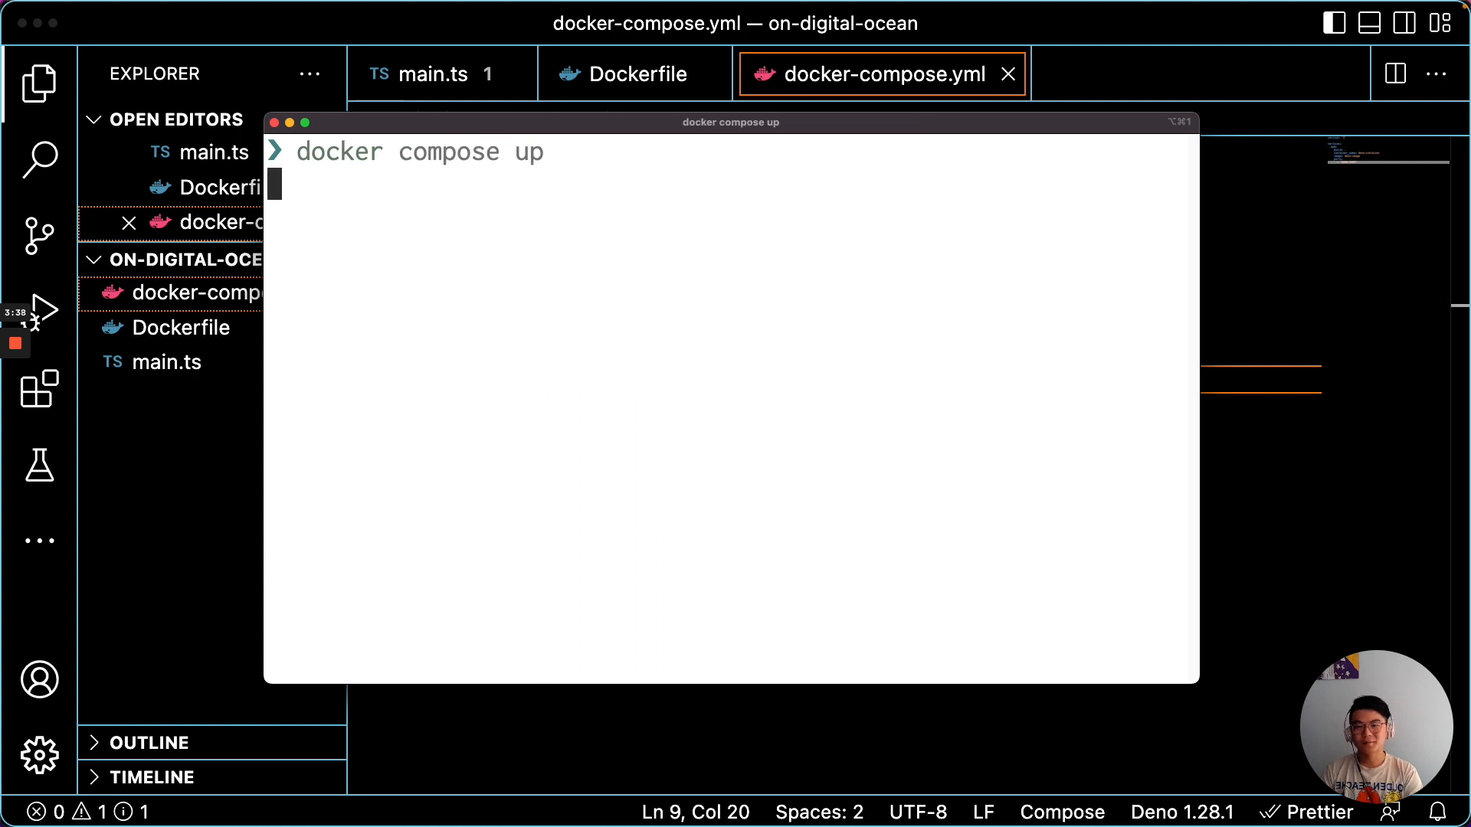
key("enter")
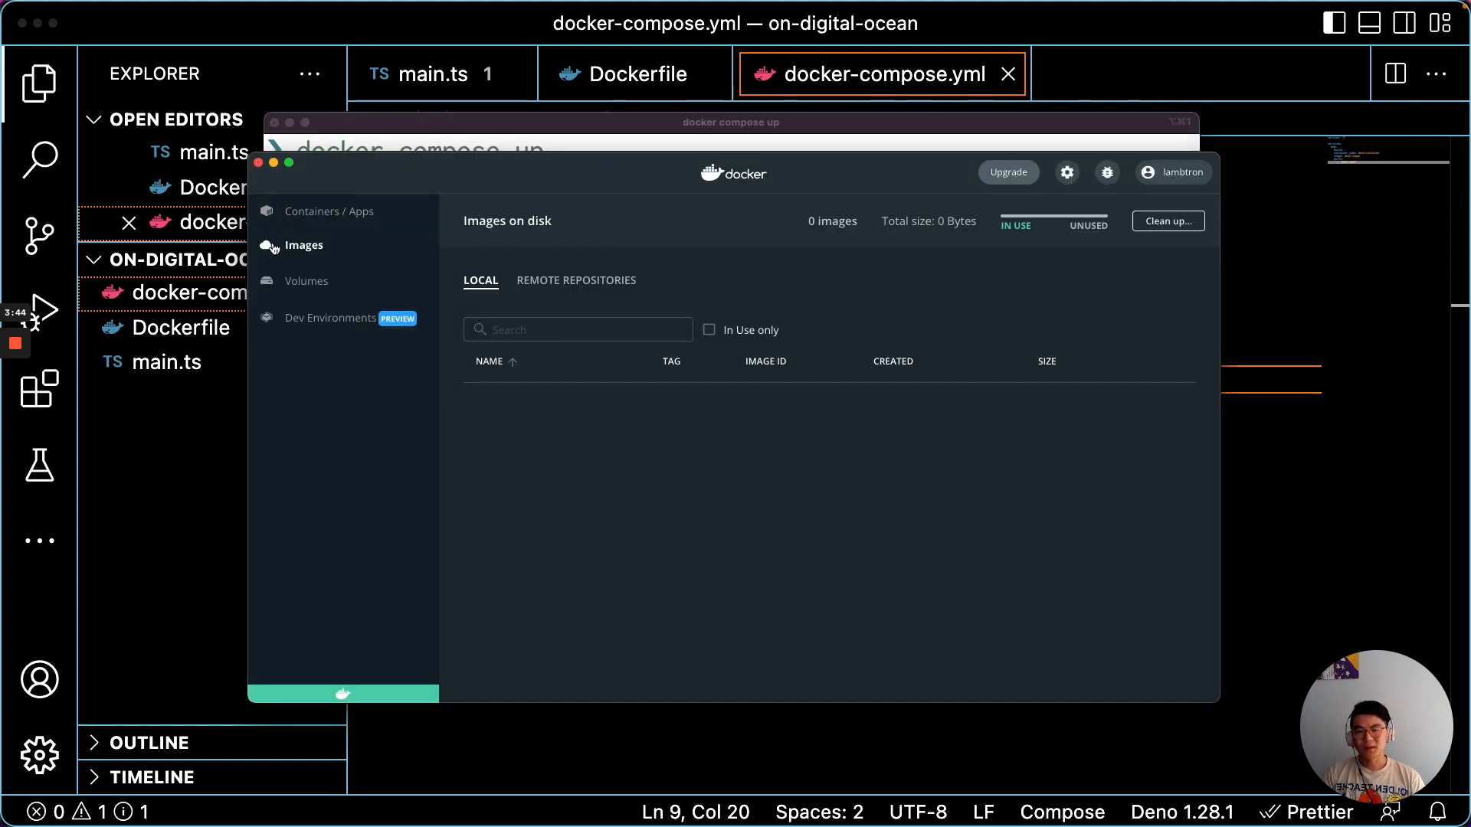
mouse_move(123, 442)
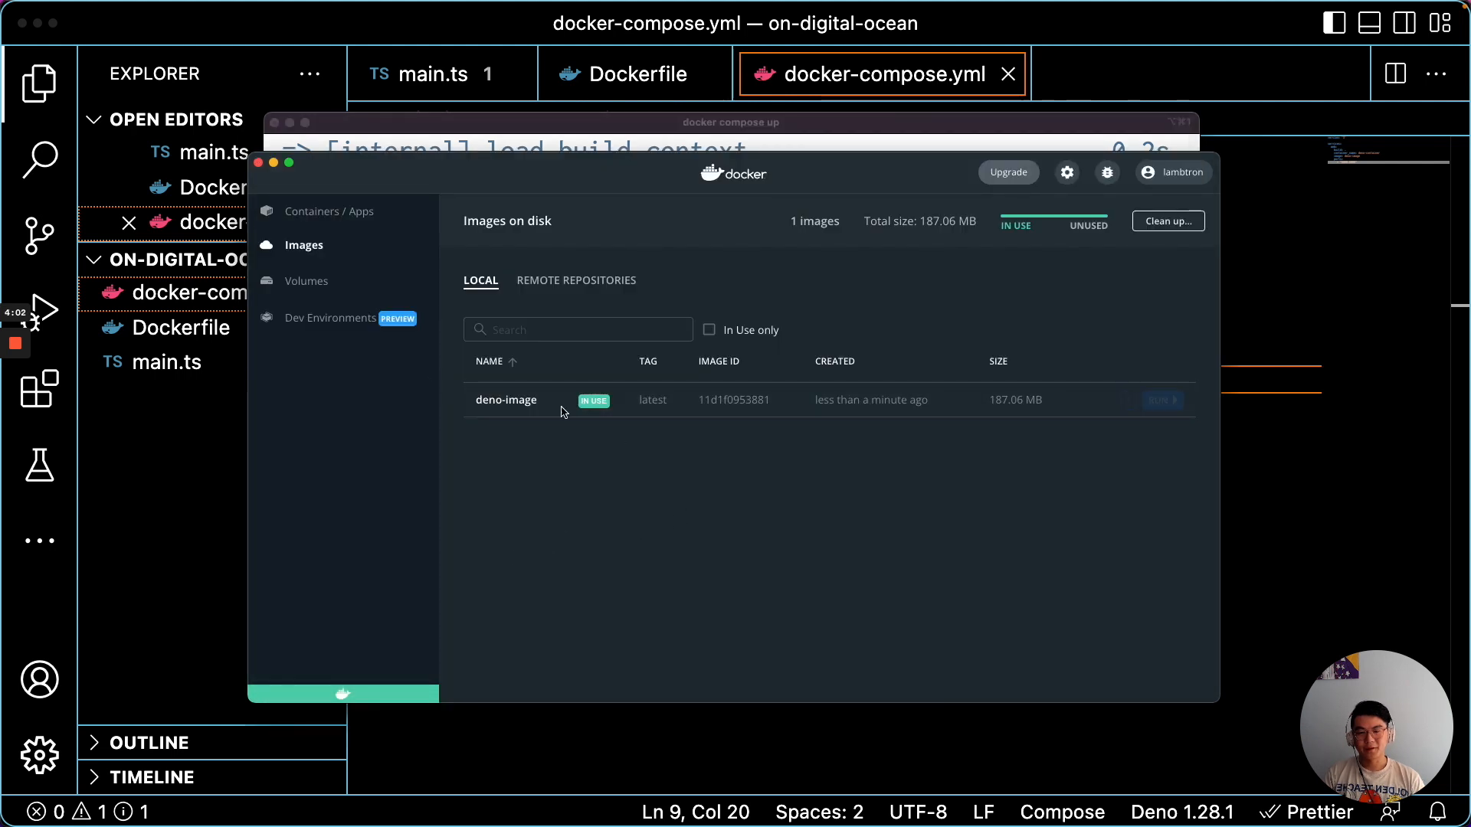
mouse_move(230, 385)
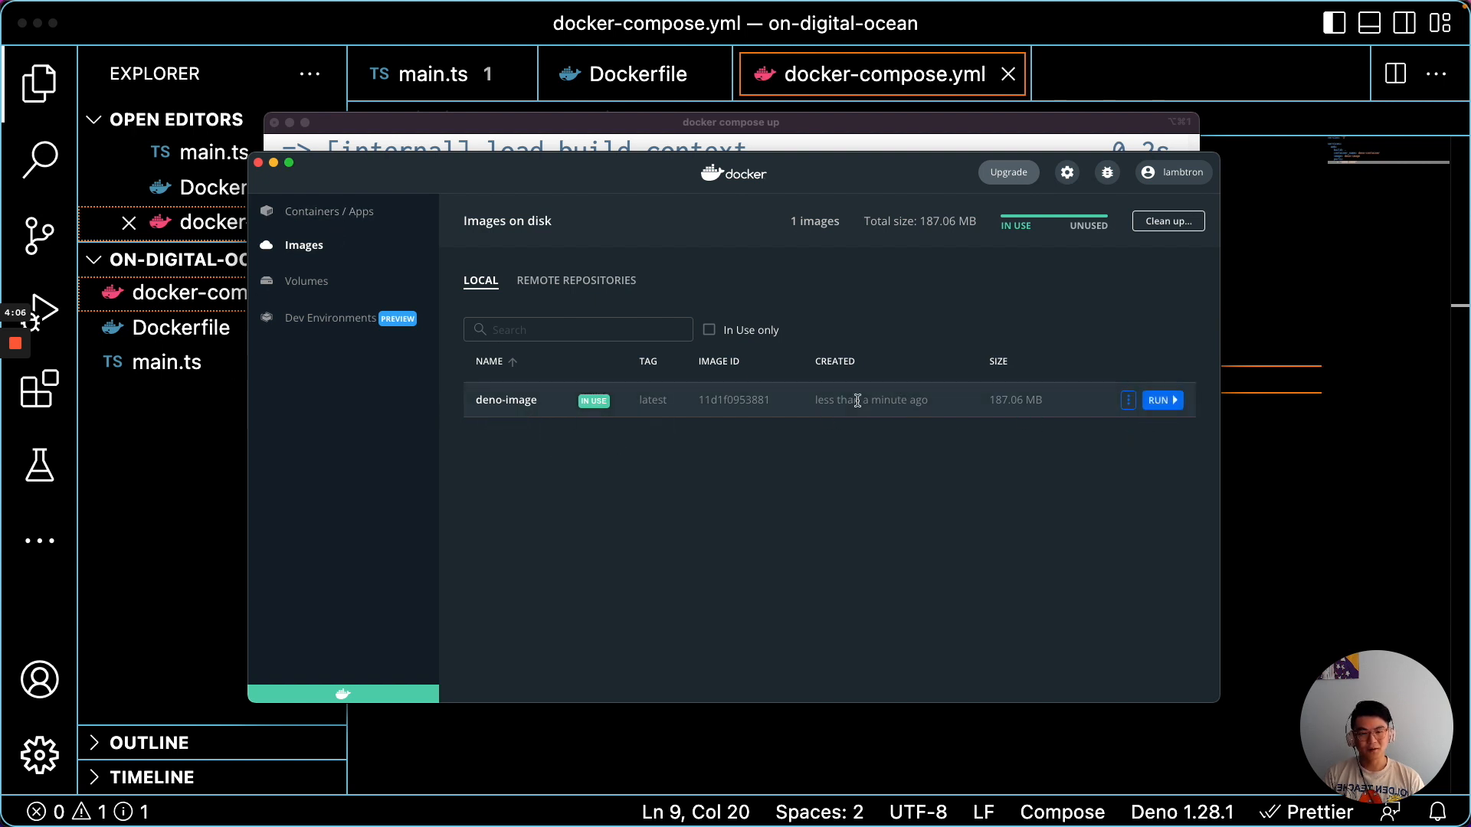
- Open Docker Desktop's Containers / Apps list to see the running on-digital-ocean app
left_click(329, 210)
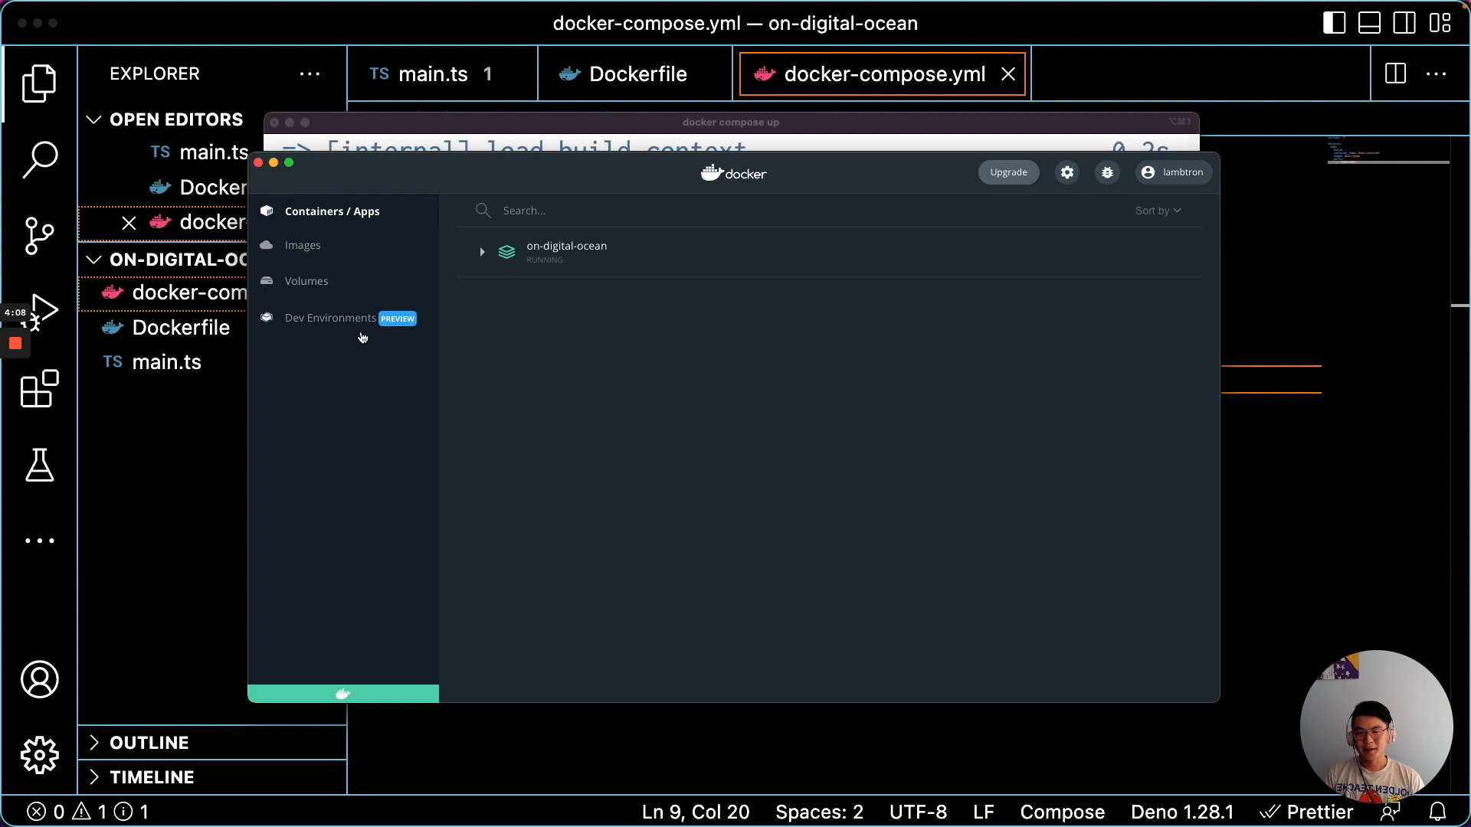
left_click(482, 251)
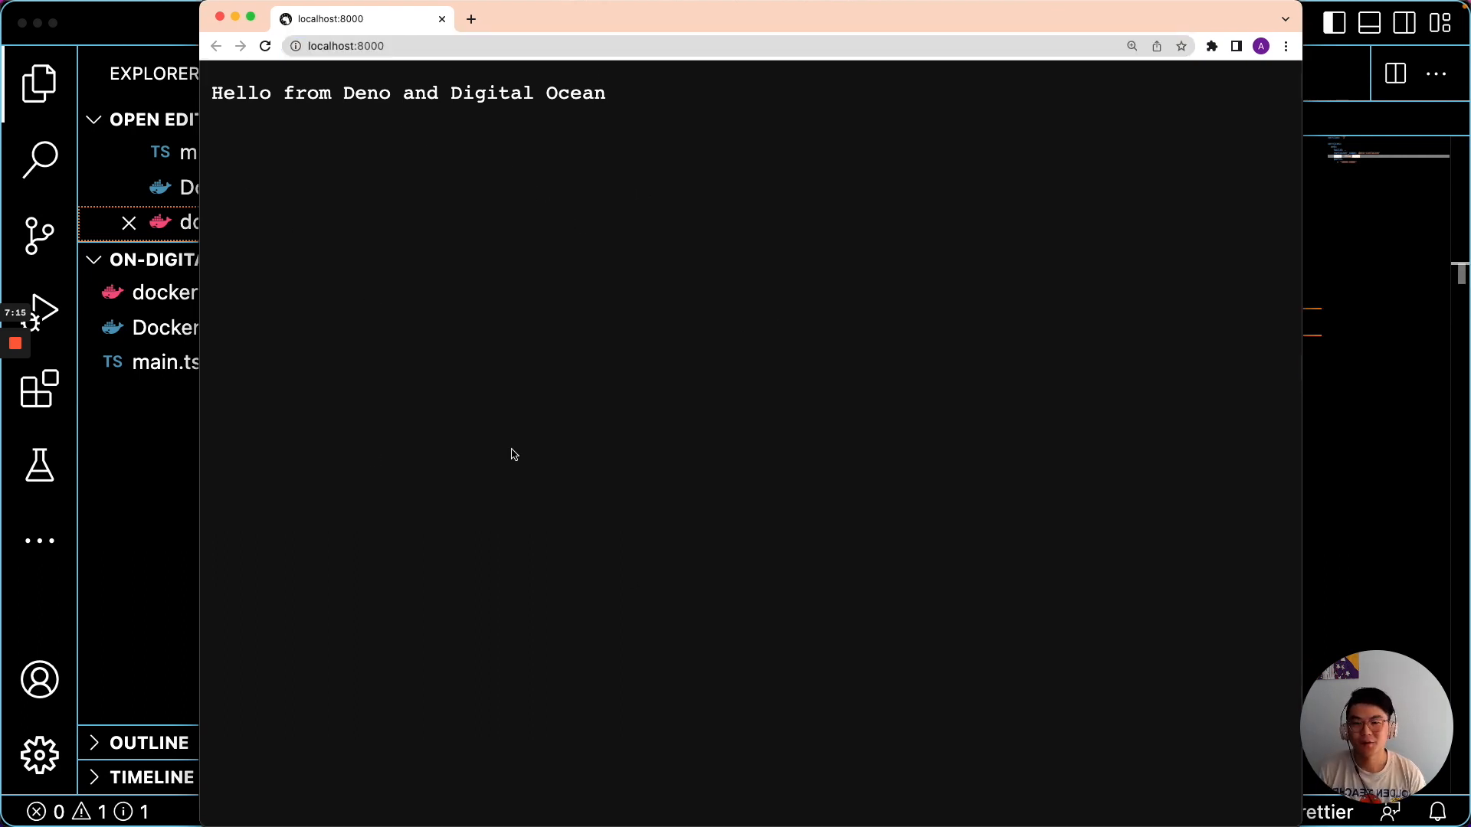
mouse_move(748, 288)
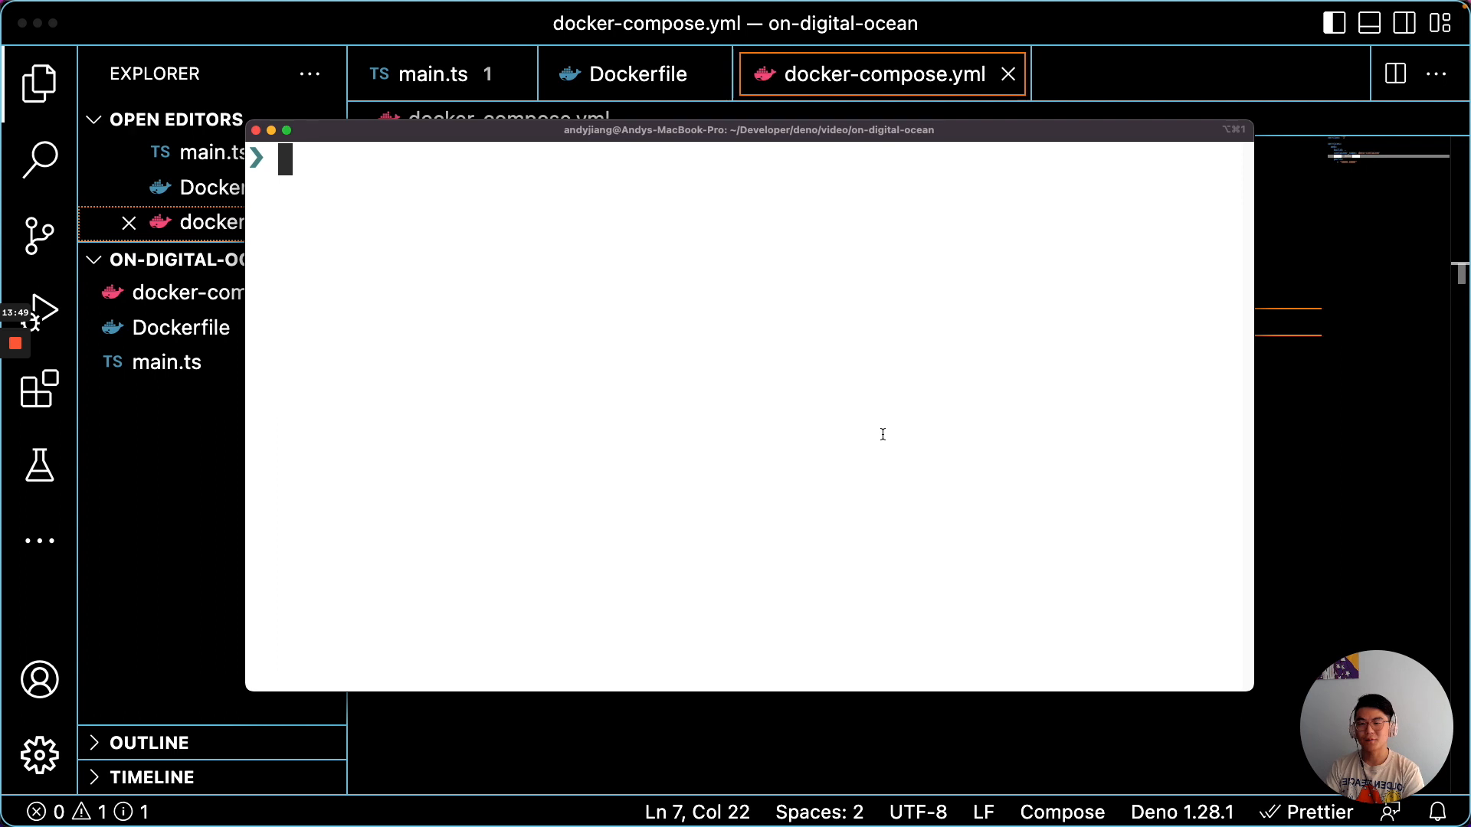
- Run doctl registry create deno-example to create the syd1 registry
type("docker tag deno-image registry.digitaloceal.com/deno-example/deno-image")
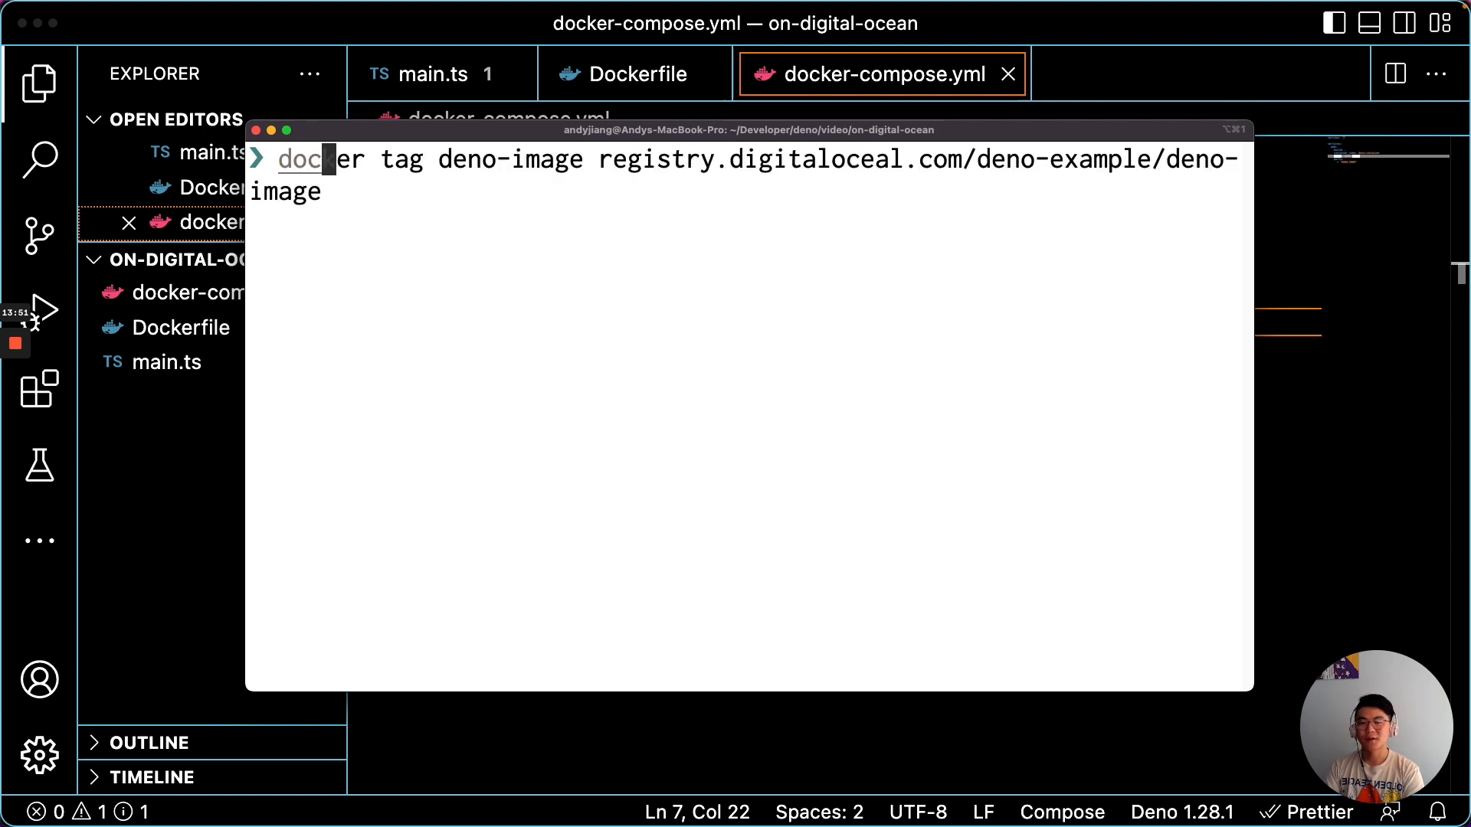
type("doctl registry create deno-example")
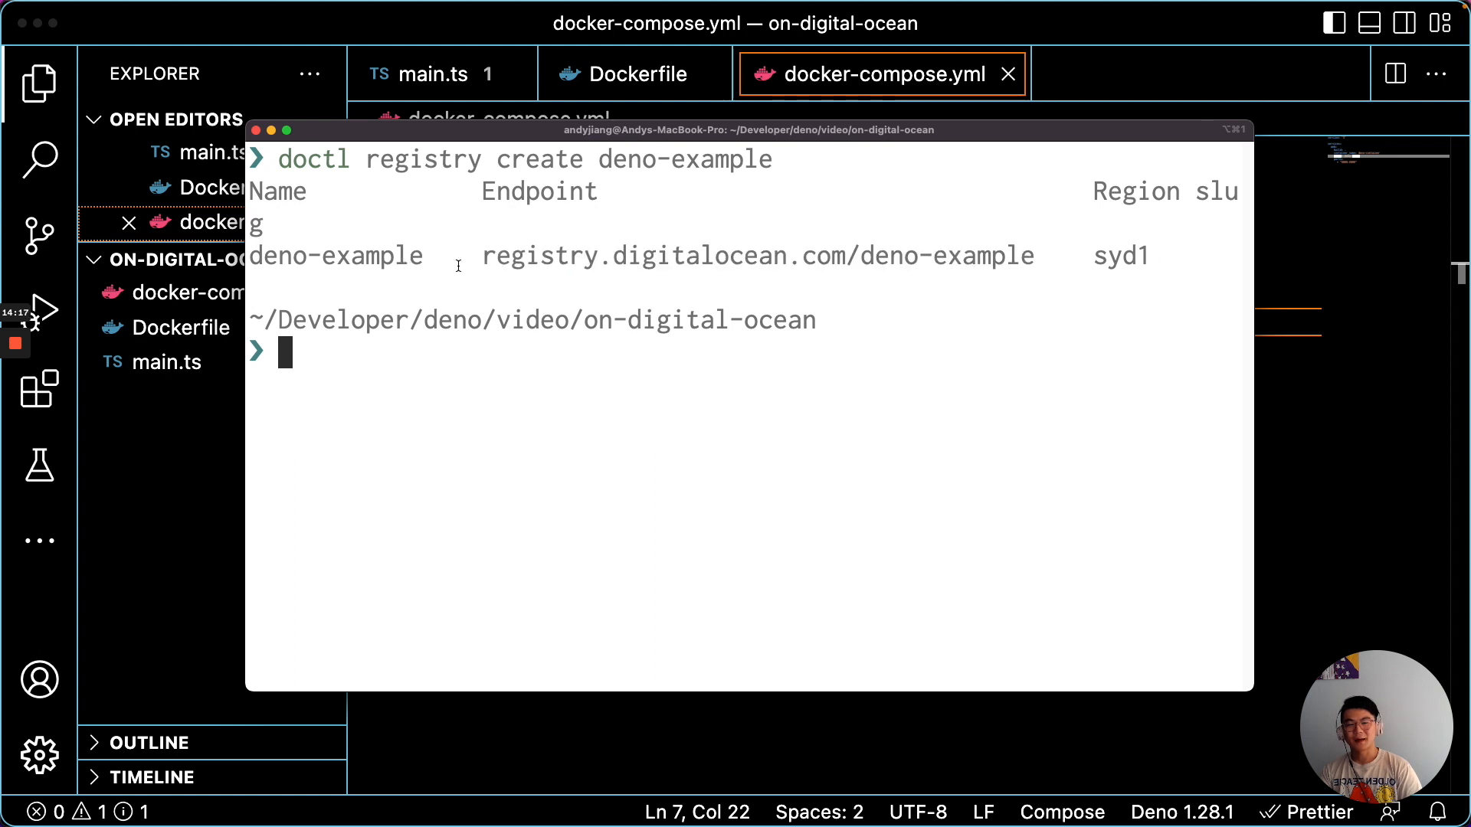
mouse_move(1035, 255)
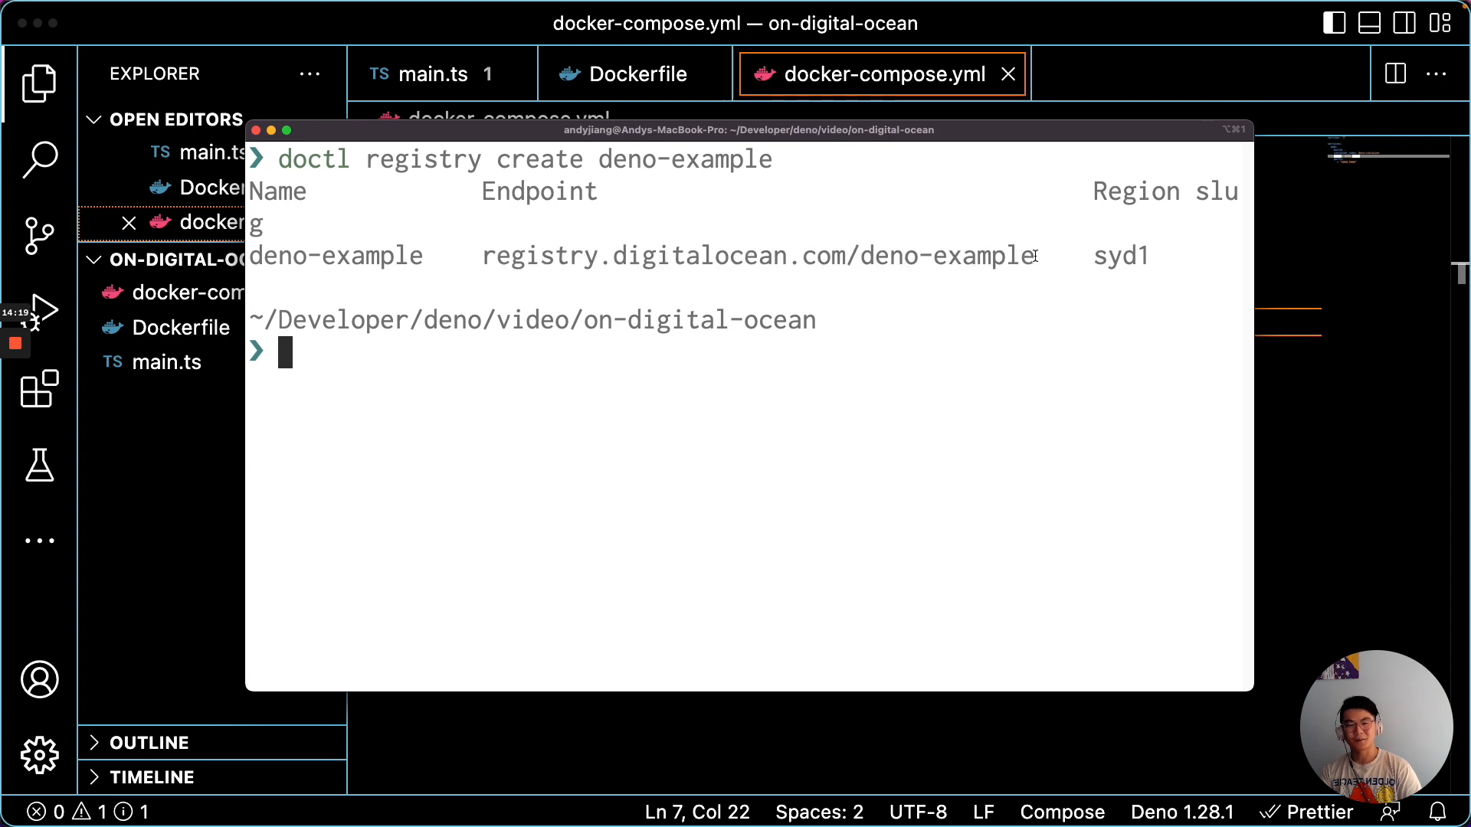
mouse_move(648, 606)
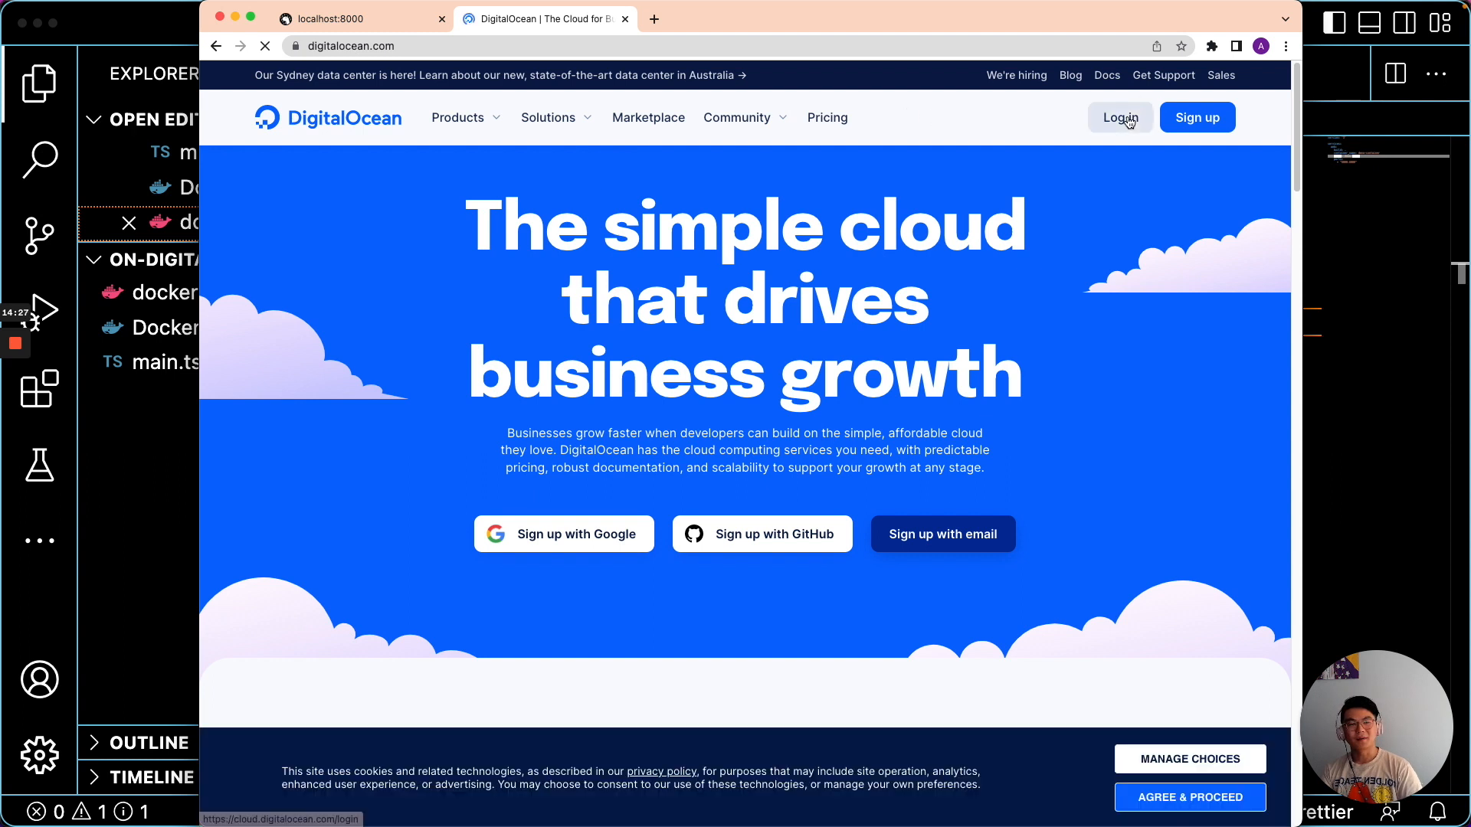
- Log in to DigitalOcean, open first-project, and go to Container Registry
left_click(1119, 117)
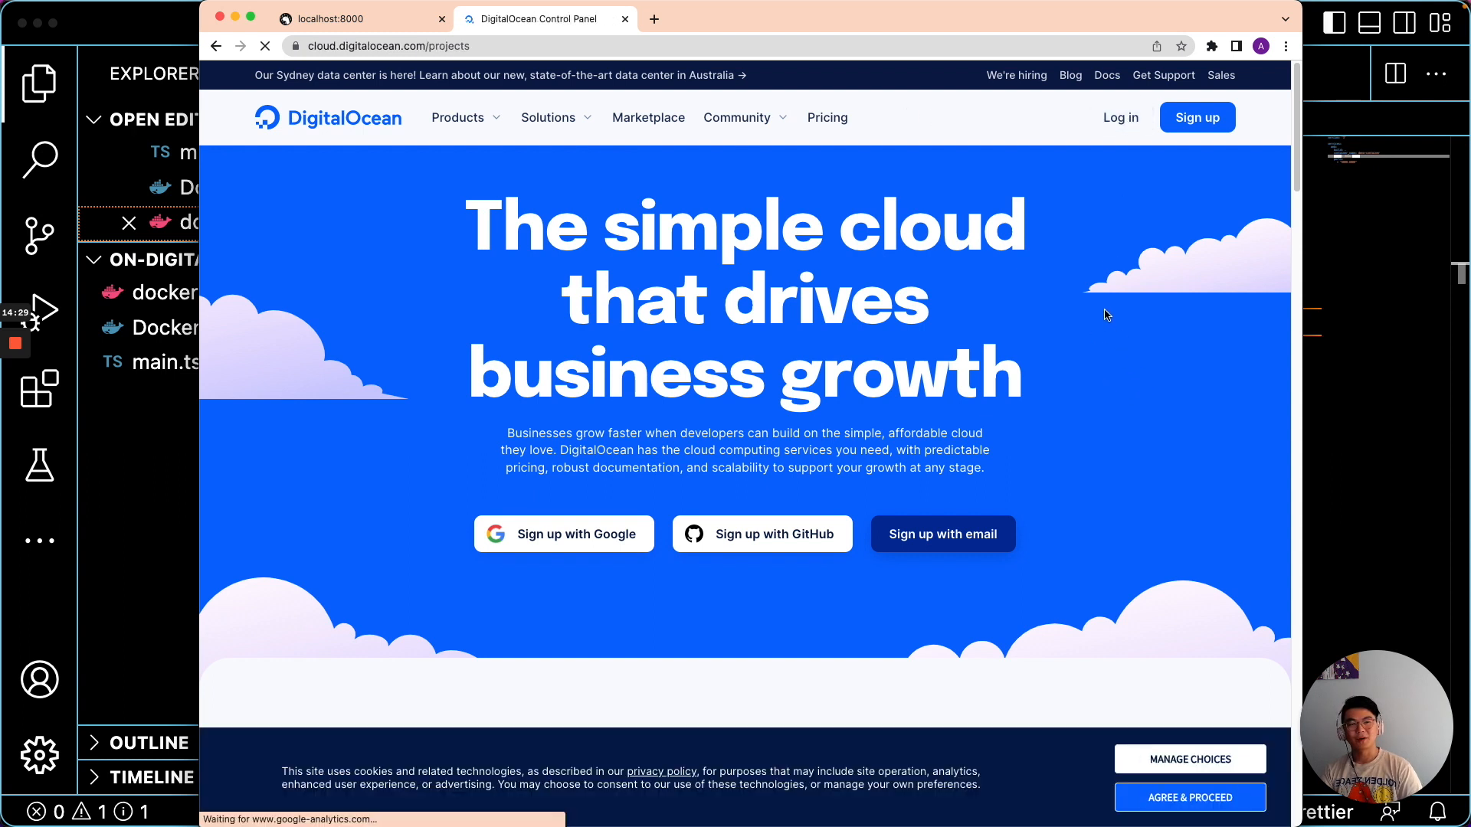
mouse_move(655, 409)
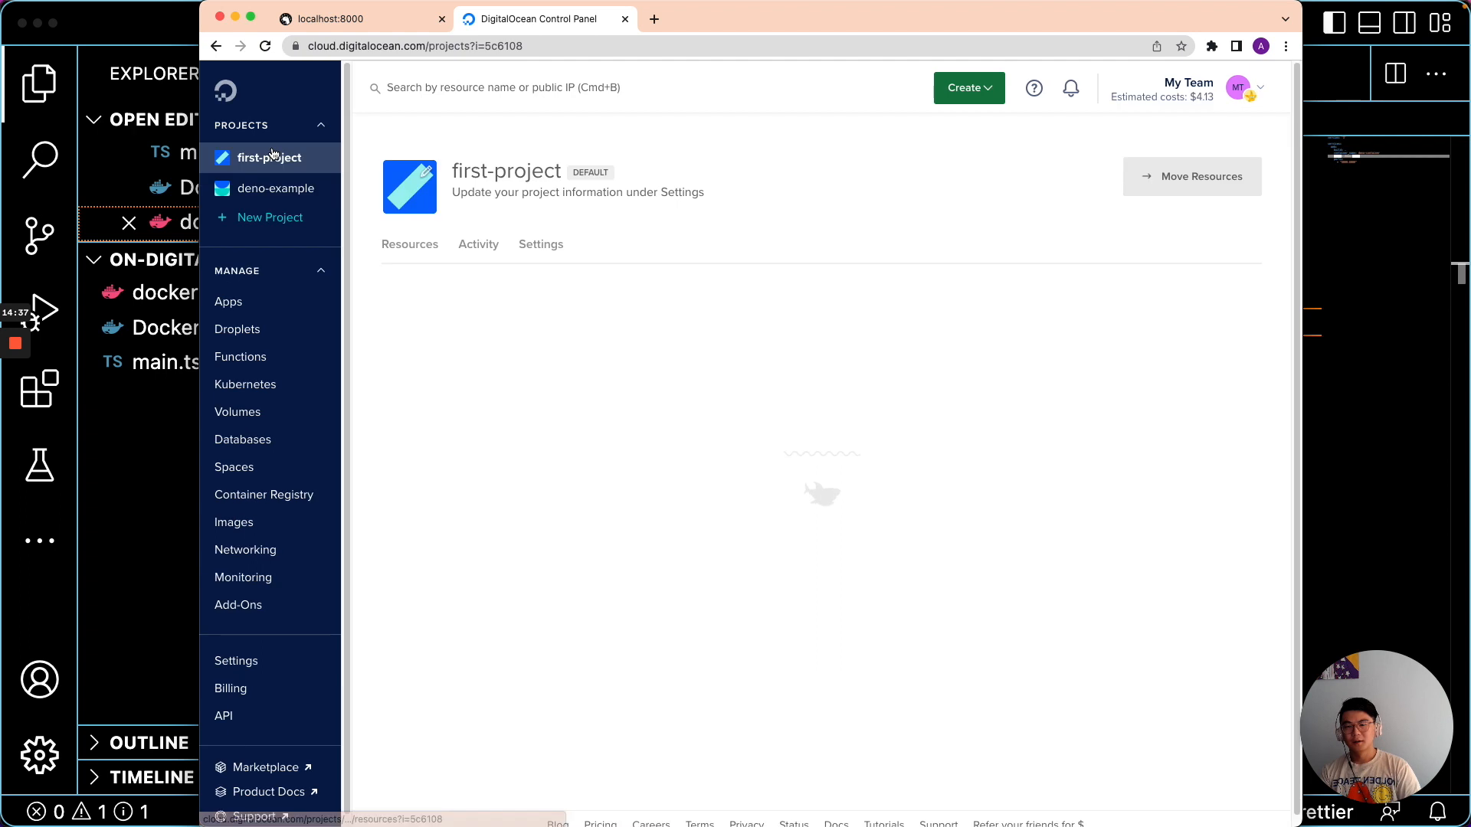
left_click(270, 156)
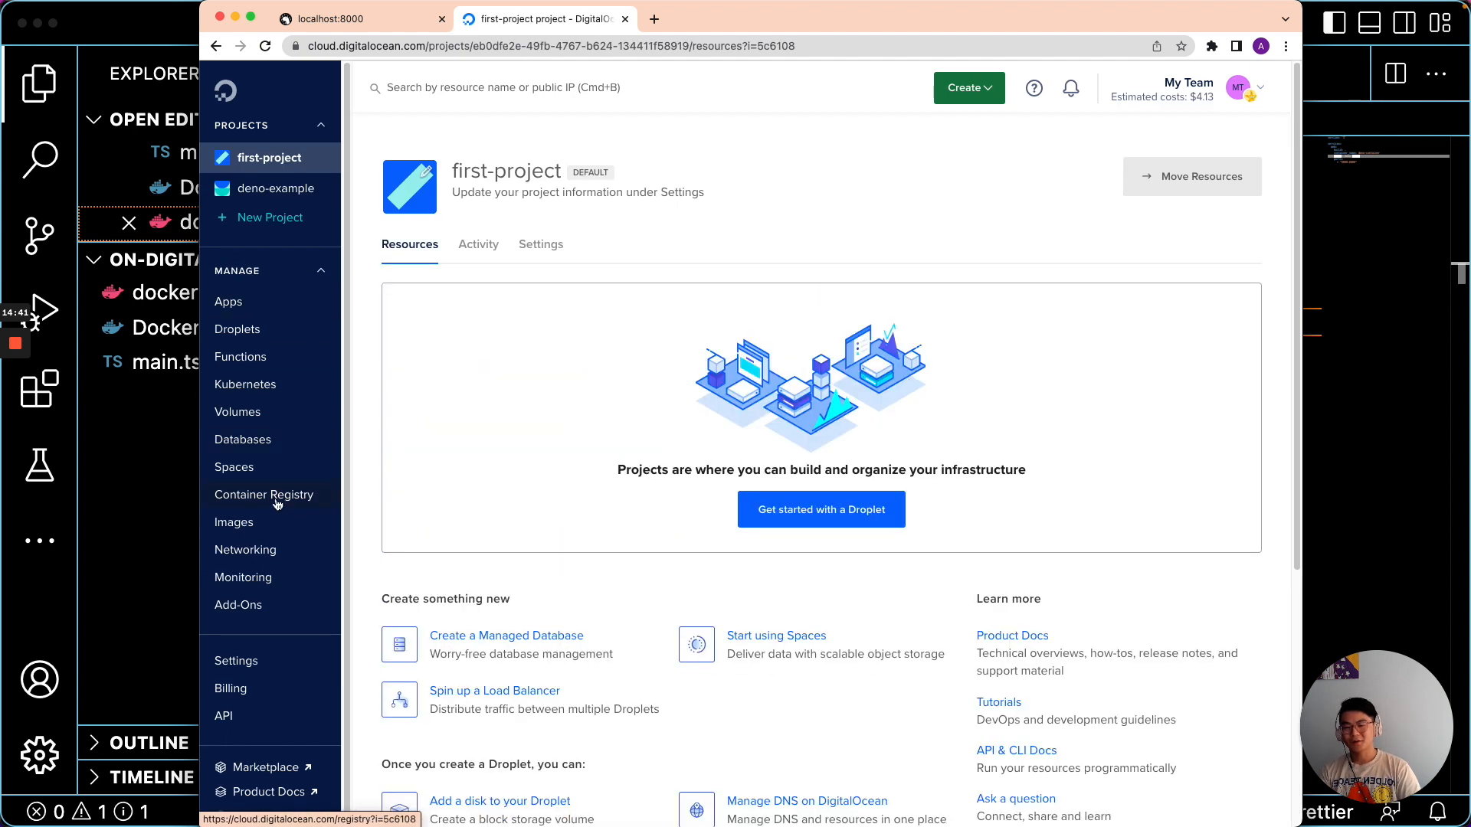
left_click(264, 494)
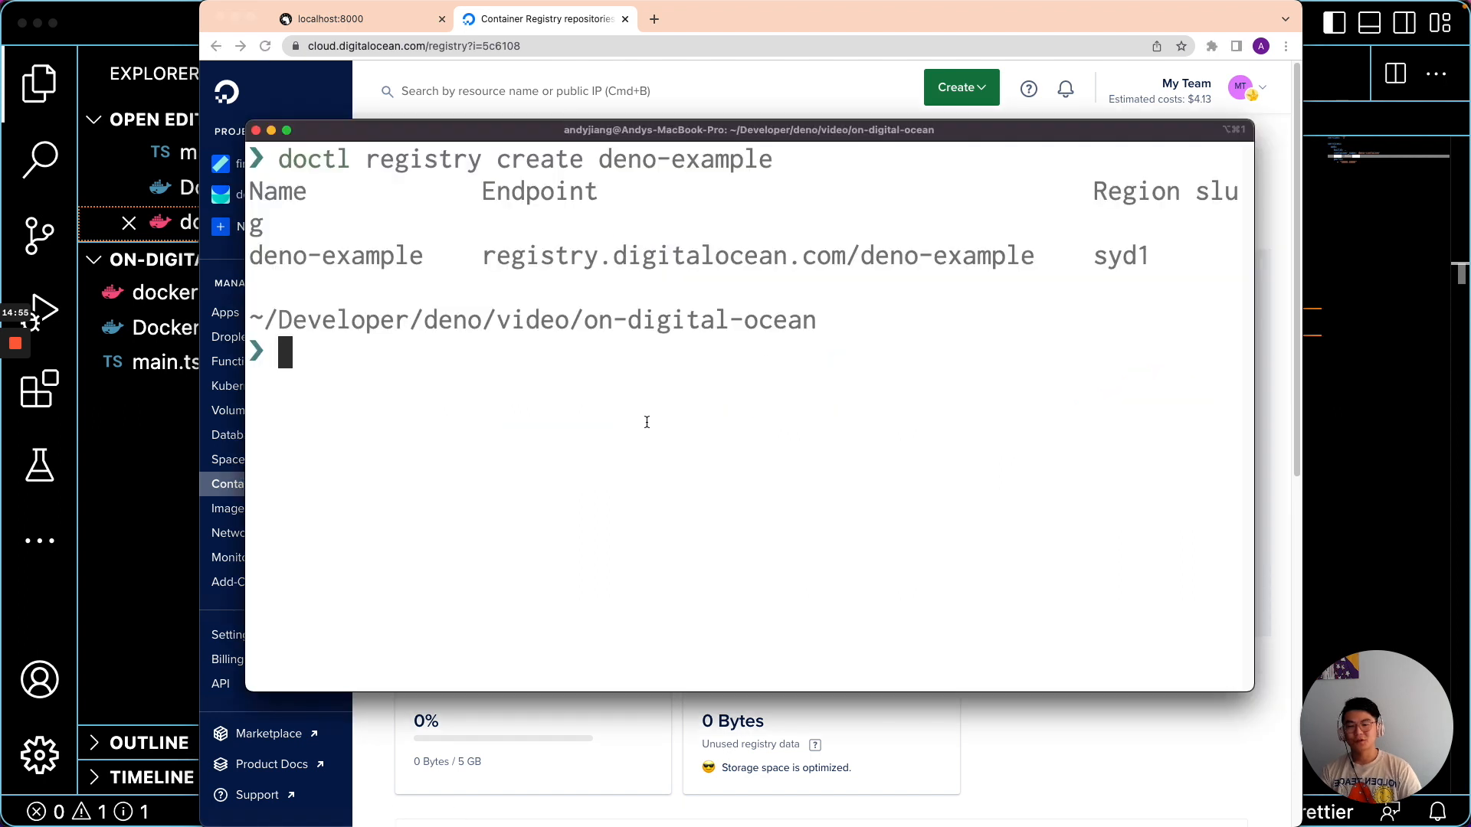
mouse_move(648, 427)
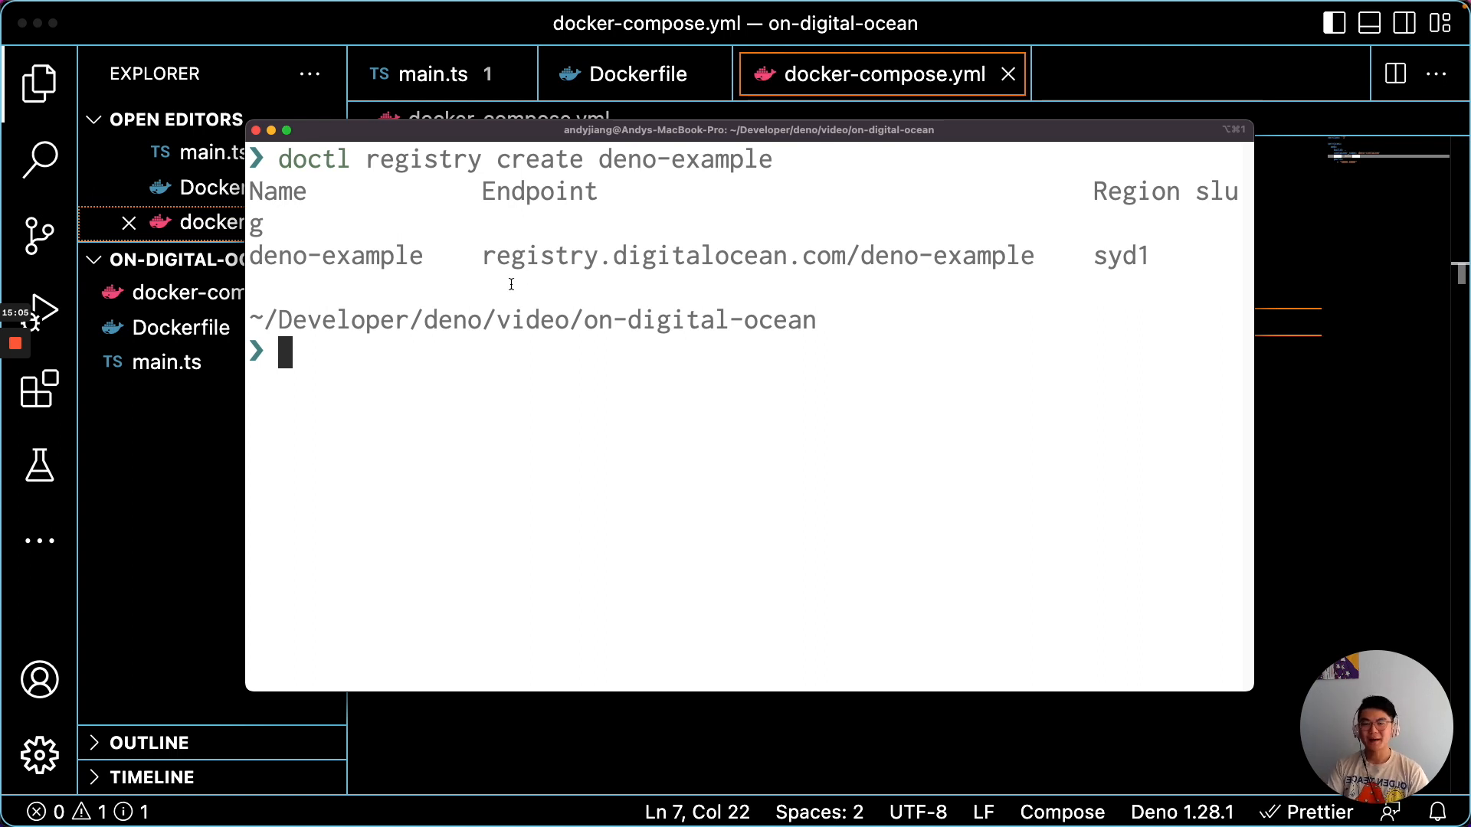
mouse_move(476, 456)
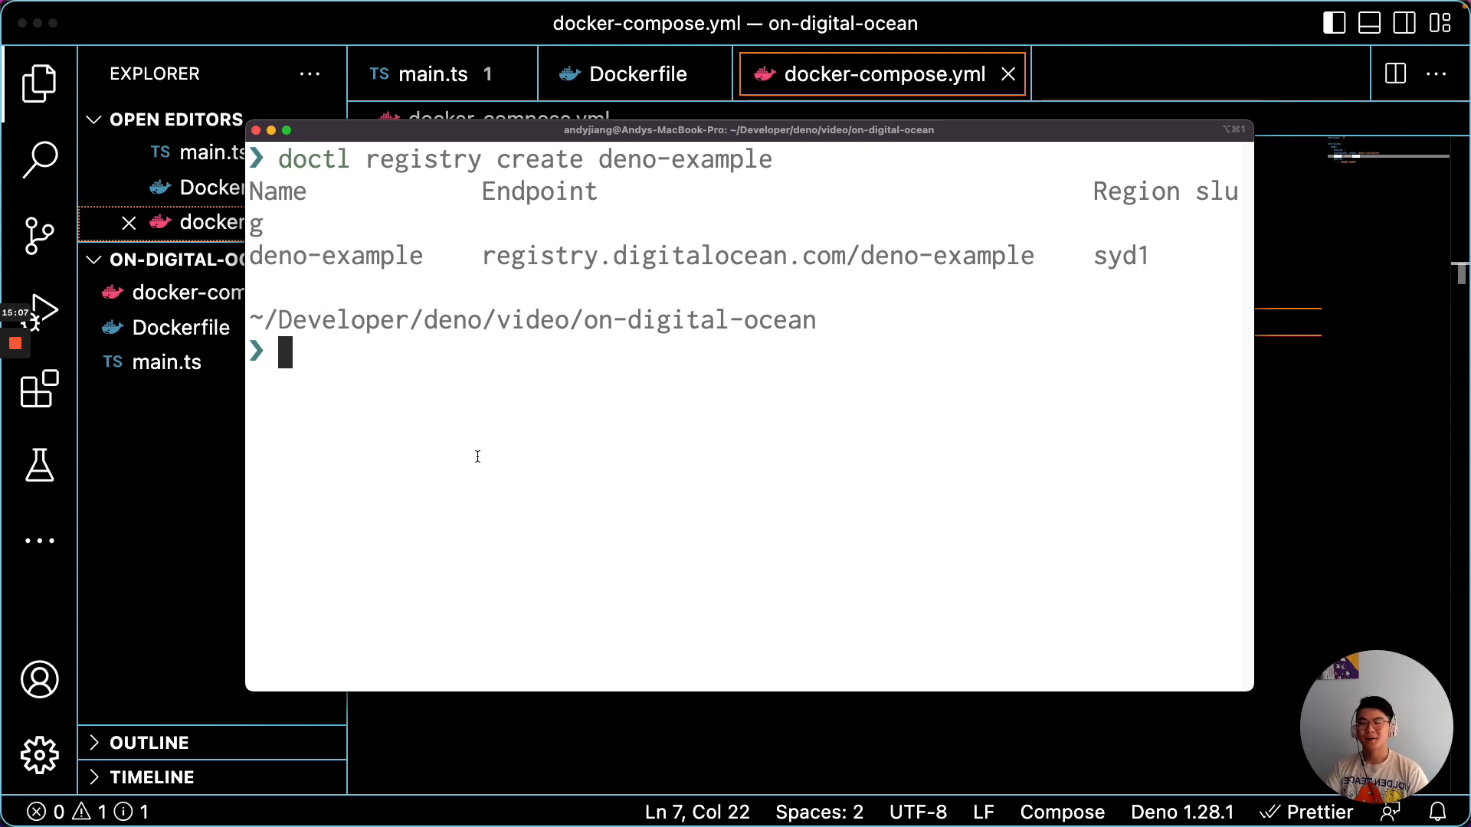
- Tag deno-image as registry.digitalocean.com/deno-example/deno-image and begin the push command
type("docker tag deno-image registry.digitaloceal.com/deno-example/deno-image")
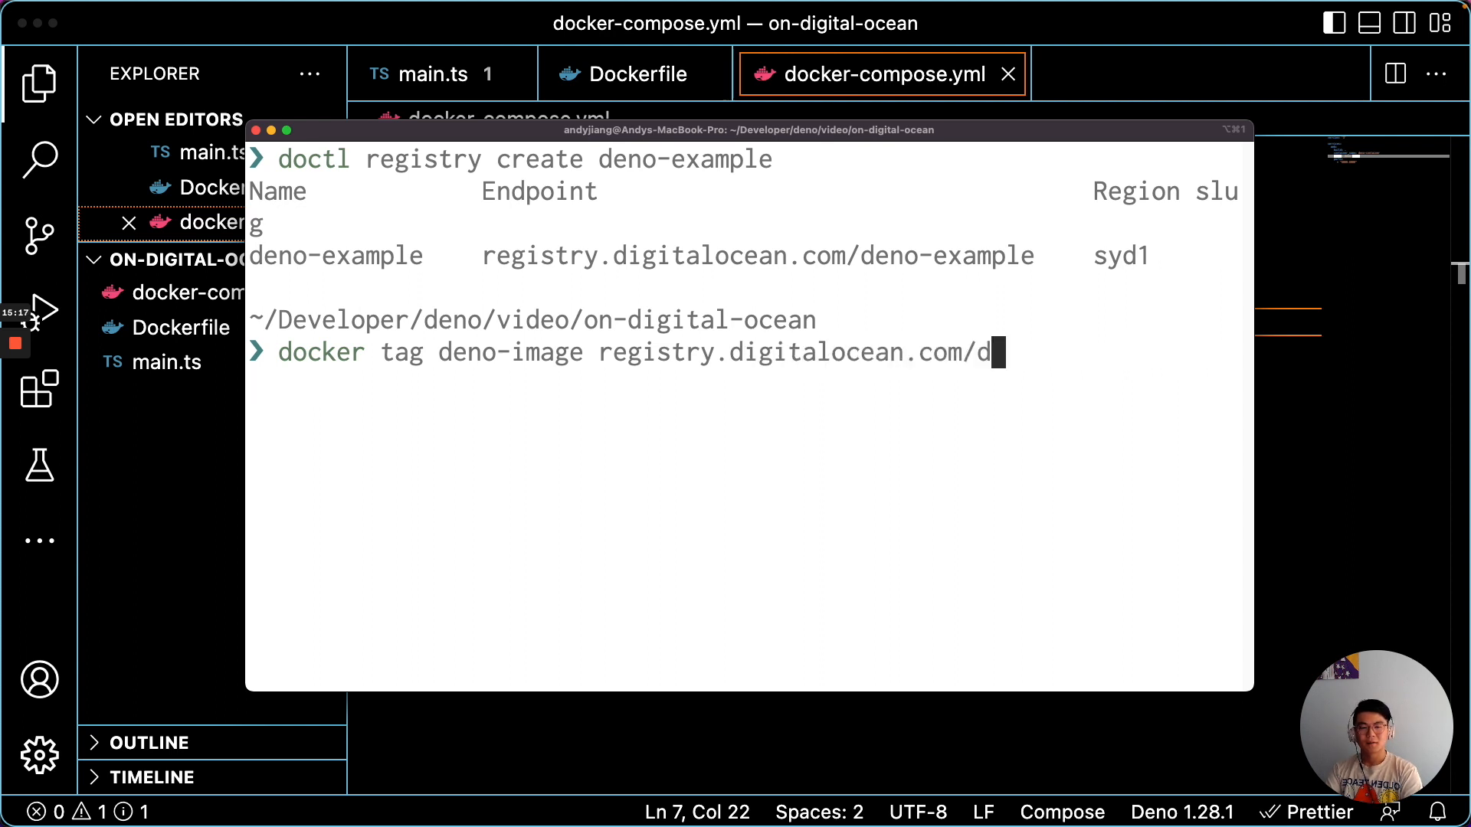
type("eno-example/deno")
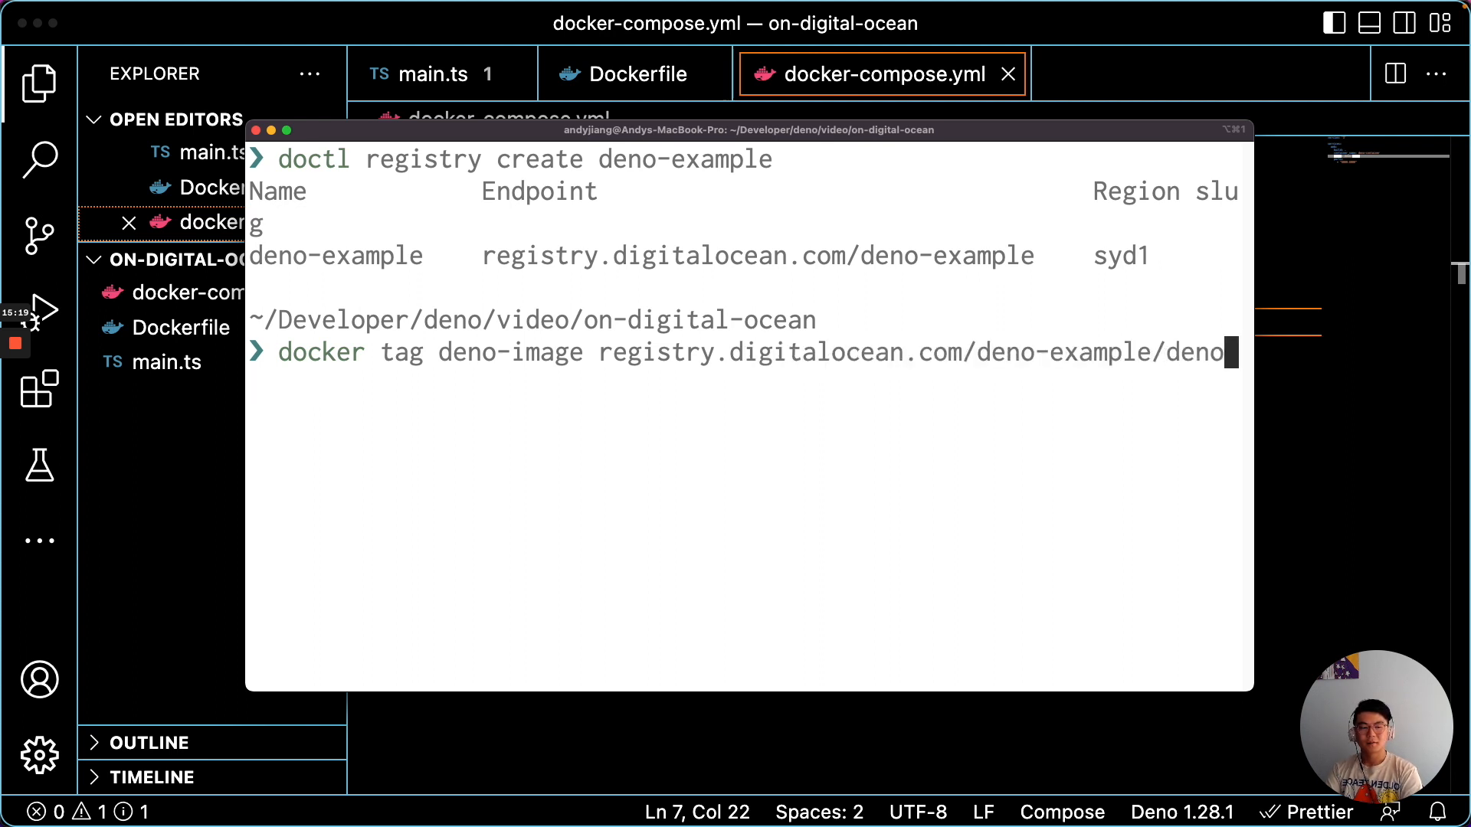
type("-image")
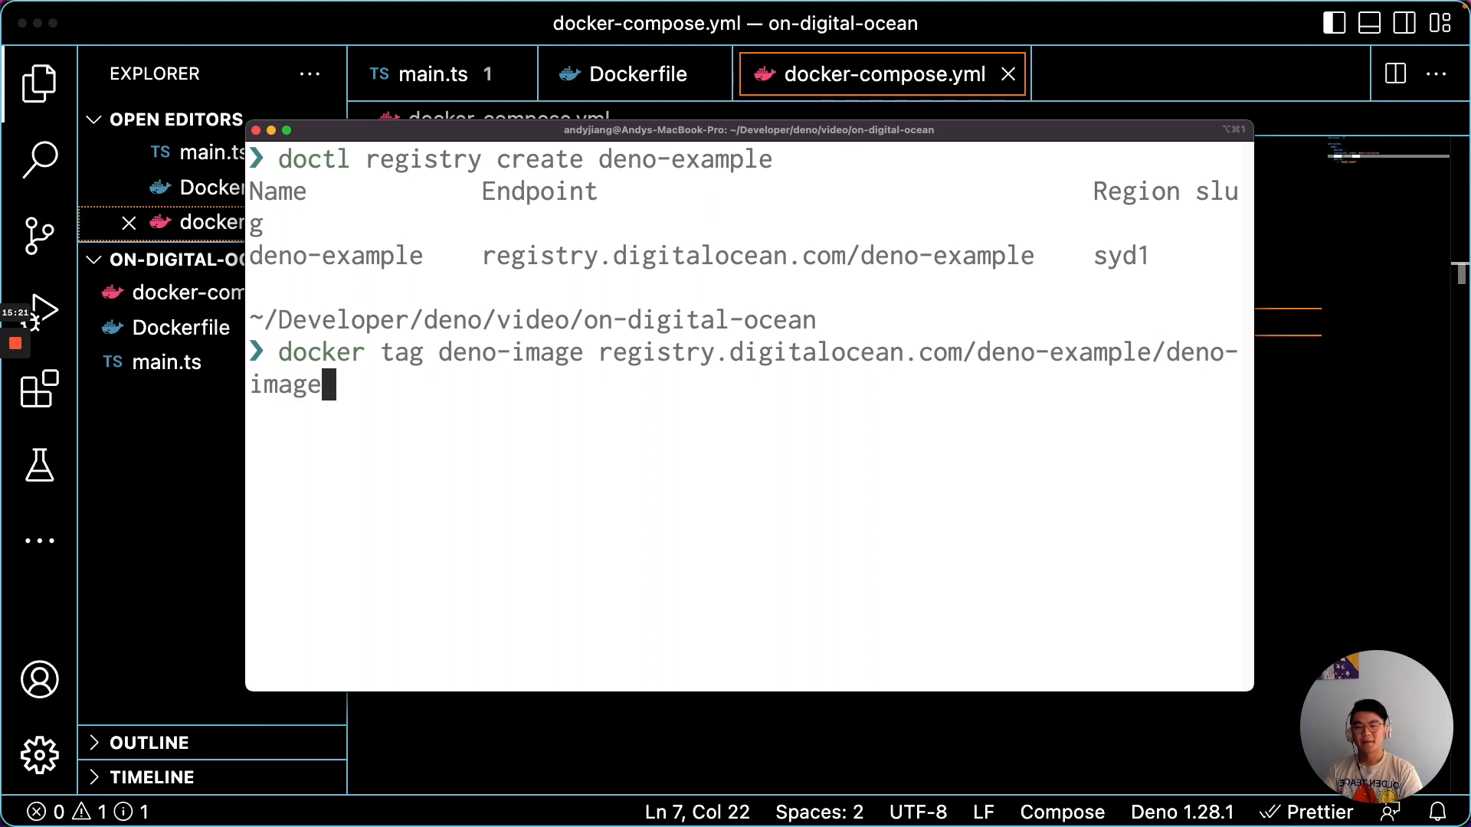
mouse_move(469, 458)
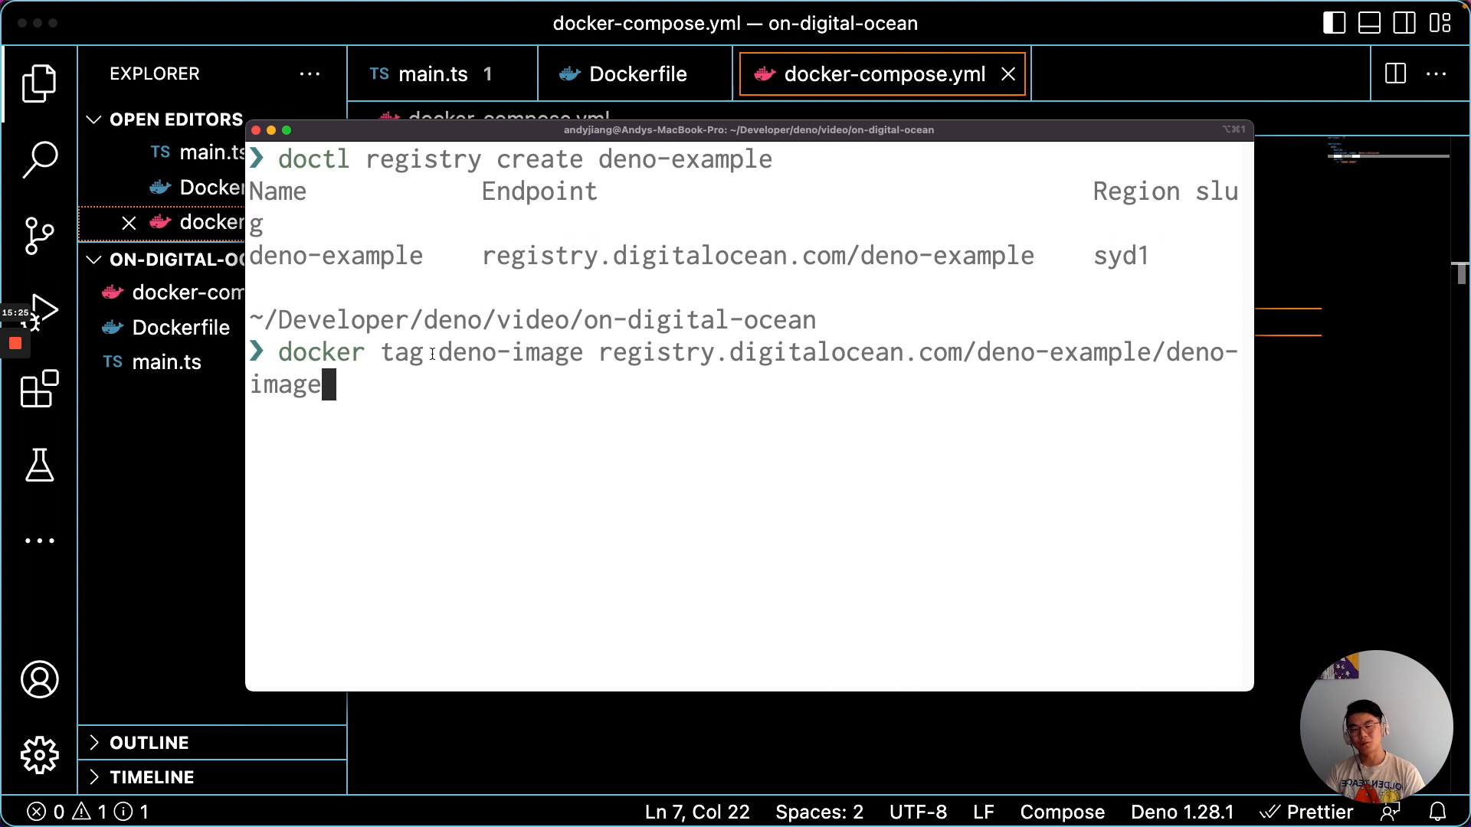
mouse_move(590, 415)
type("docker push regi")
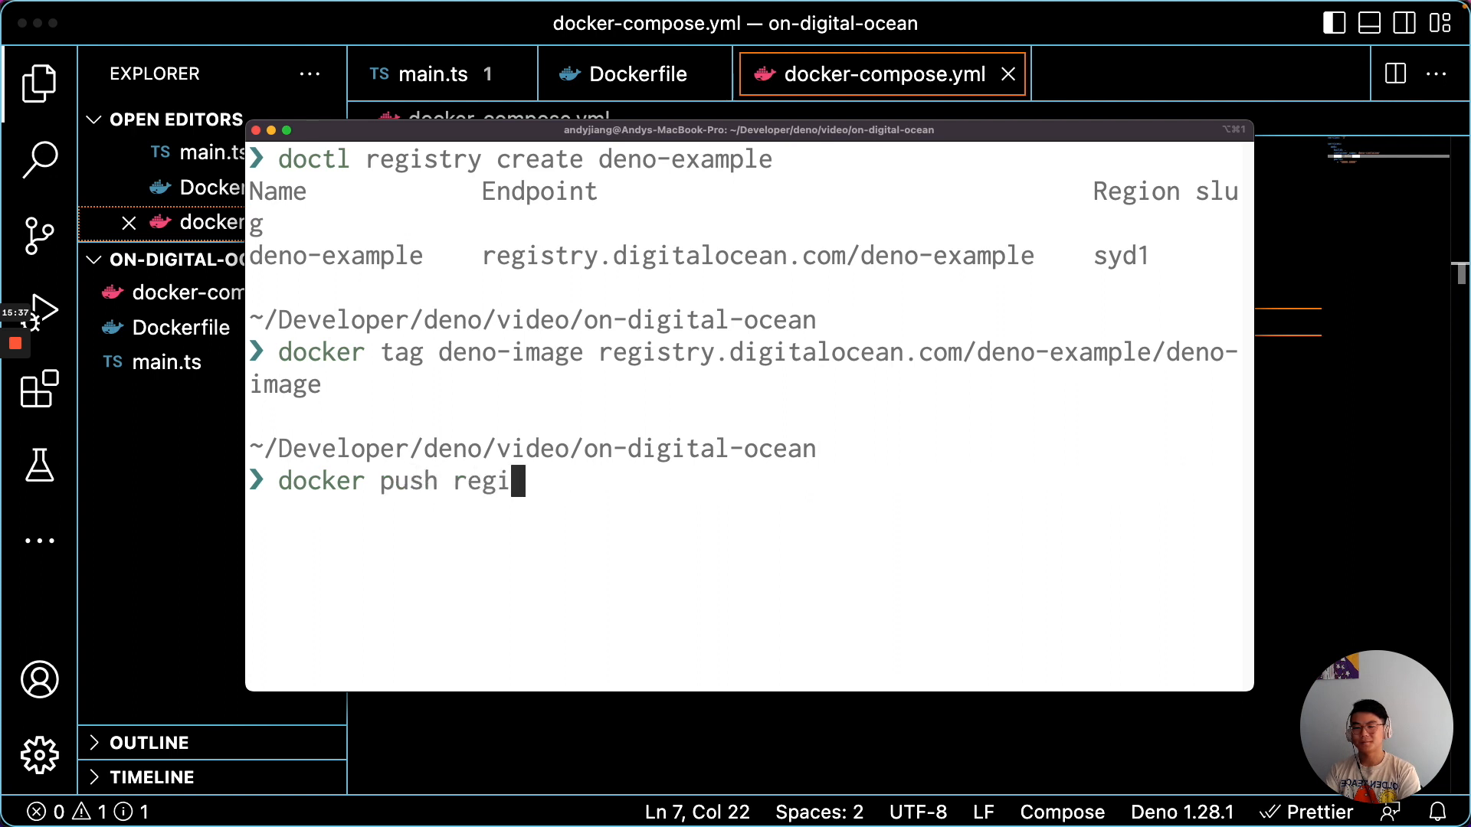
type("stry.di")
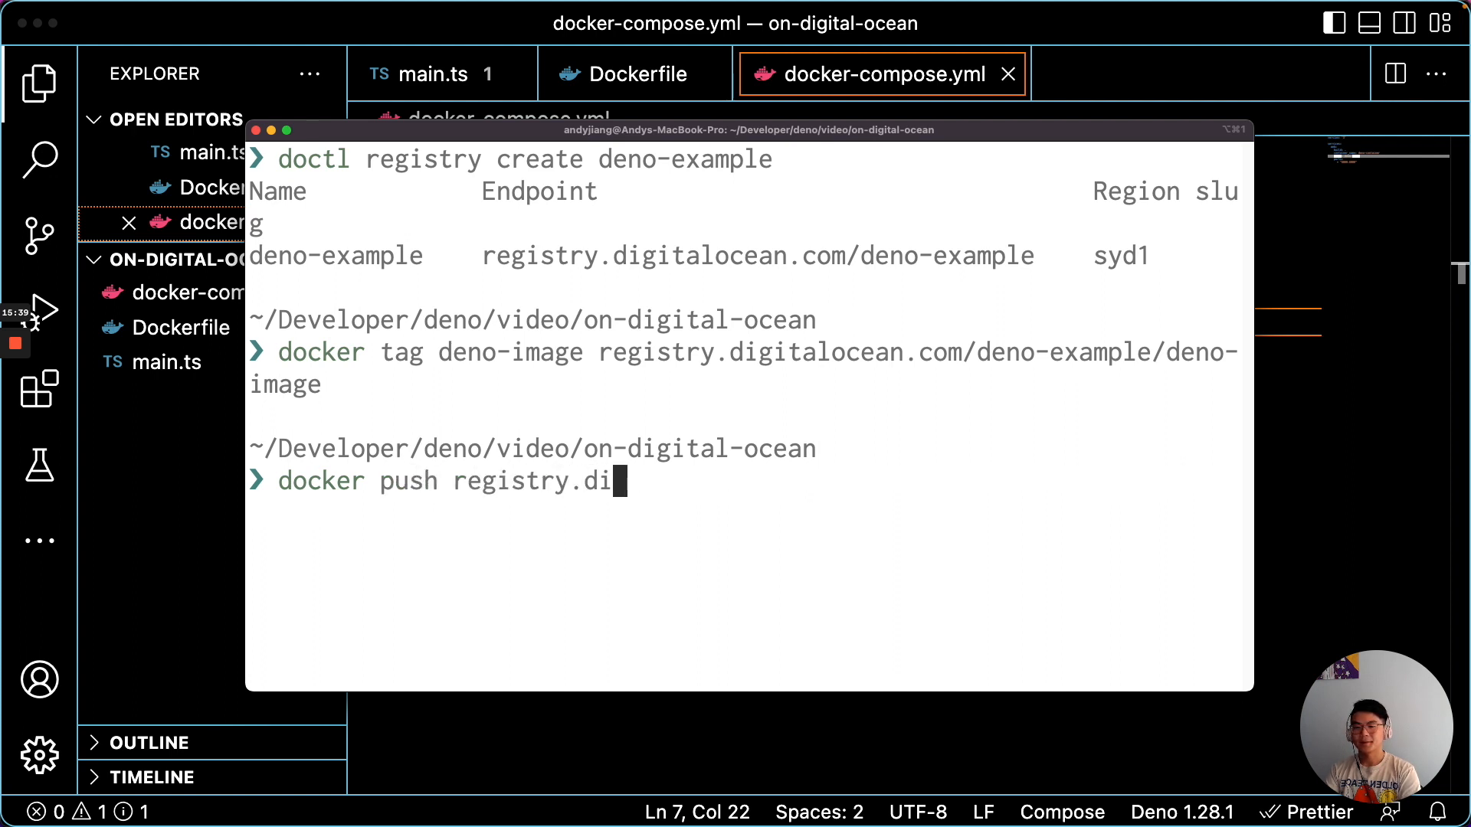
type("gitalocean.com/de")
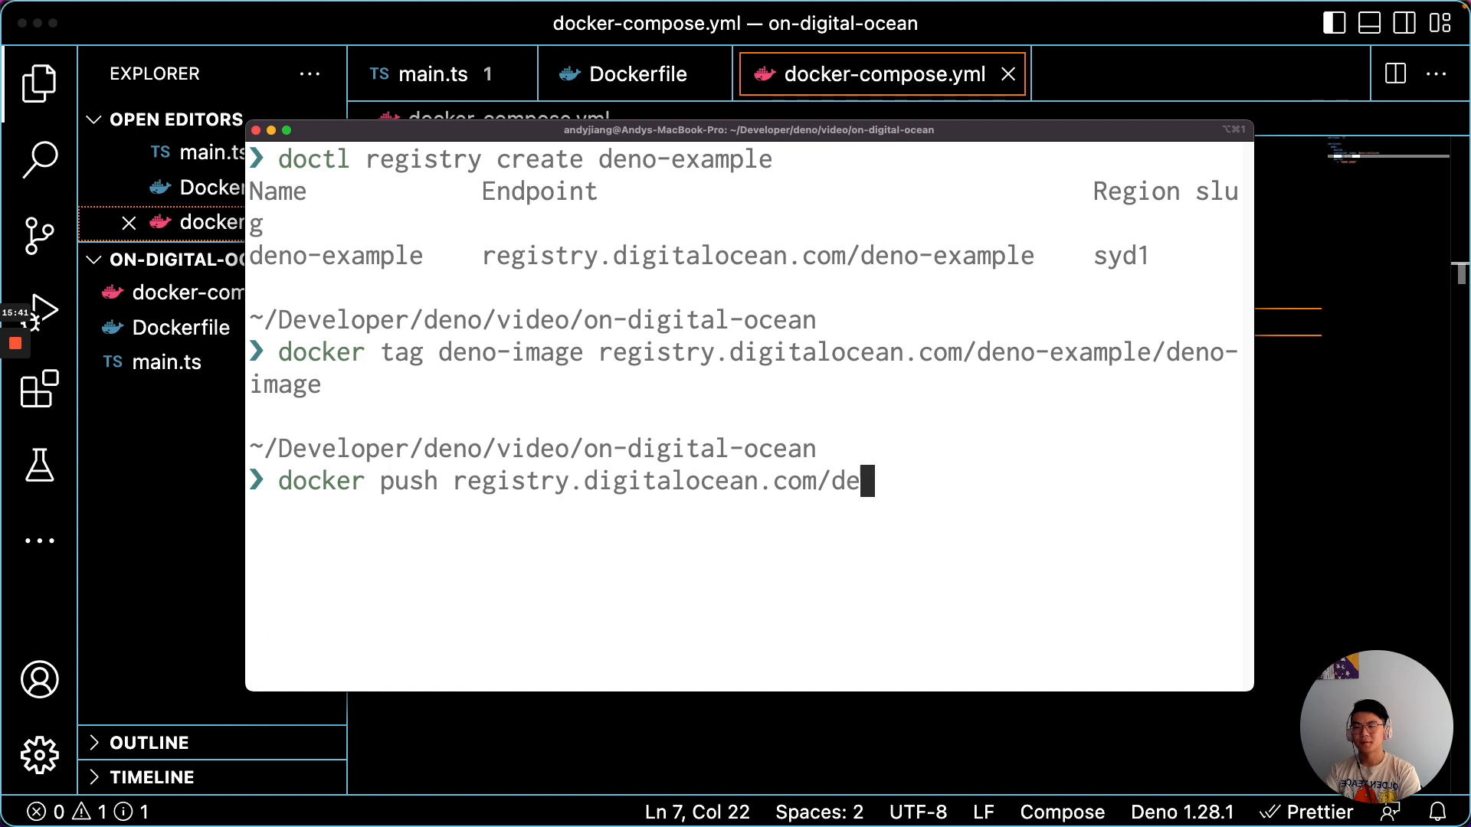
type("no-example/")
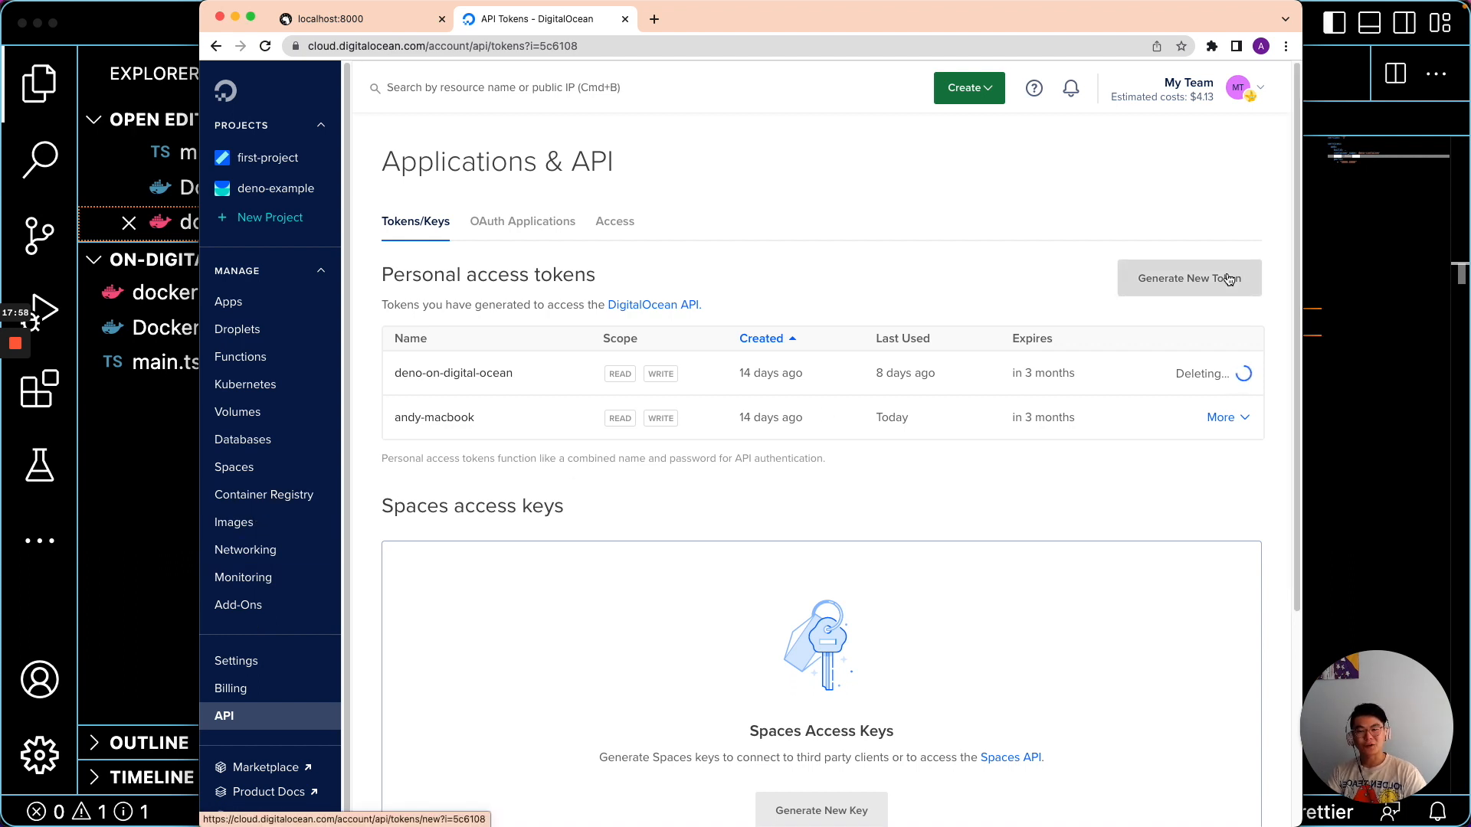
- Generate a write-enabled personal access token named deno-example
left_click(1188, 277)
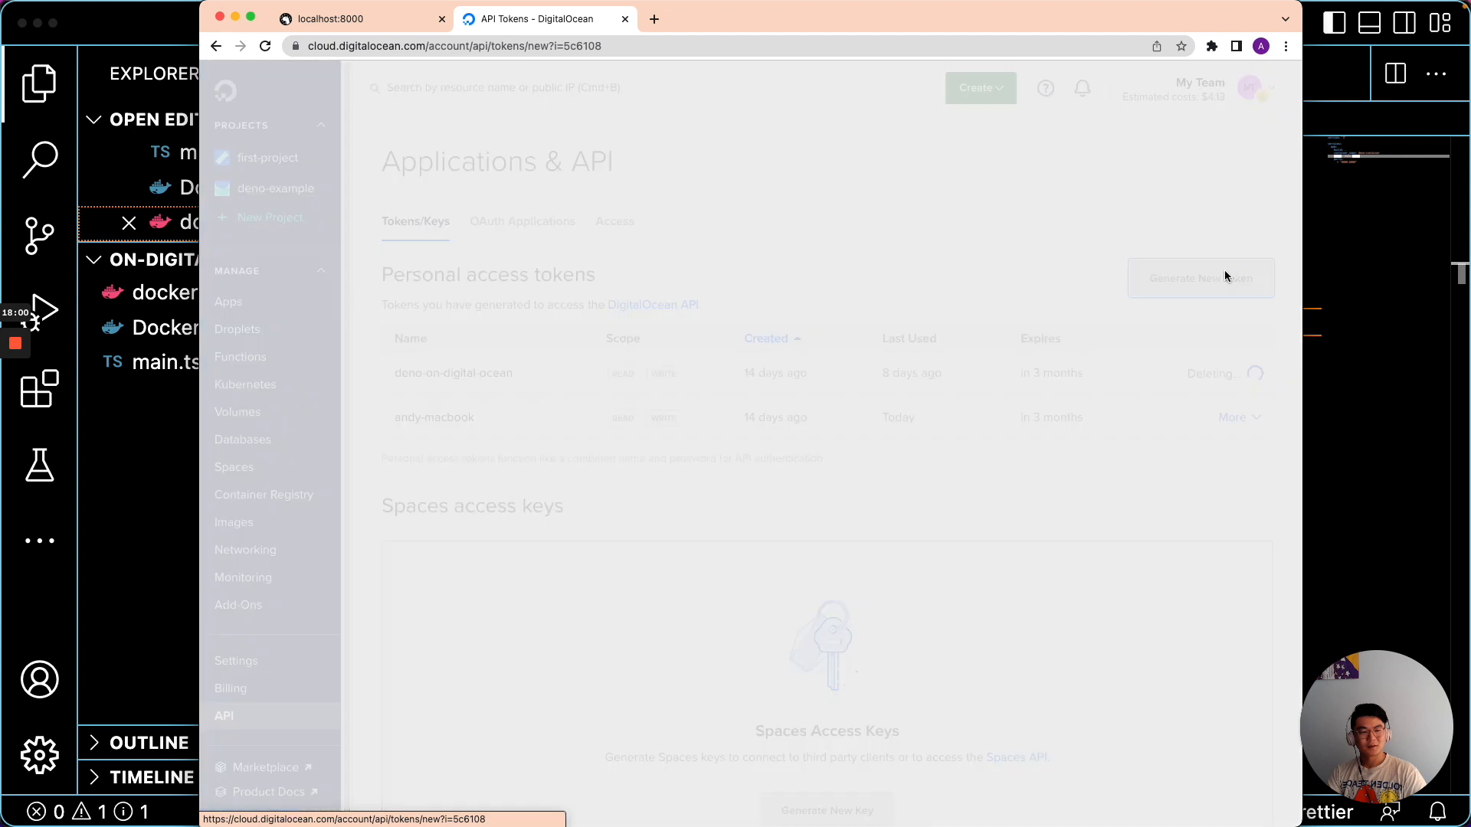
left_click(1200, 277)
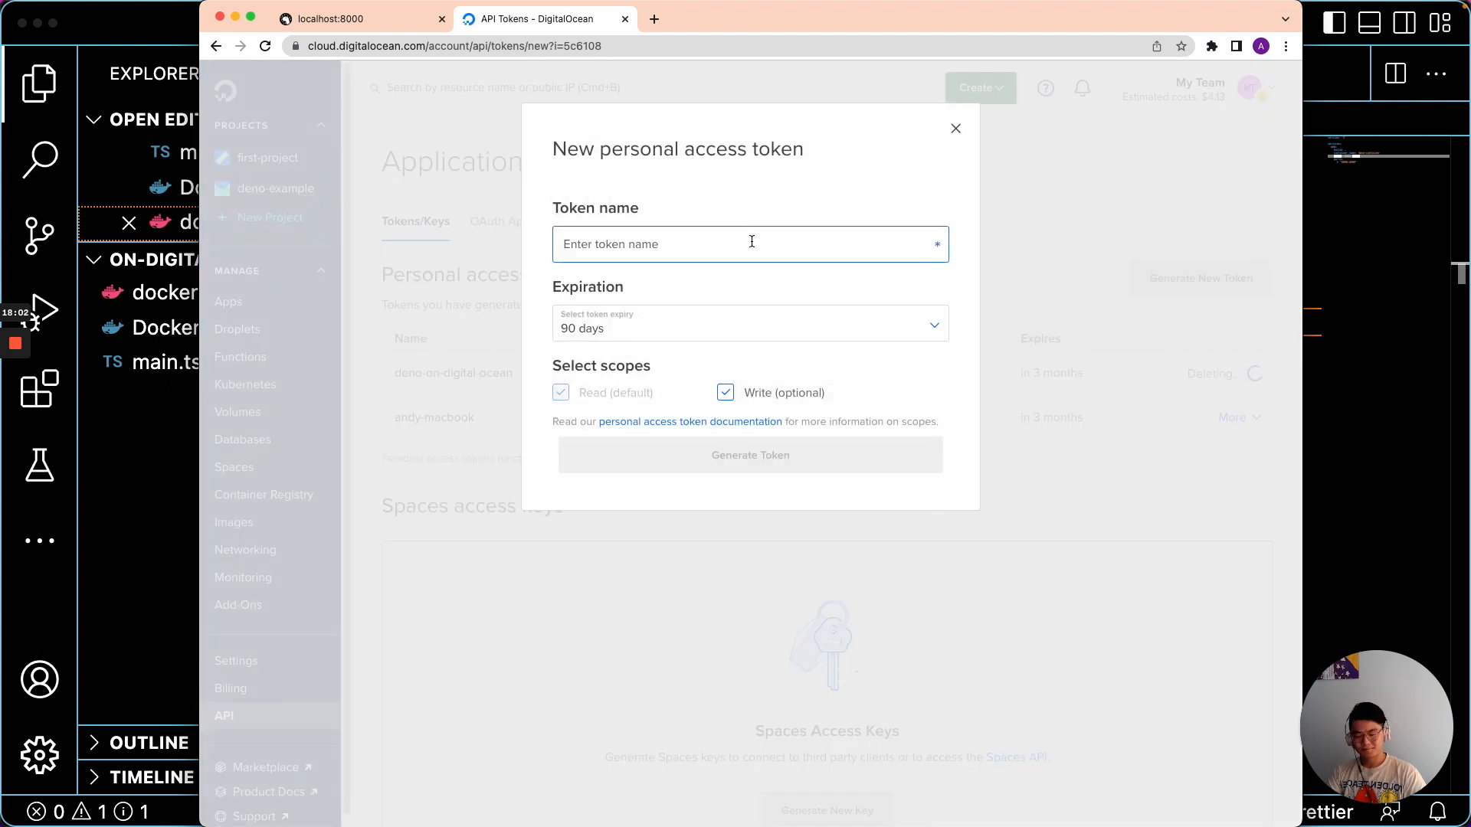
type("deno-example")
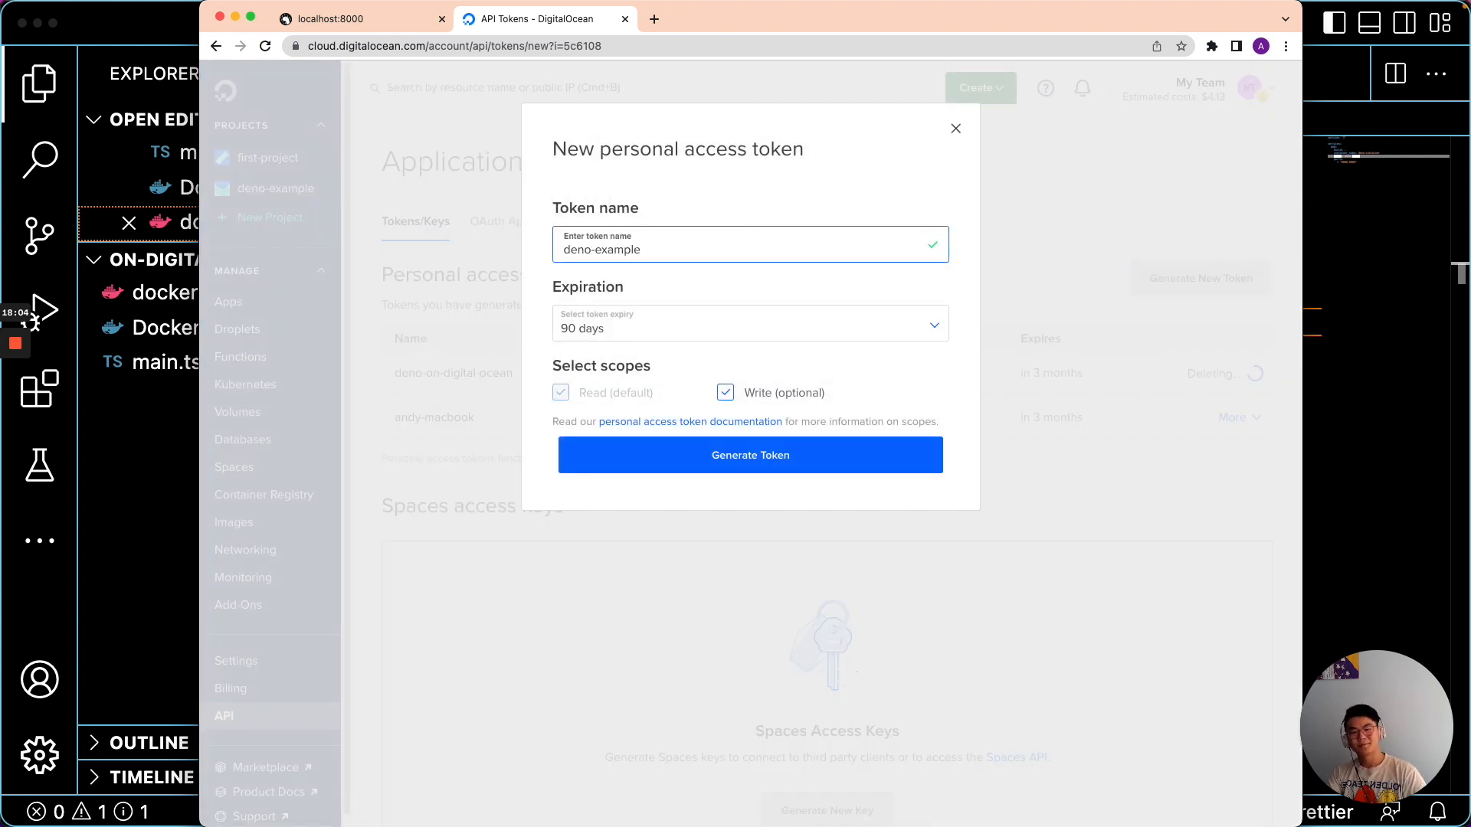
left_click(750, 455)
type("doctl registry log")
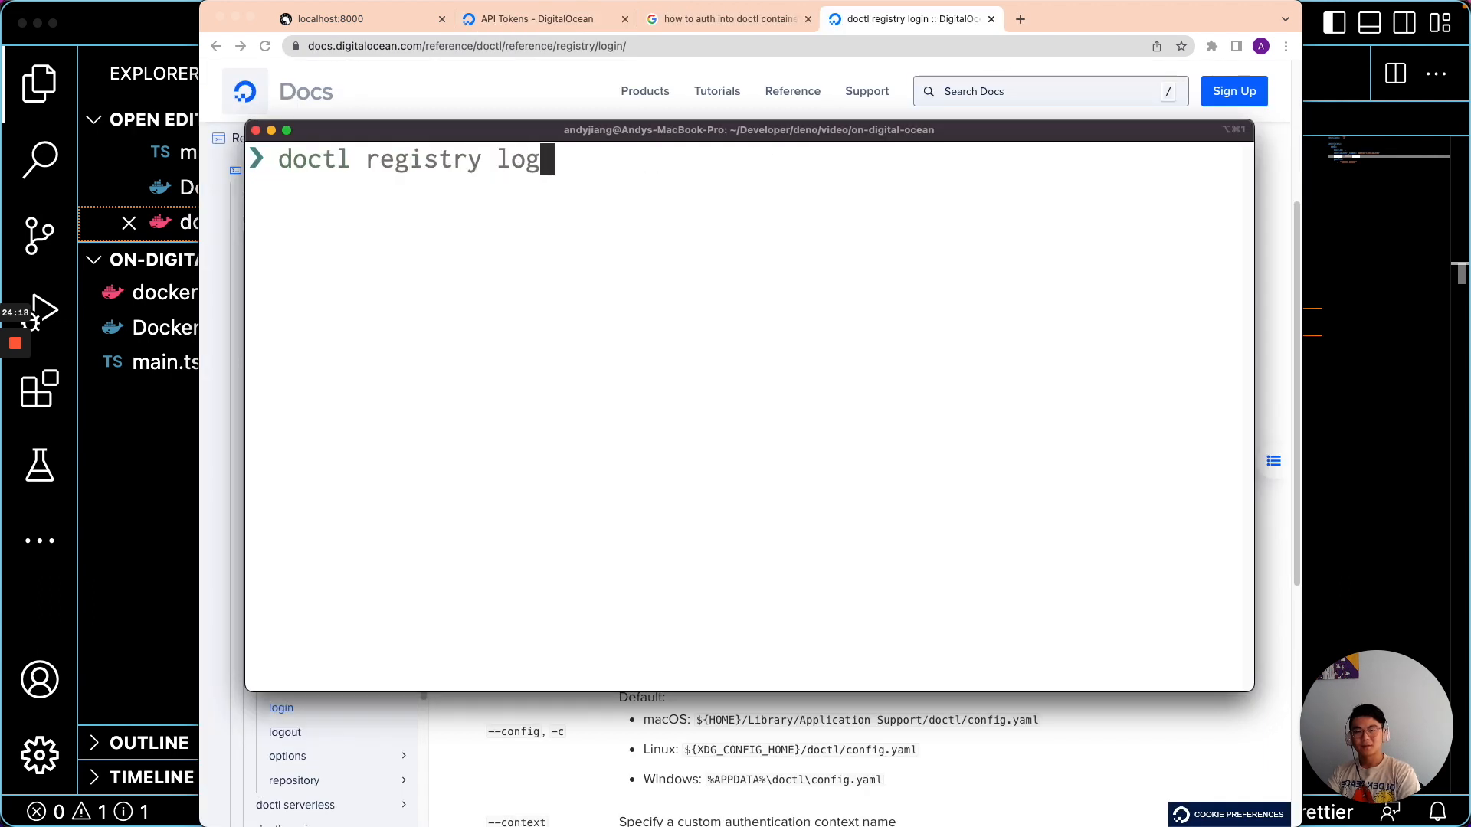
- Run doctl registry login, then push registry.digitalocean.com/deno-example/deno-image
key("Enter")
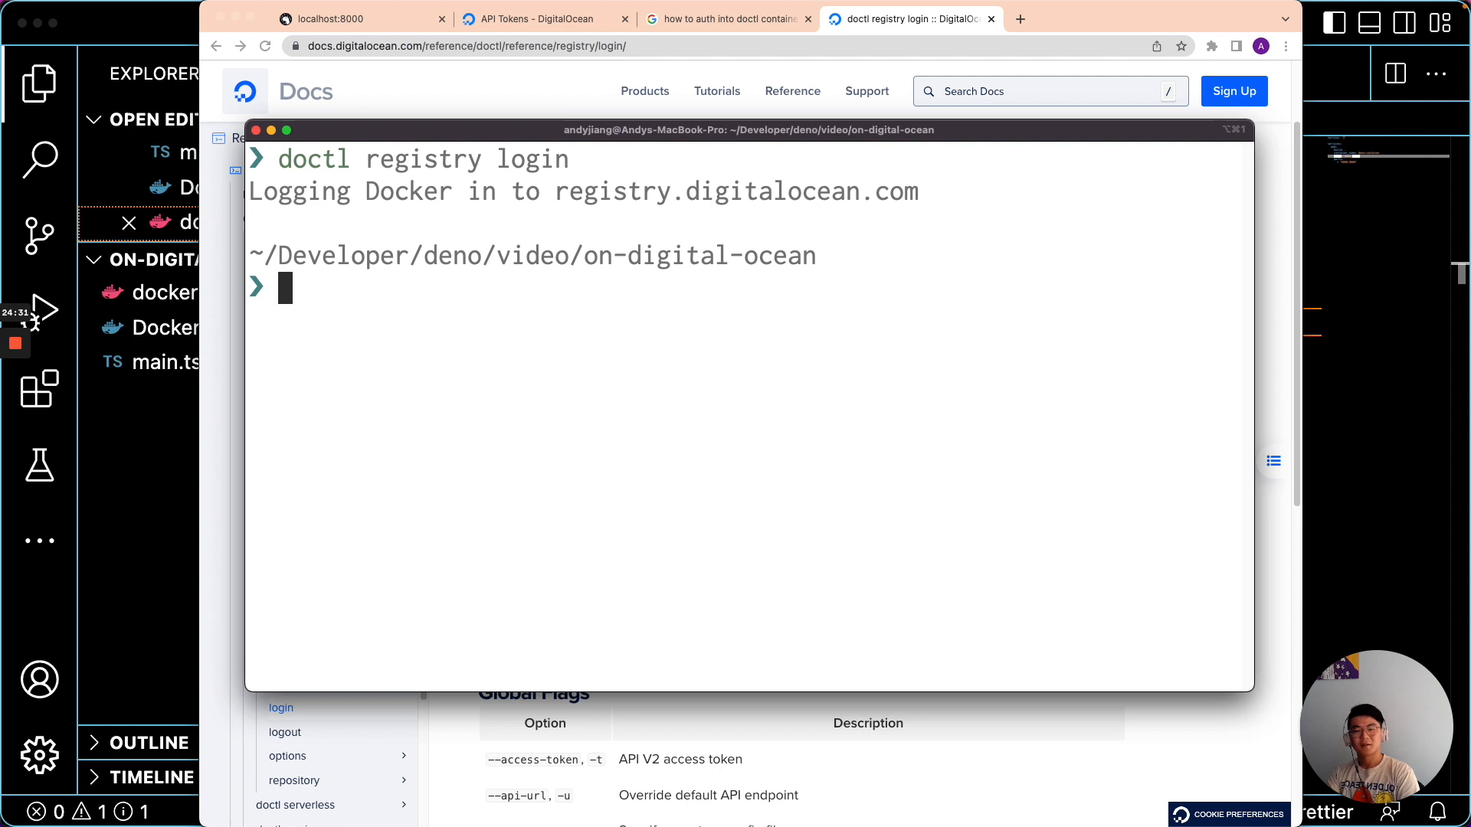
type("docker push registry.digitalocean.com/deno-example/deno-image")
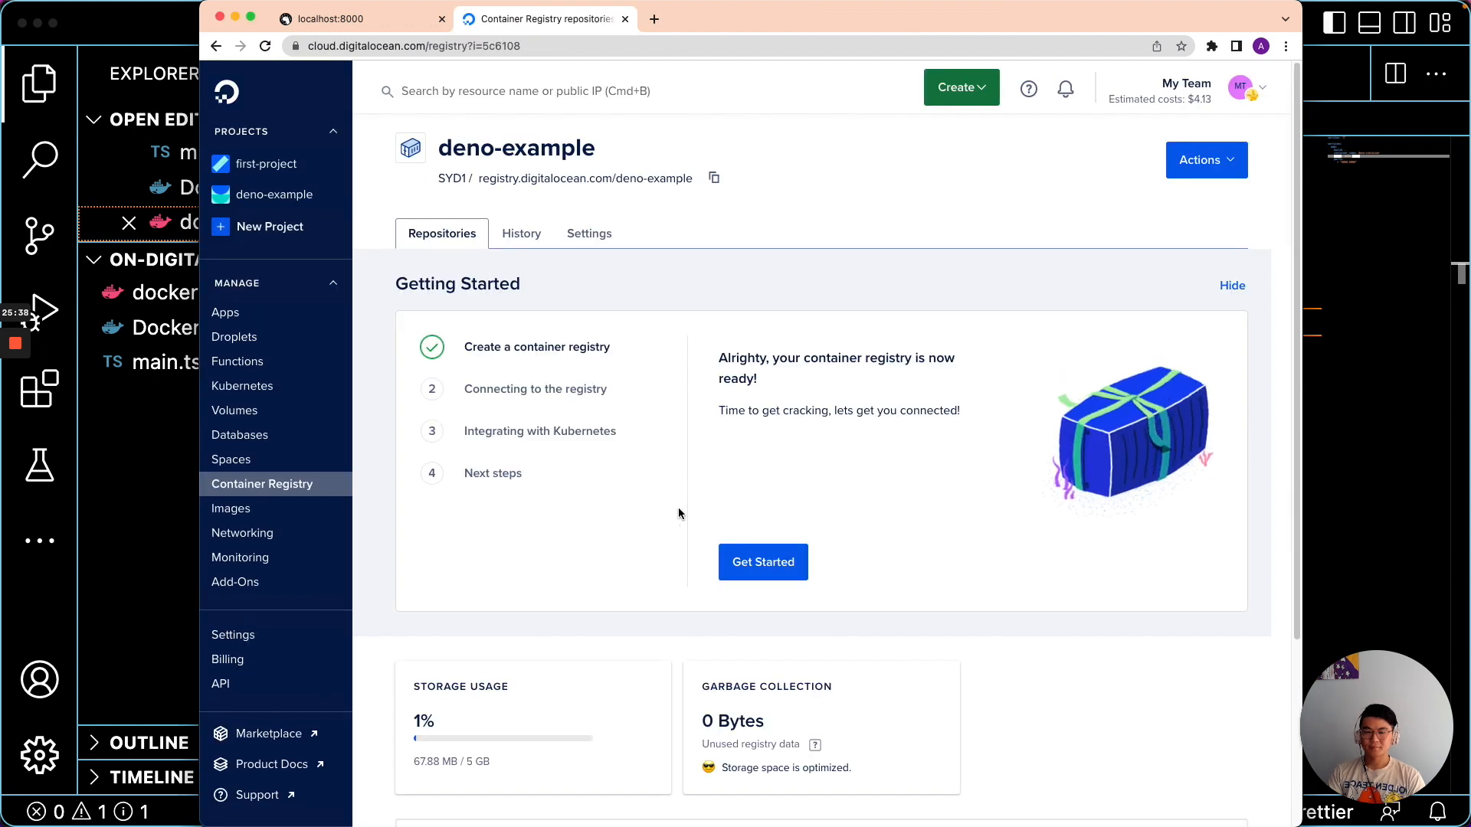
- Scroll to the deno-image repository and expand it to show its latest-tagged image
scroll("down", 3)
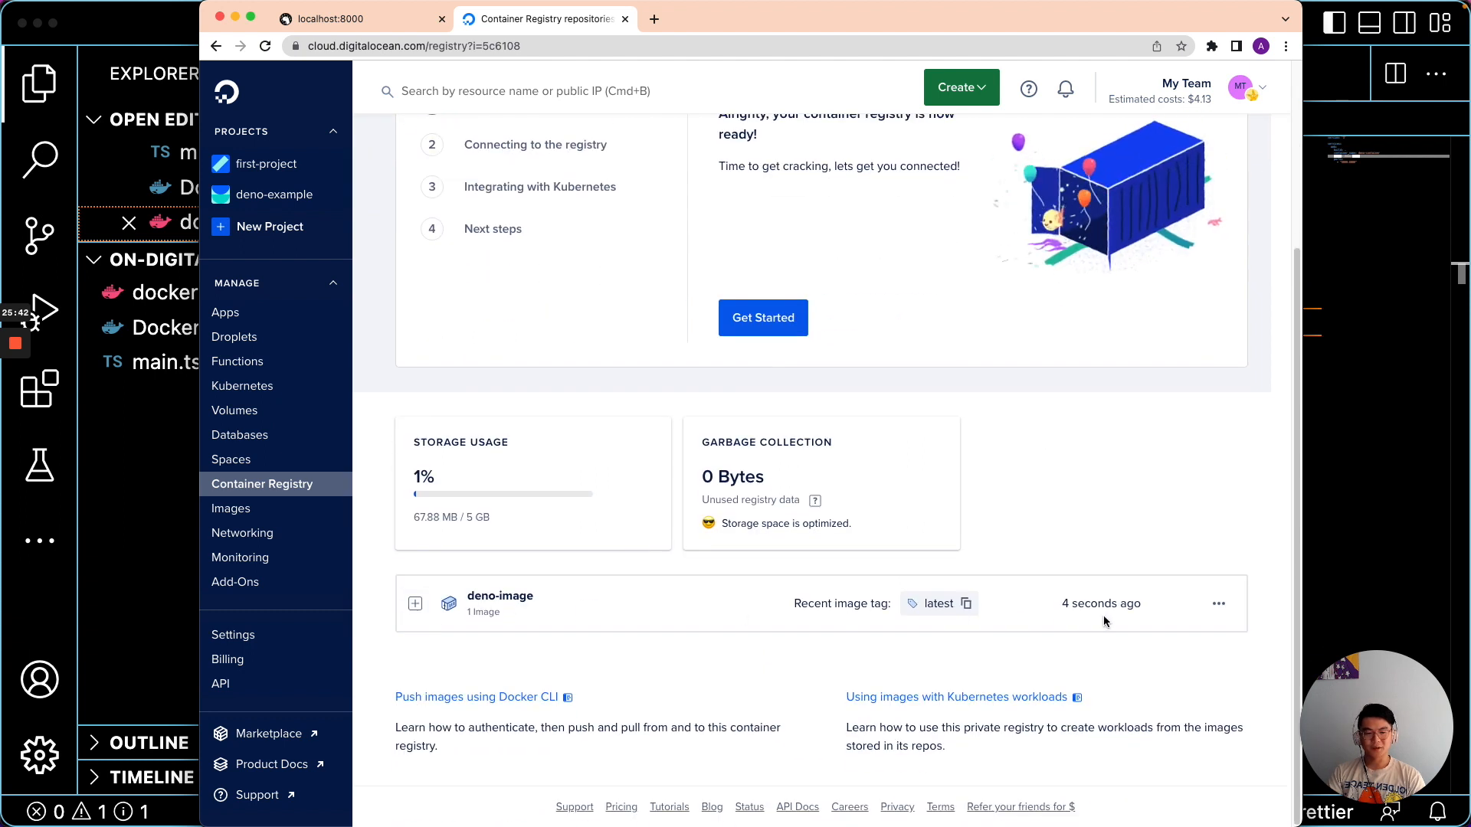
left_click(415, 603)
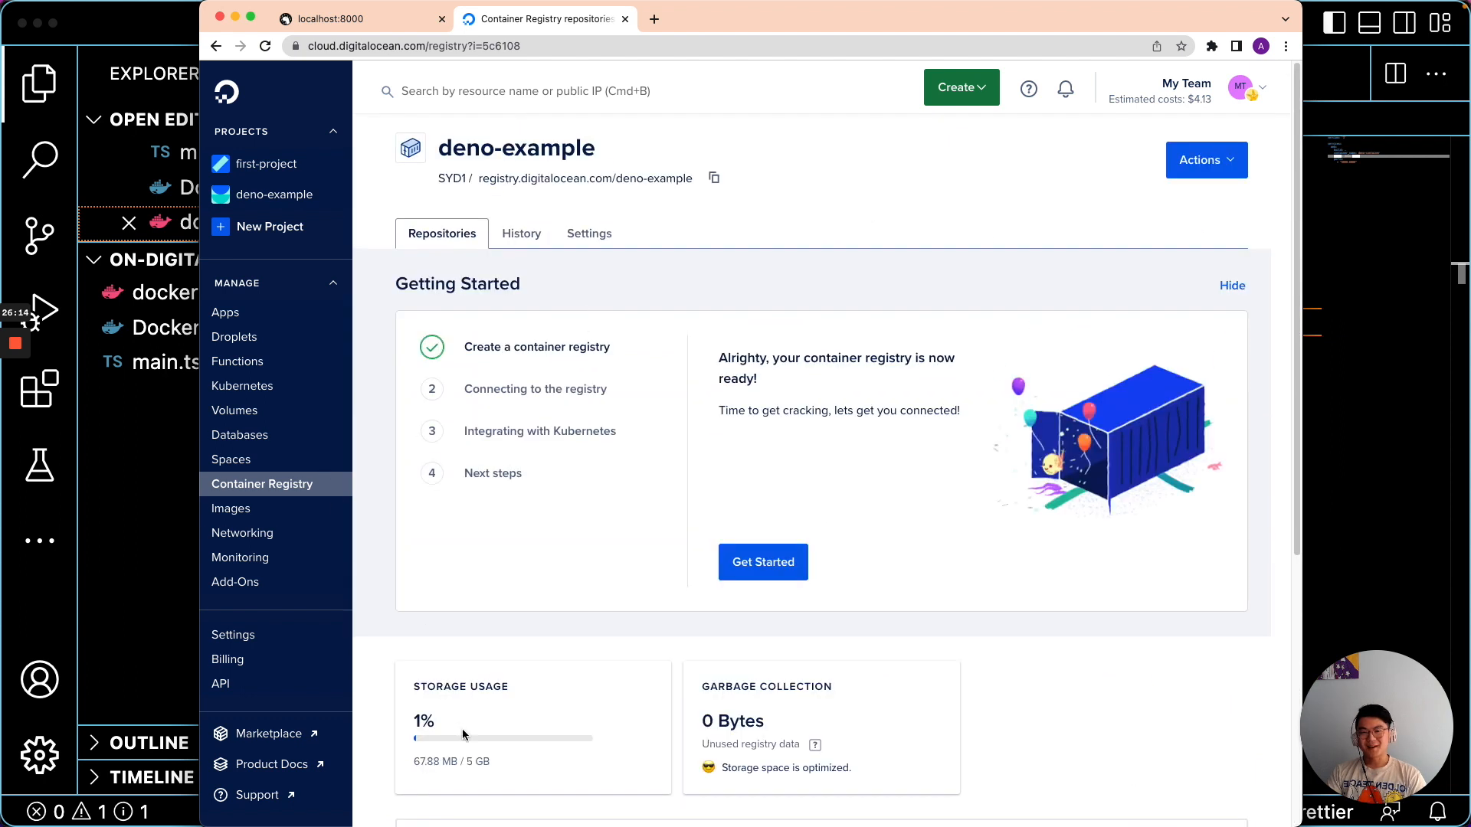
scroll("down", 3)
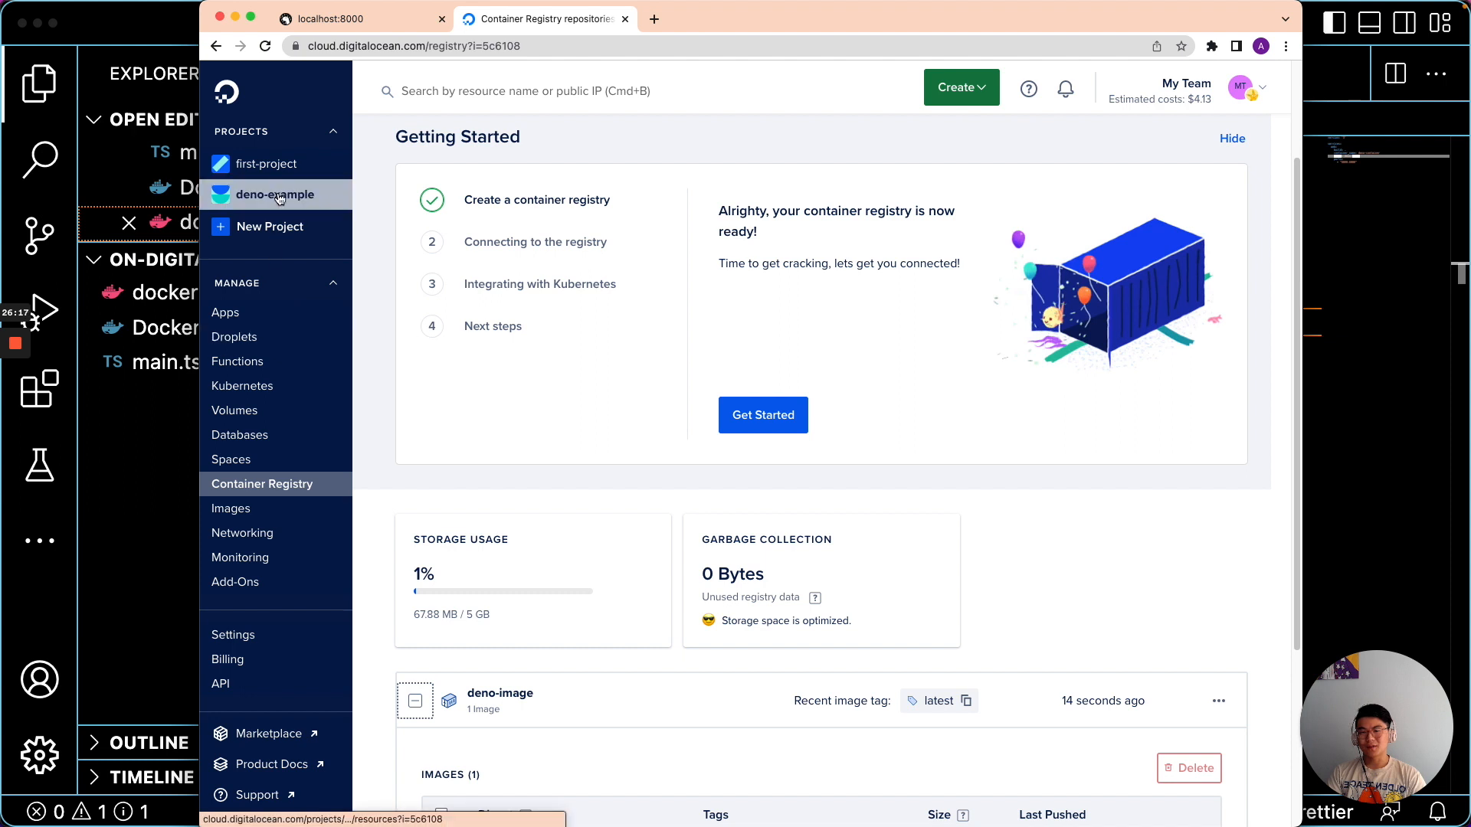
- Start a new droplet from the Droplets section's Create menu
left_click(234, 337)
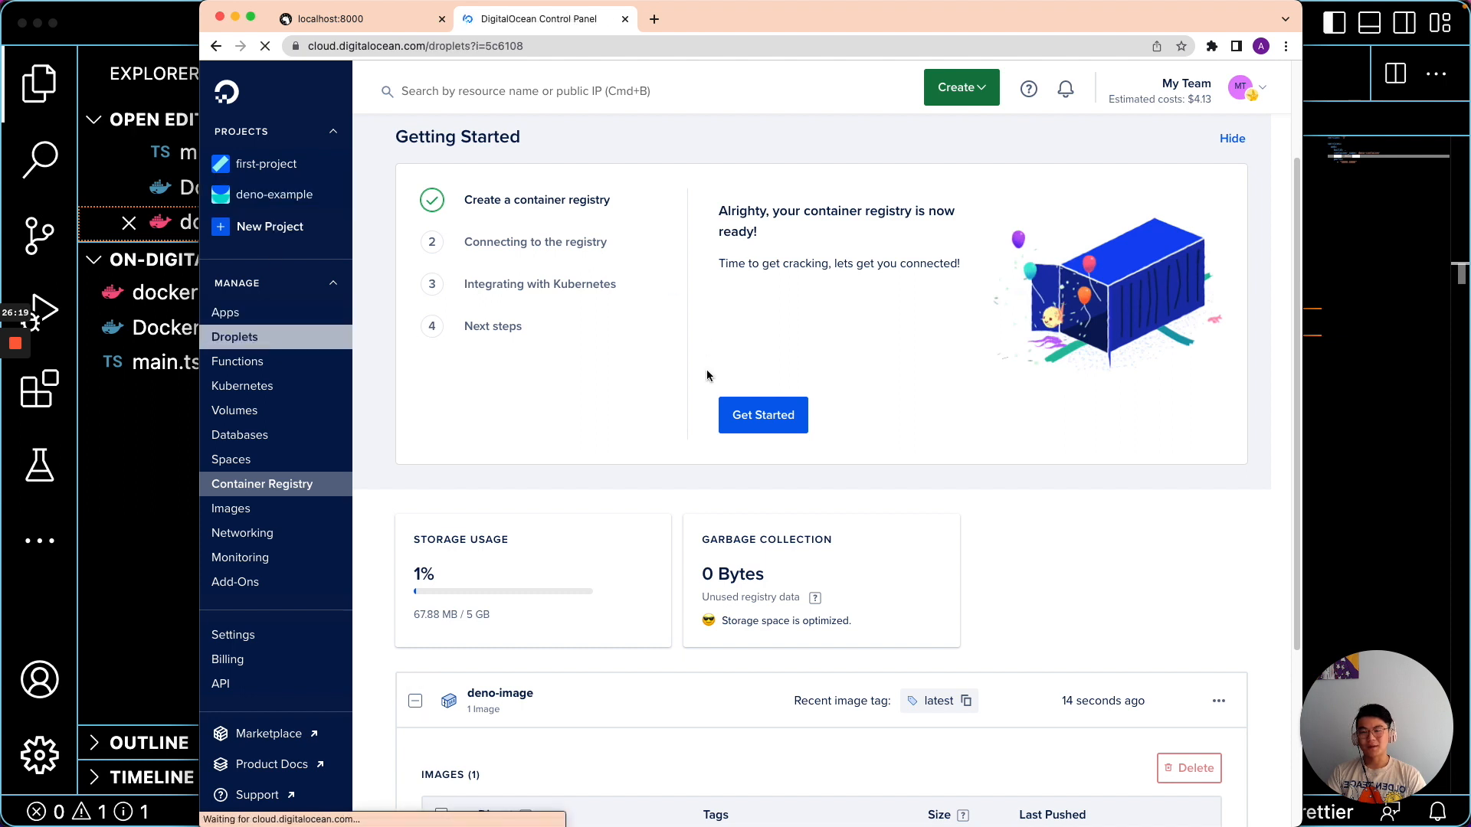
left_click(235, 337)
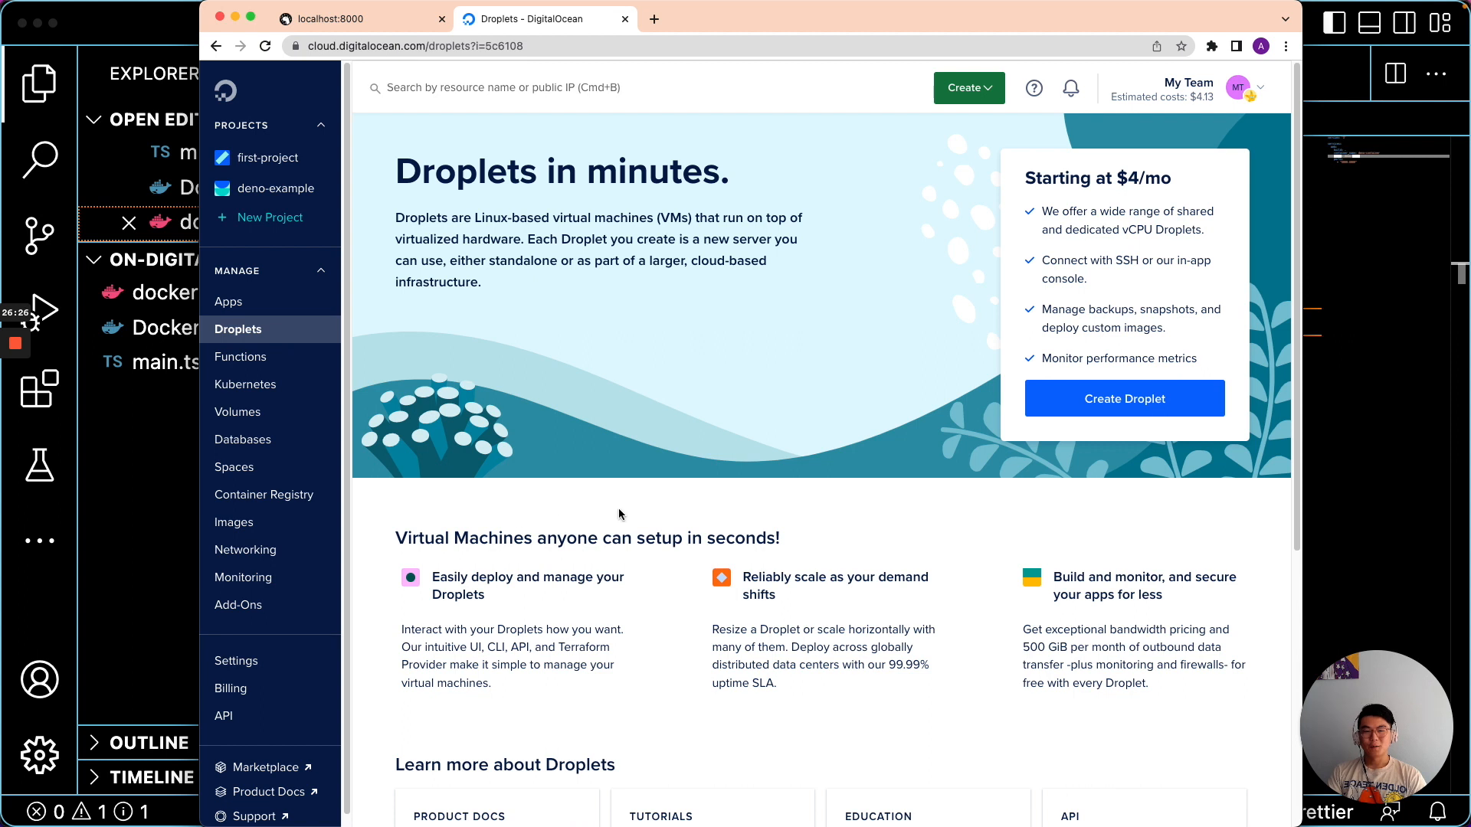
left_click(968, 87)
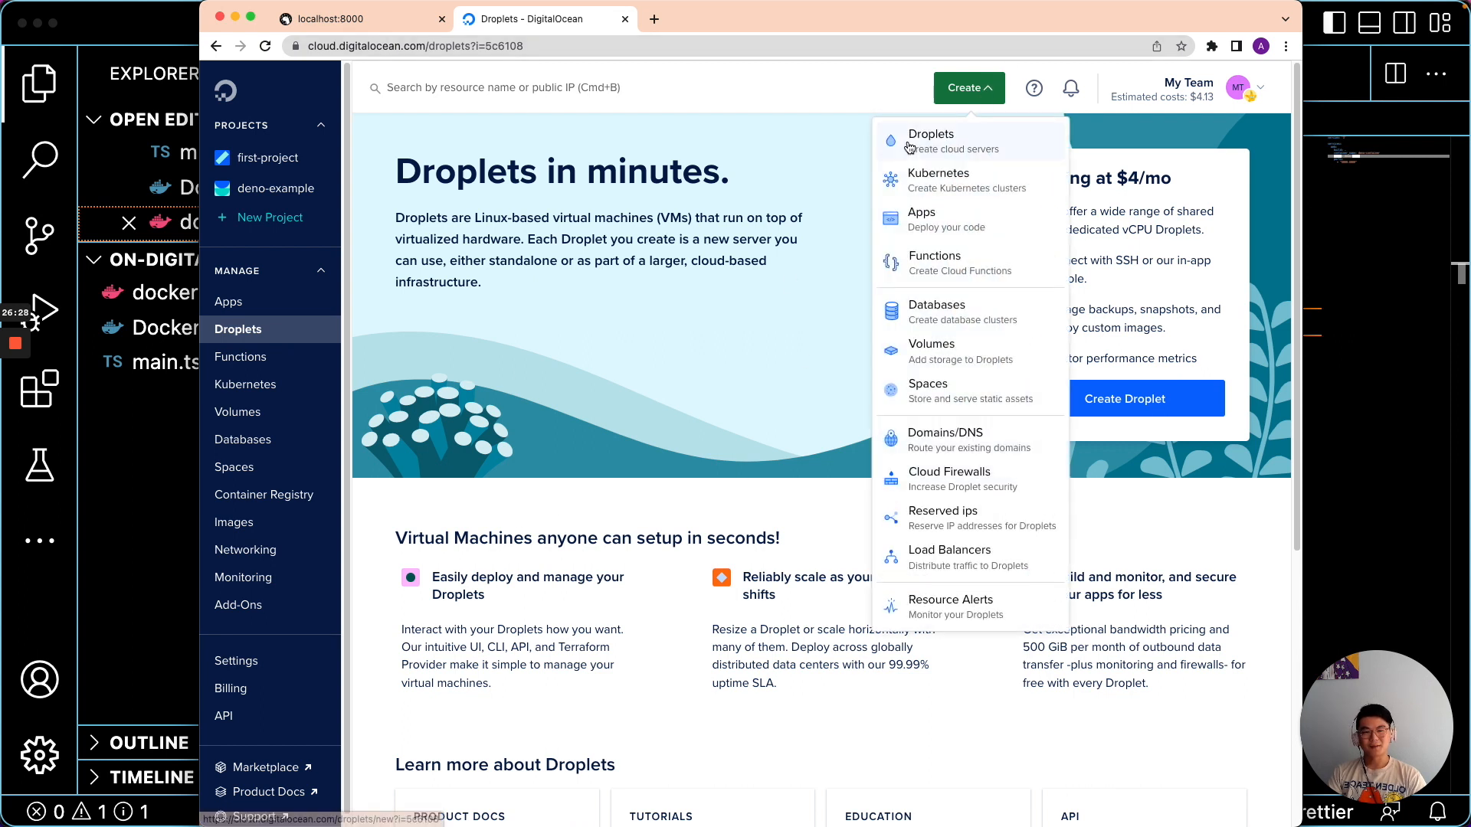
left_click(932, 134)
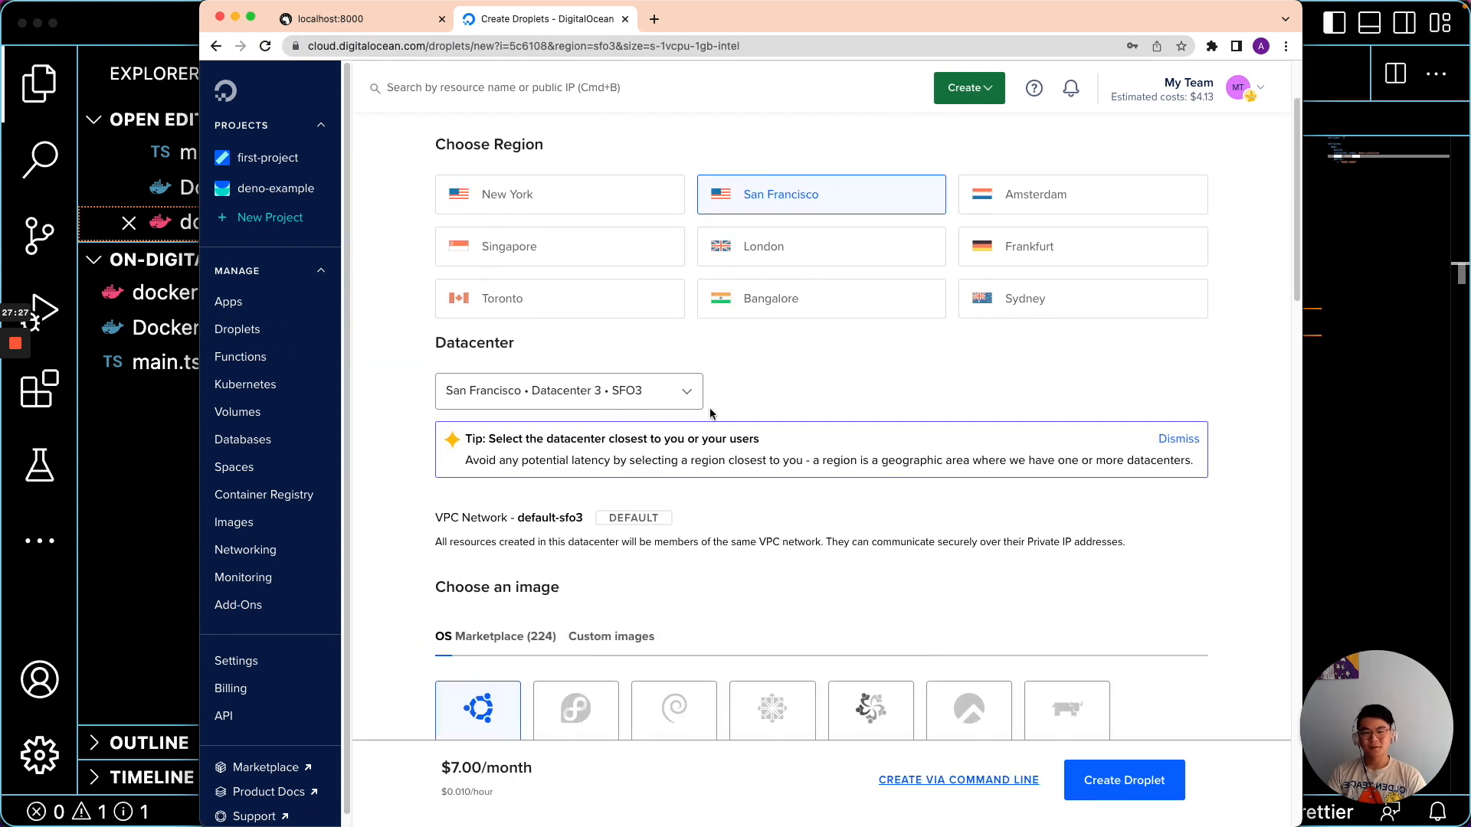
- Fill the droplet form: SFO3, Ubuntu 22.10, Basic $7/month, root password, project deno-example
scroll("down", 3)
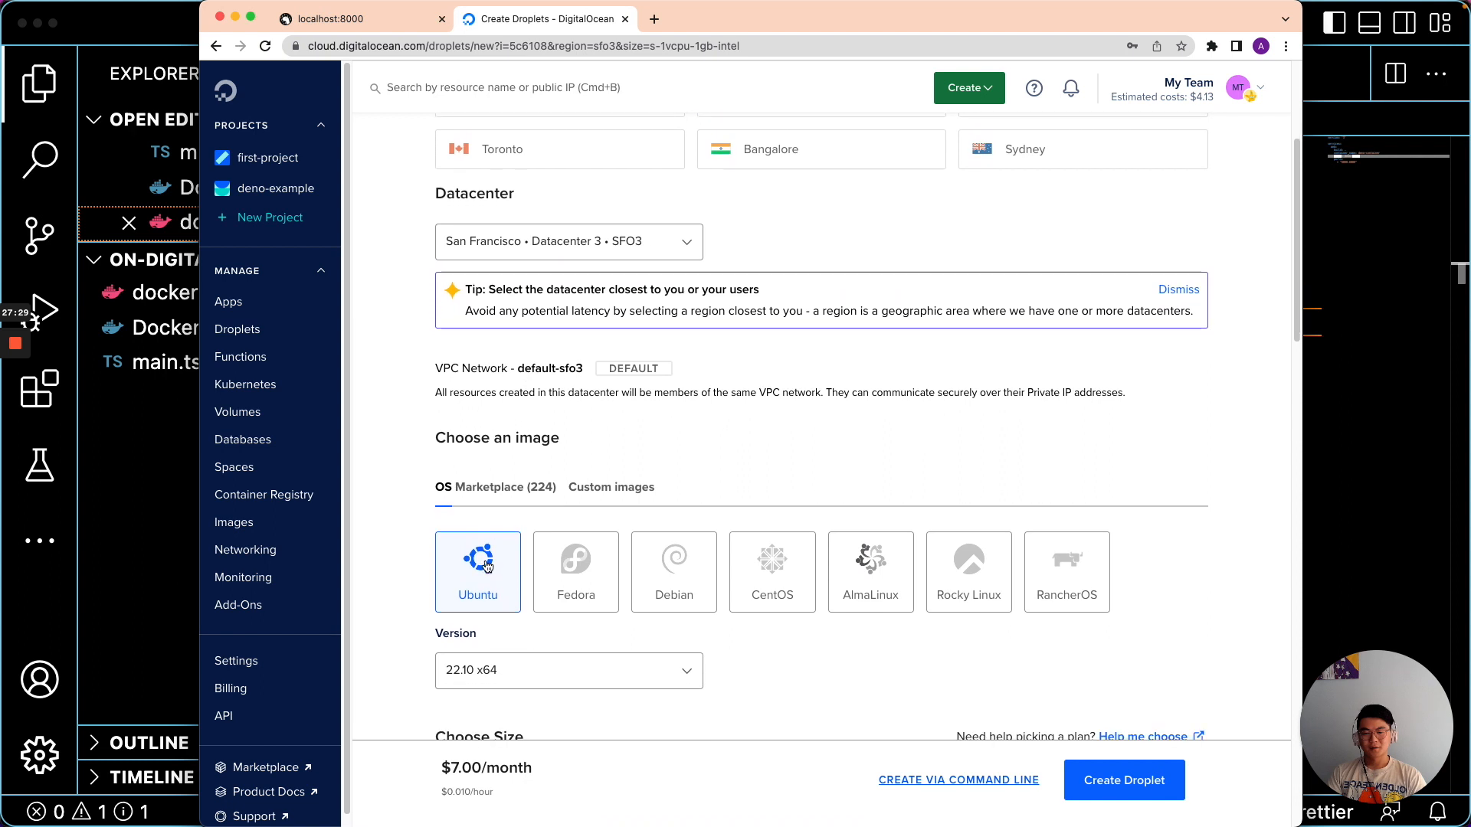
scroll("down", 3)
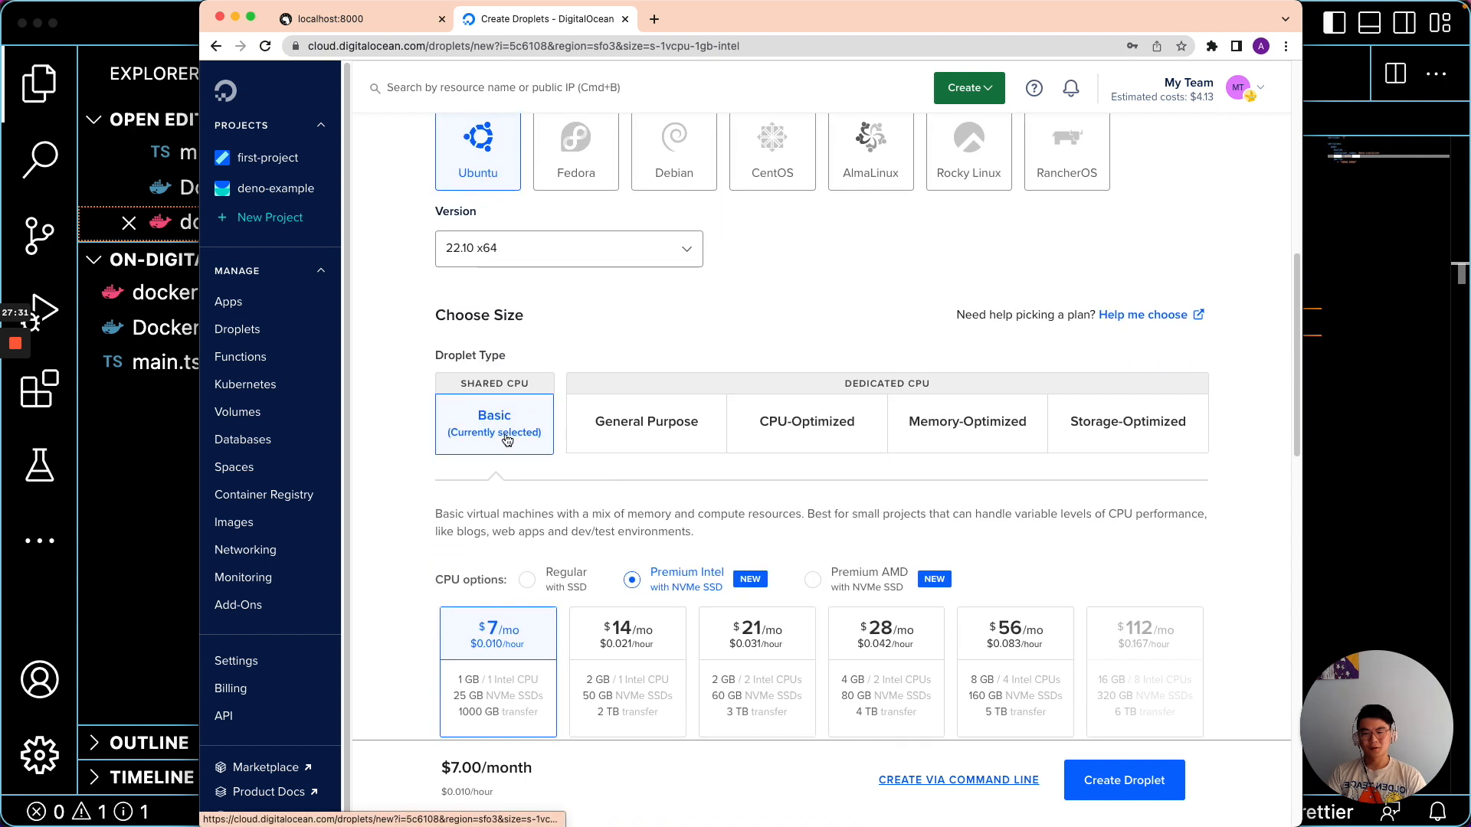
scroll("down", 3)
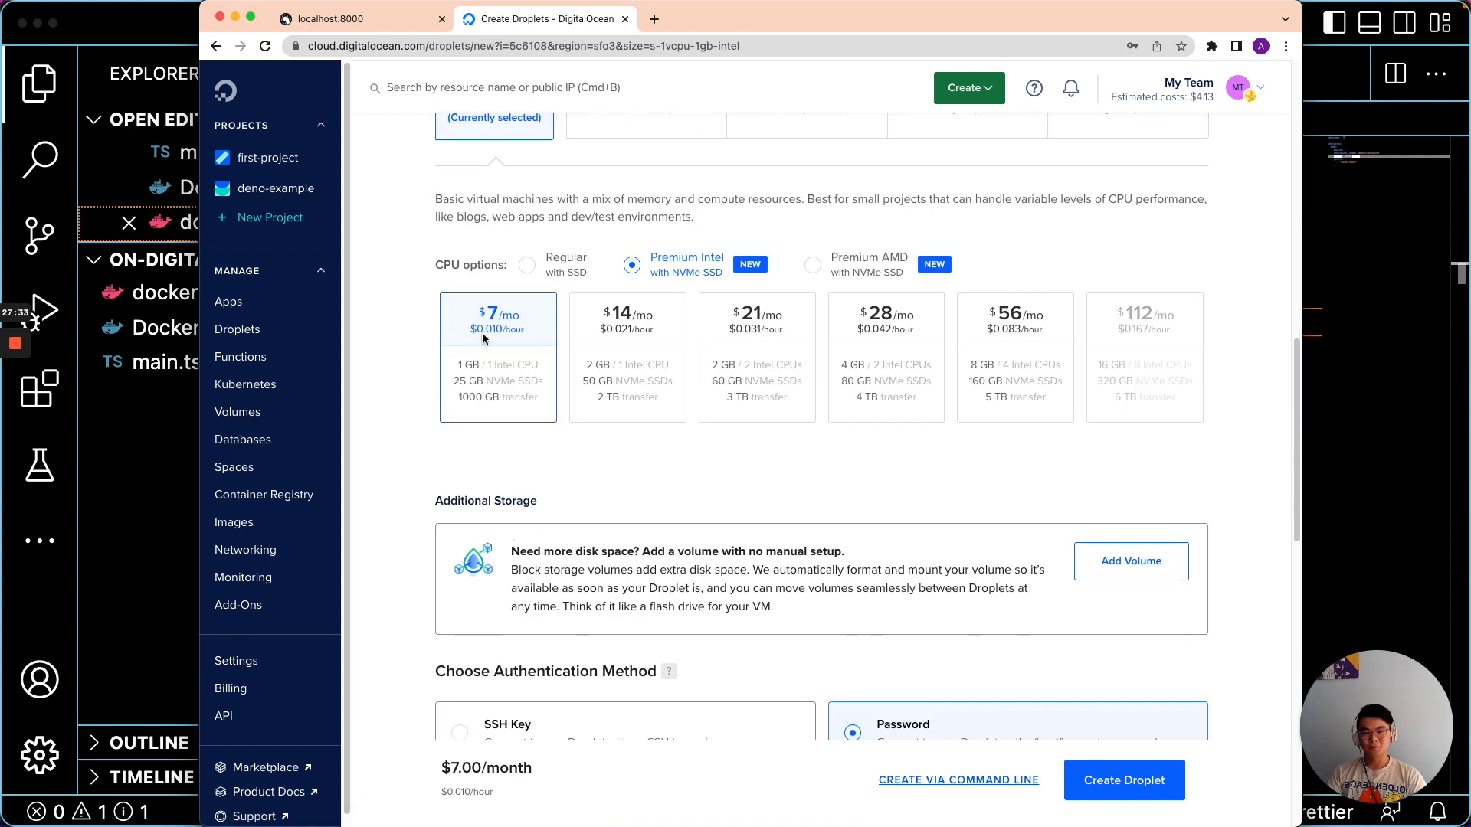
scroll("down", 3)
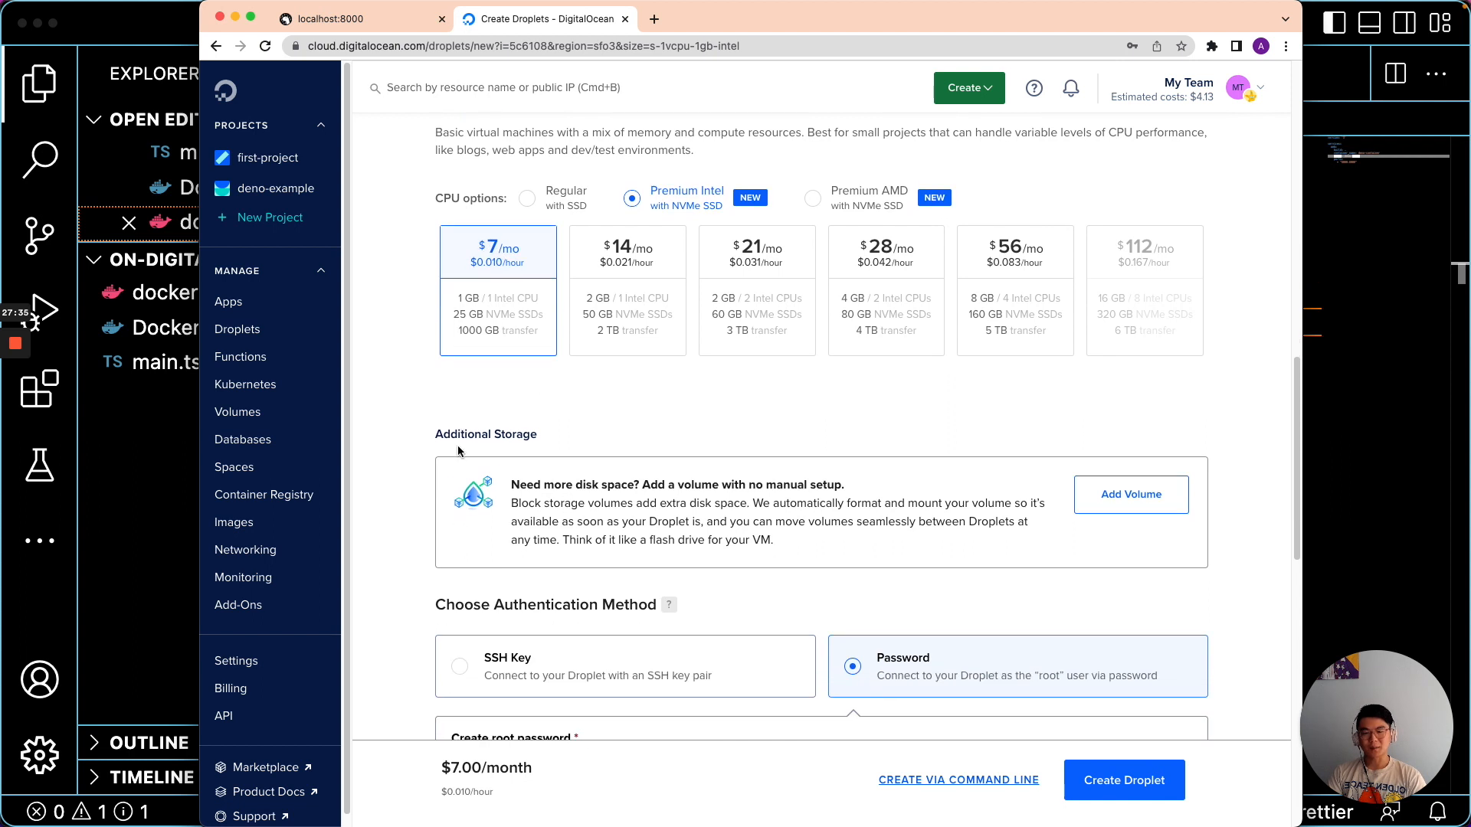
scroll("down", 3)
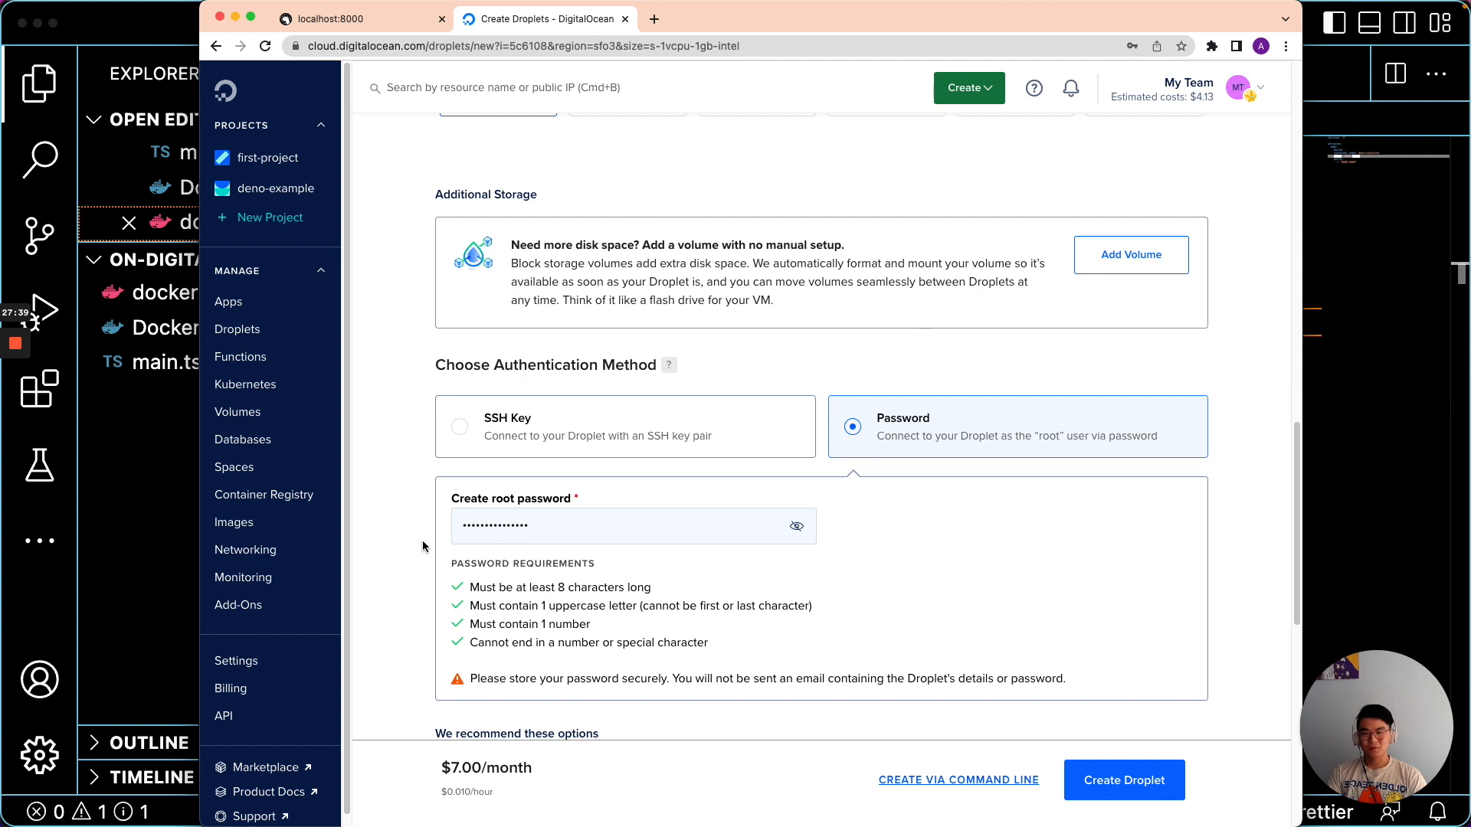
scroll("down", 3)
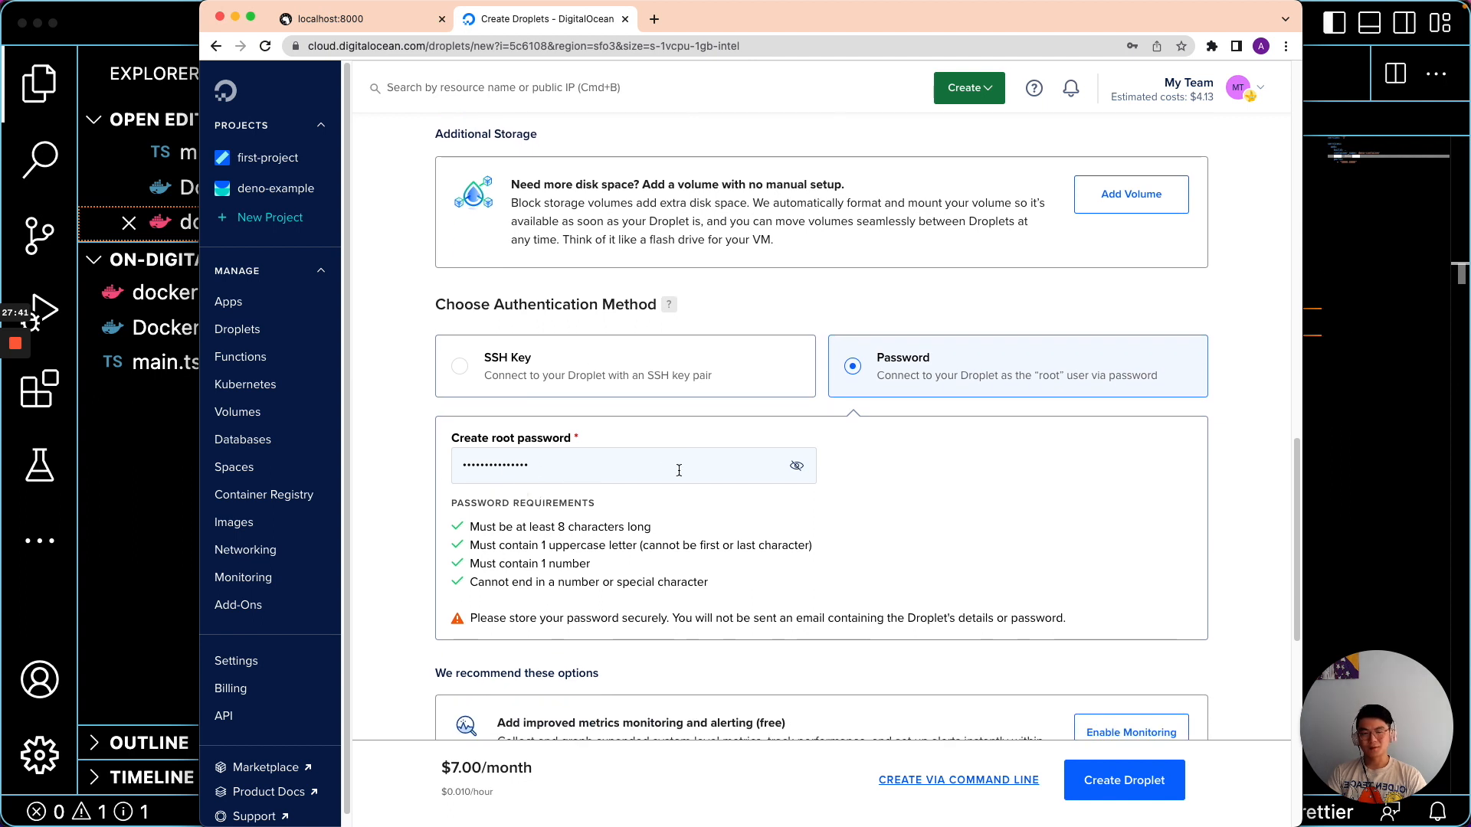
scroll("down", 3)
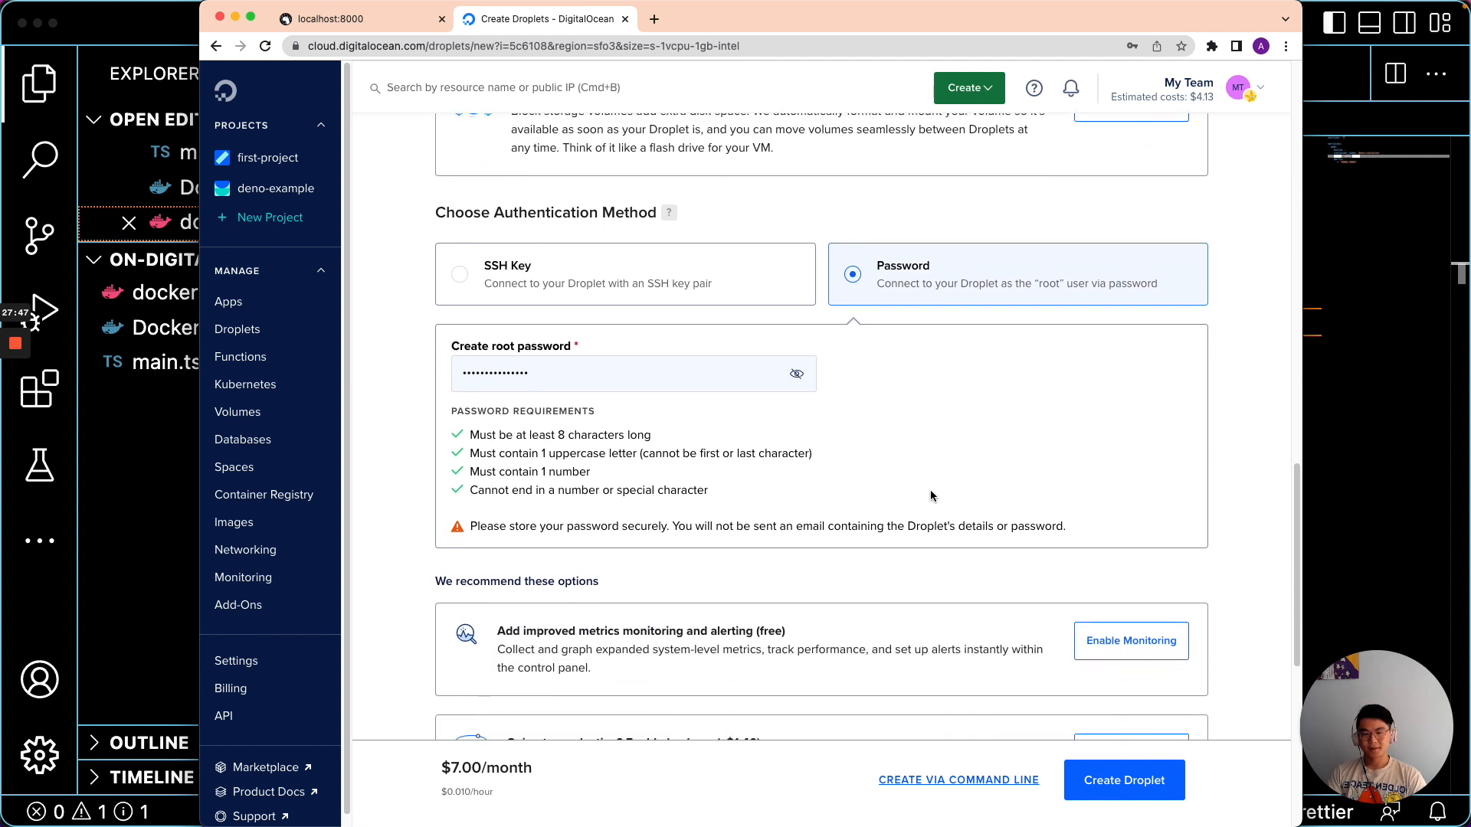
scroll("down", 3)
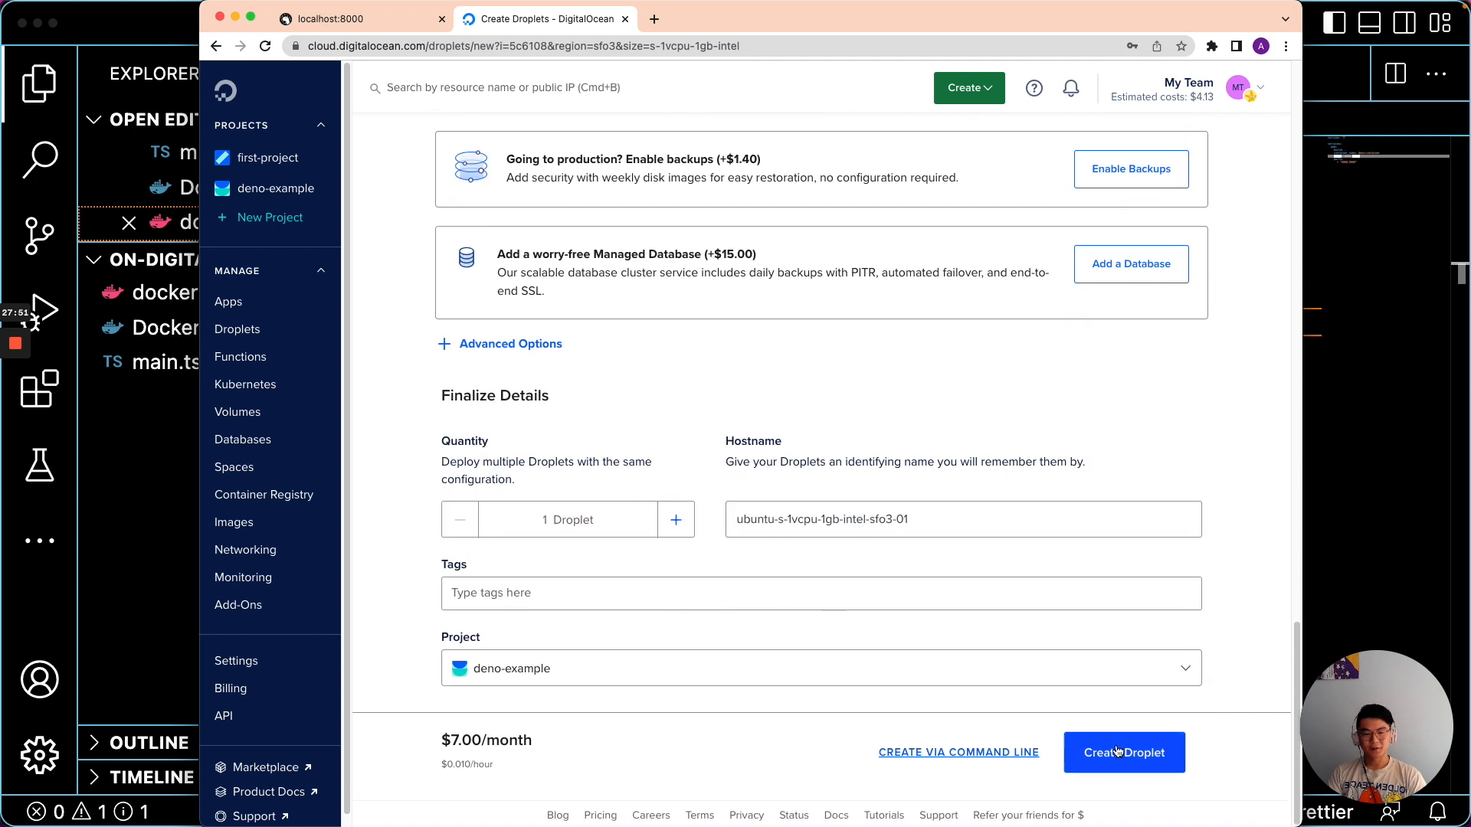
- Create droplet ubuntu-s-1vcpu-1gb-intel-sfo3-01 and confirm it is on at 146.190.45.32
left_click(1123, 752)
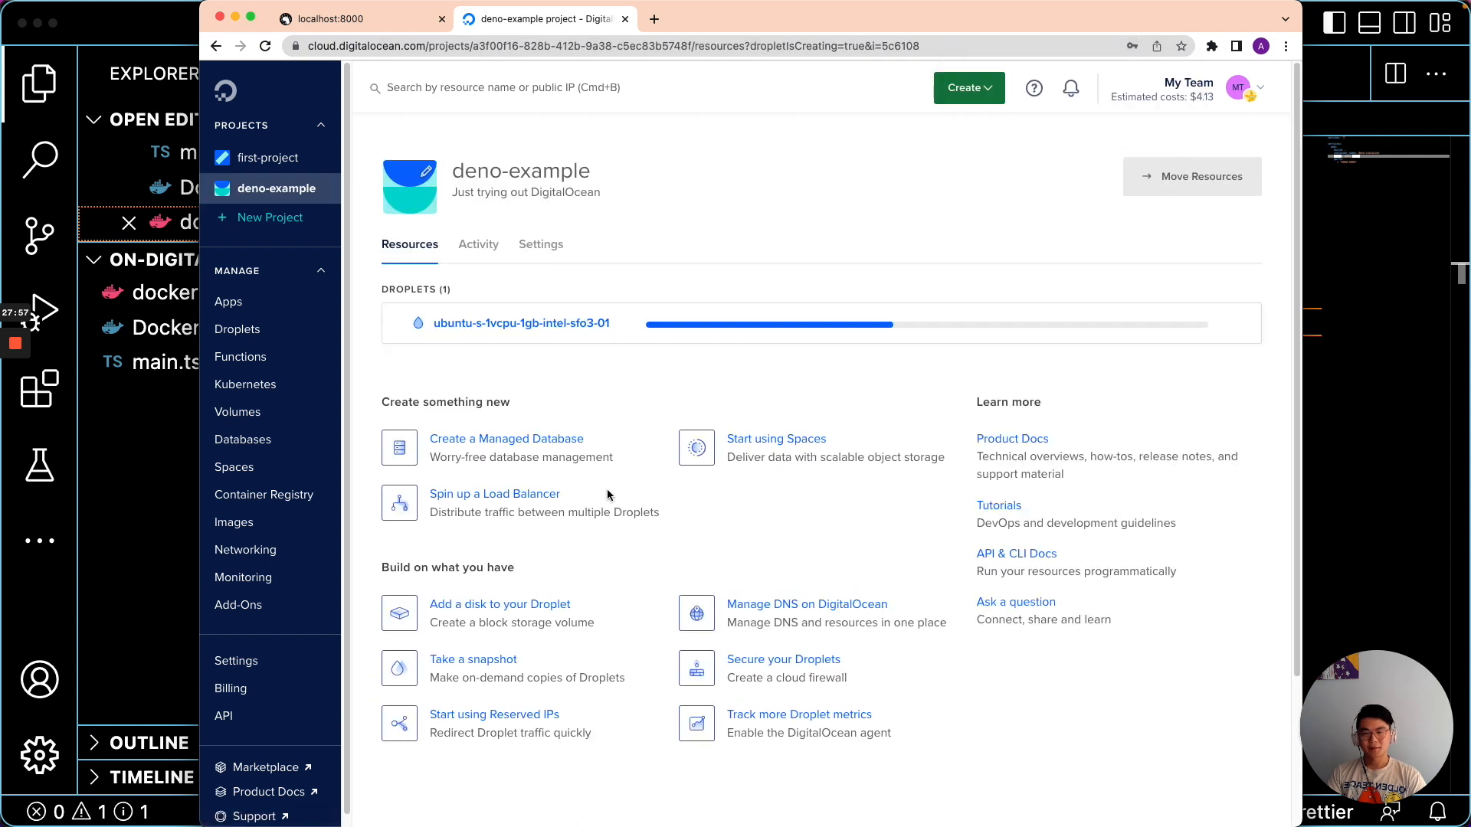
mouse_move(522, 317)
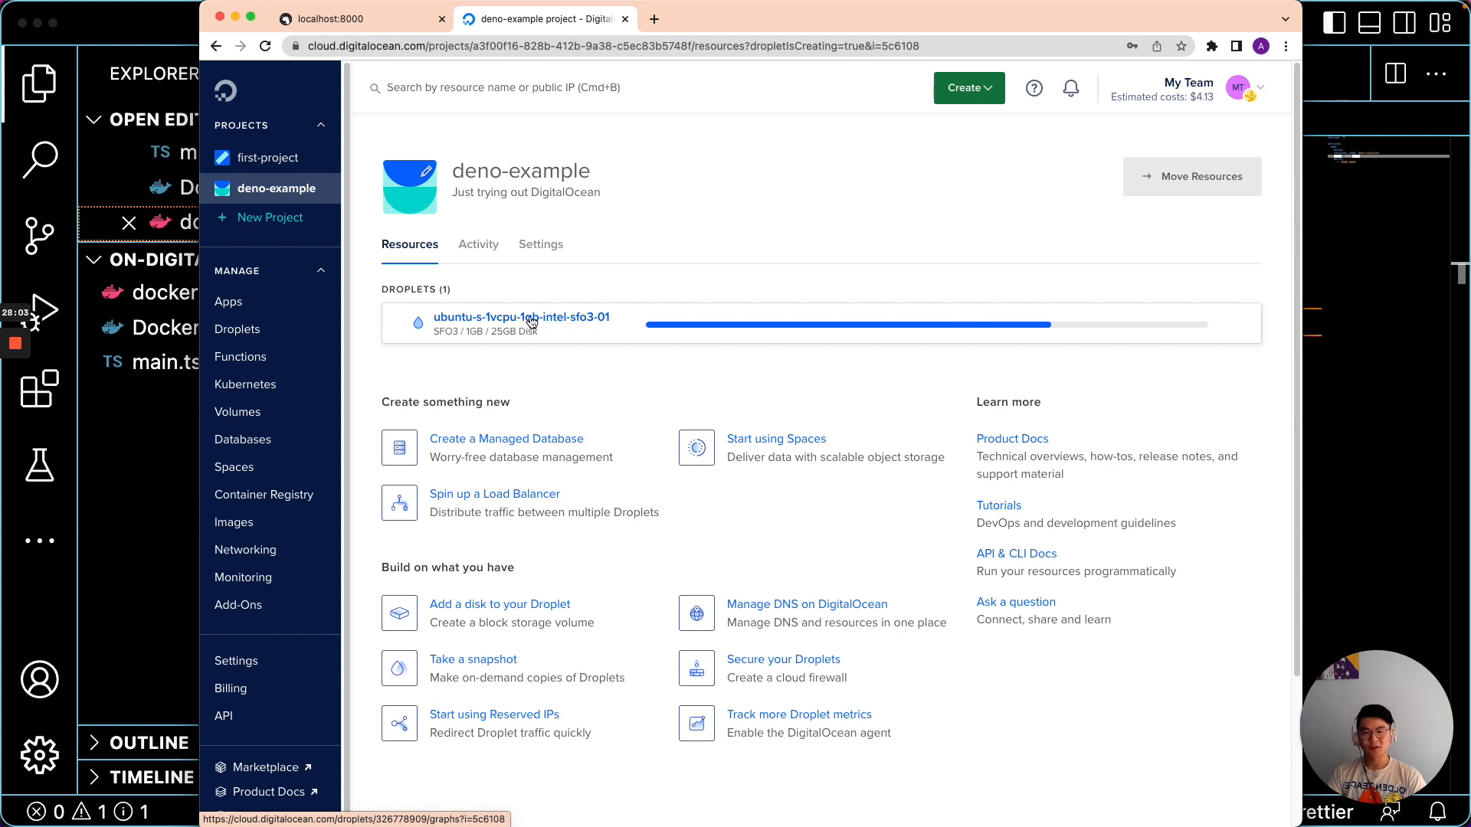
left_click(522, 318)
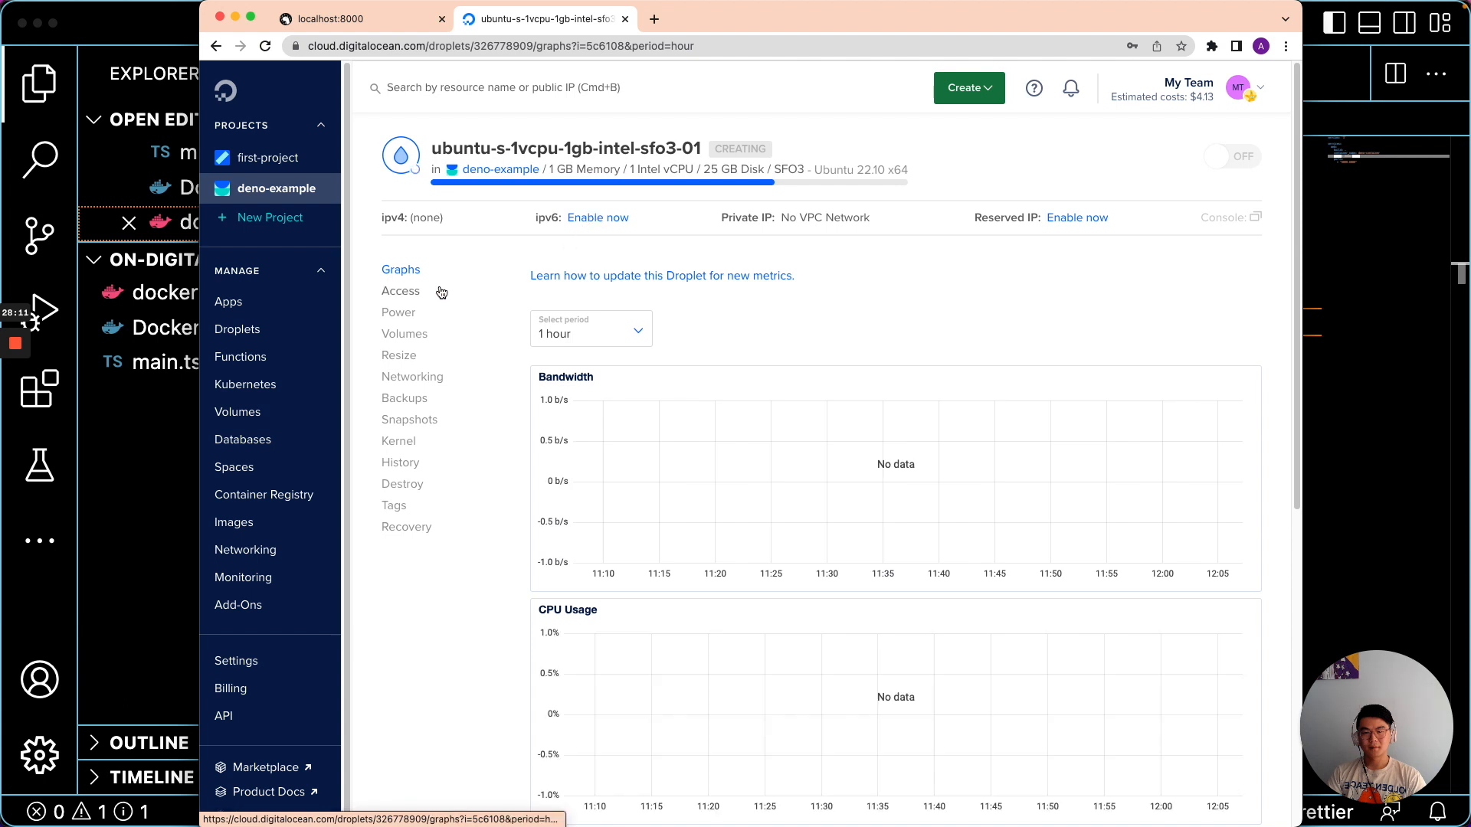
left_click(401, 291)
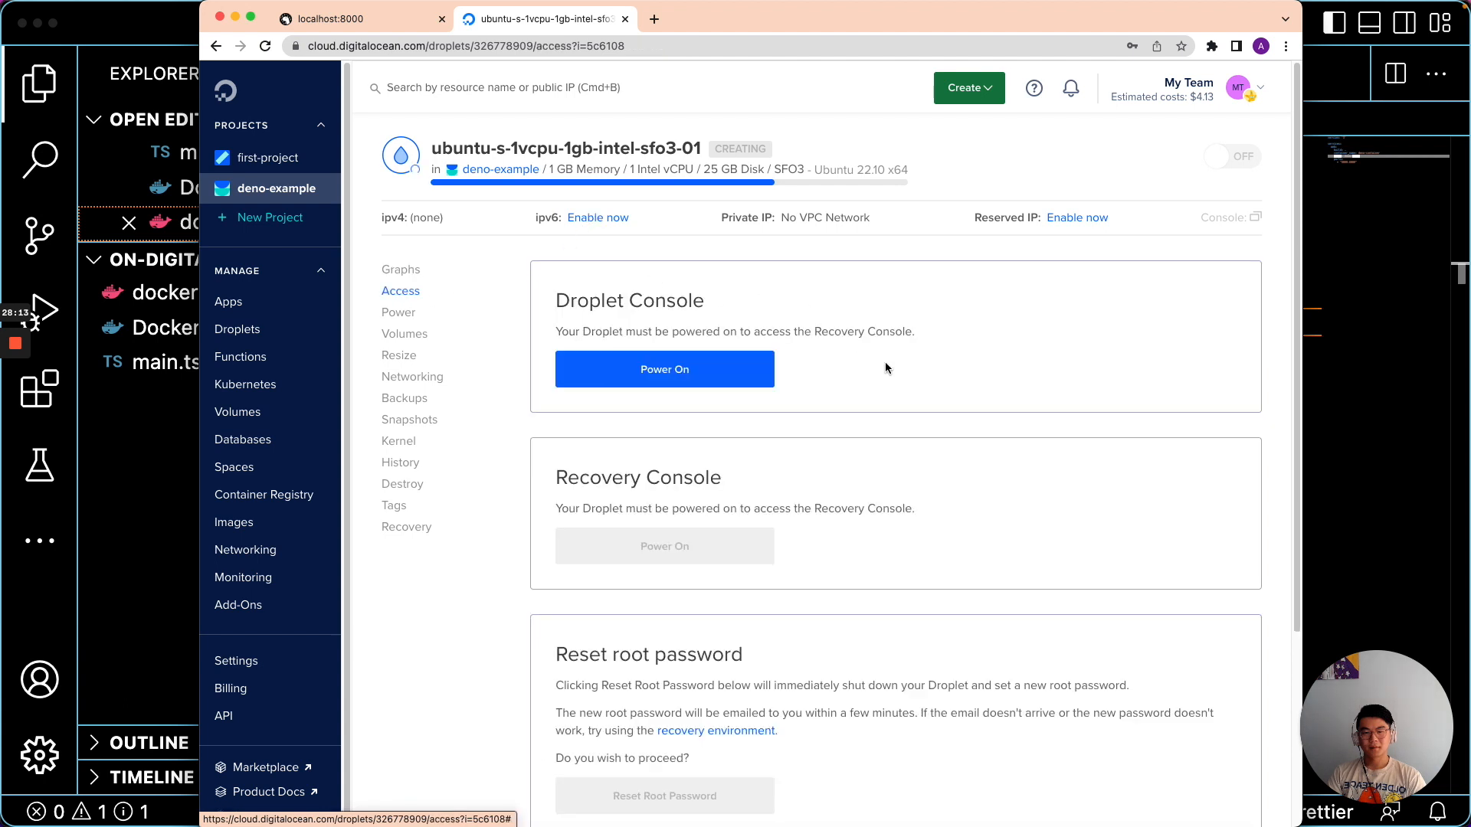
mouse_move(955, 506)
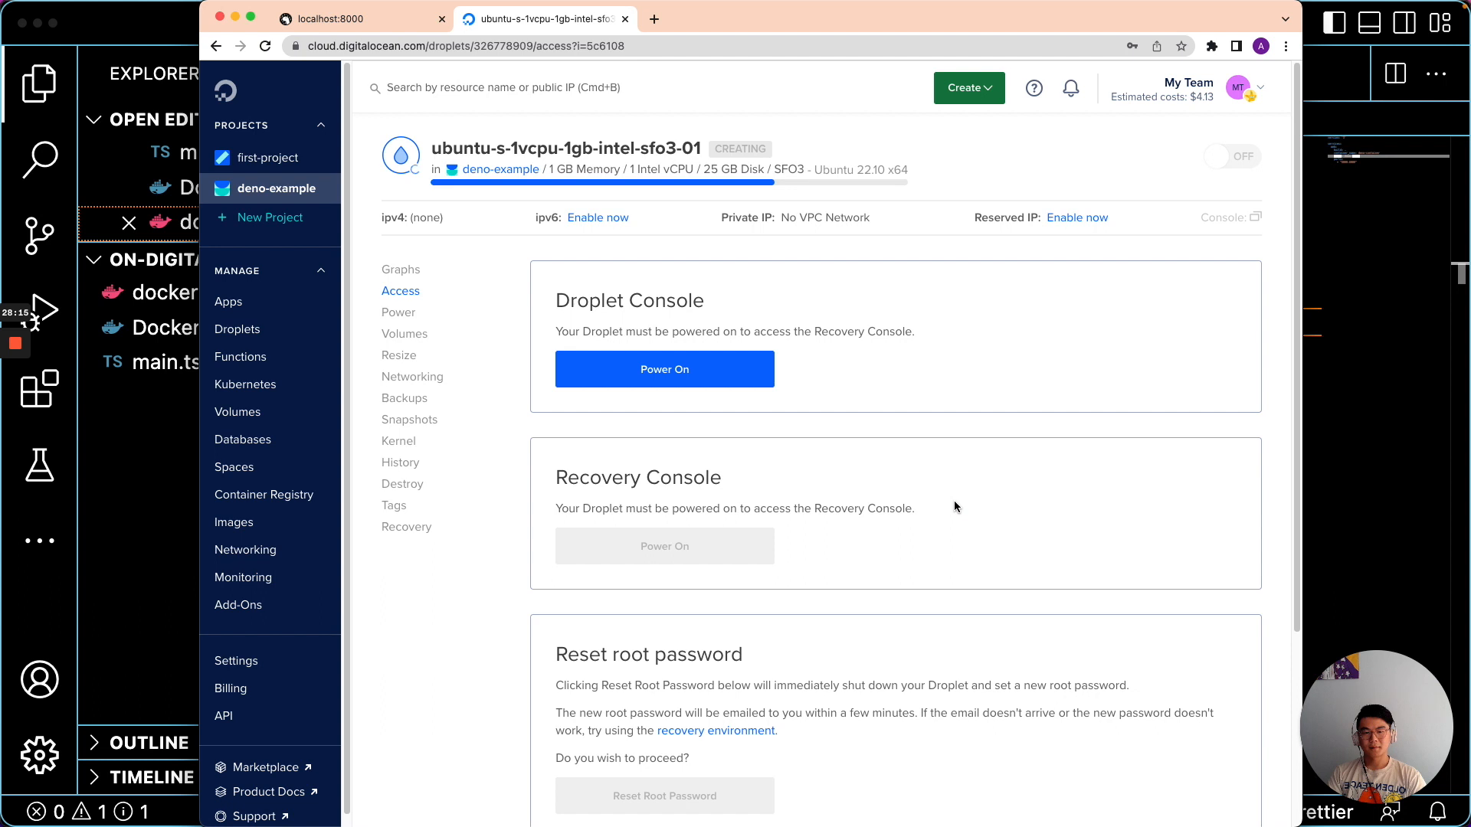
left_click(664, 368)
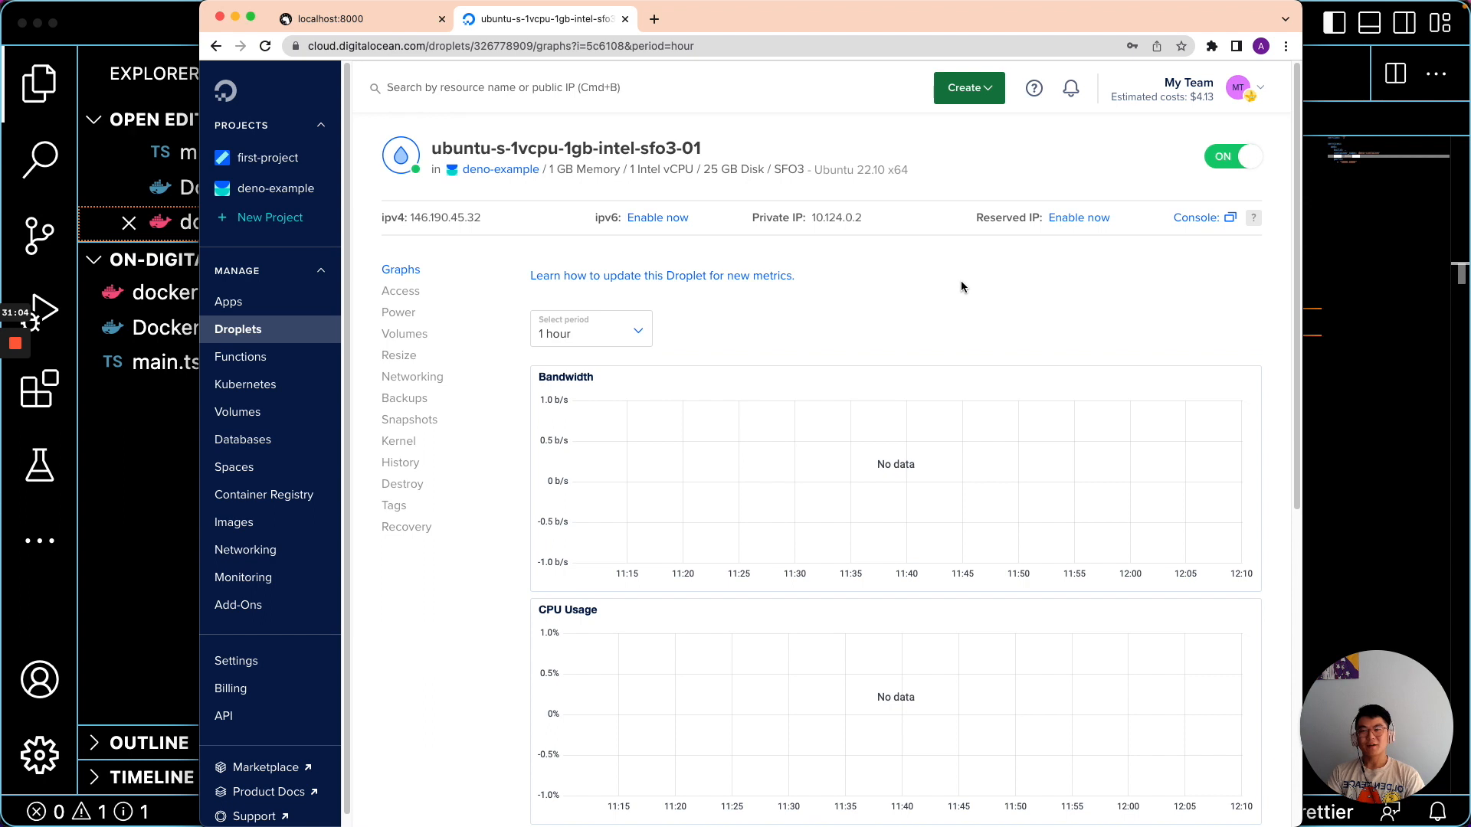
mouse_move(1004, 303)
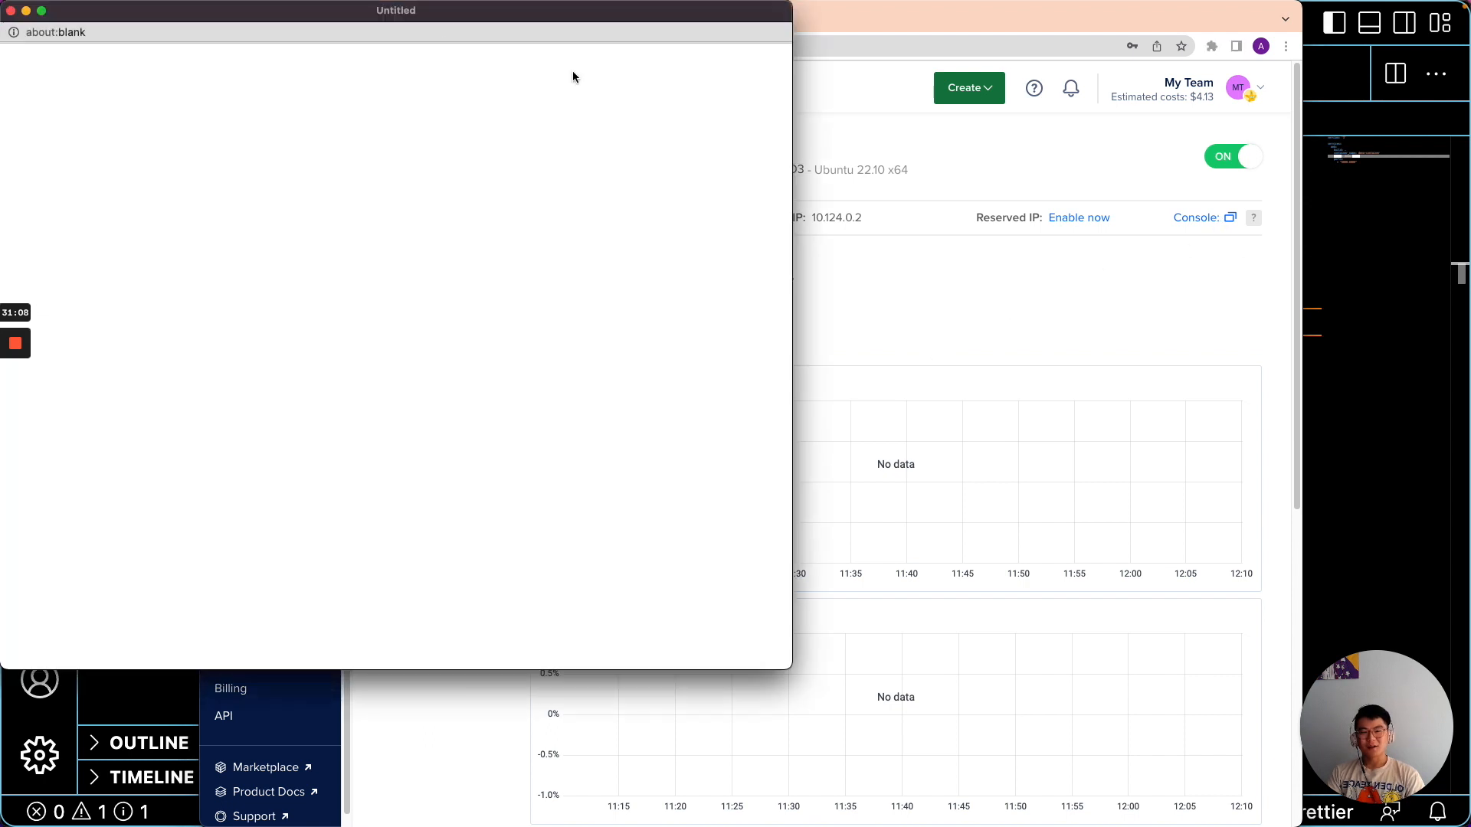
- Install Docker prerequisites, restart packagekit, add Docker's bionic stable repo, and run apt update
left_click(1230, 217)
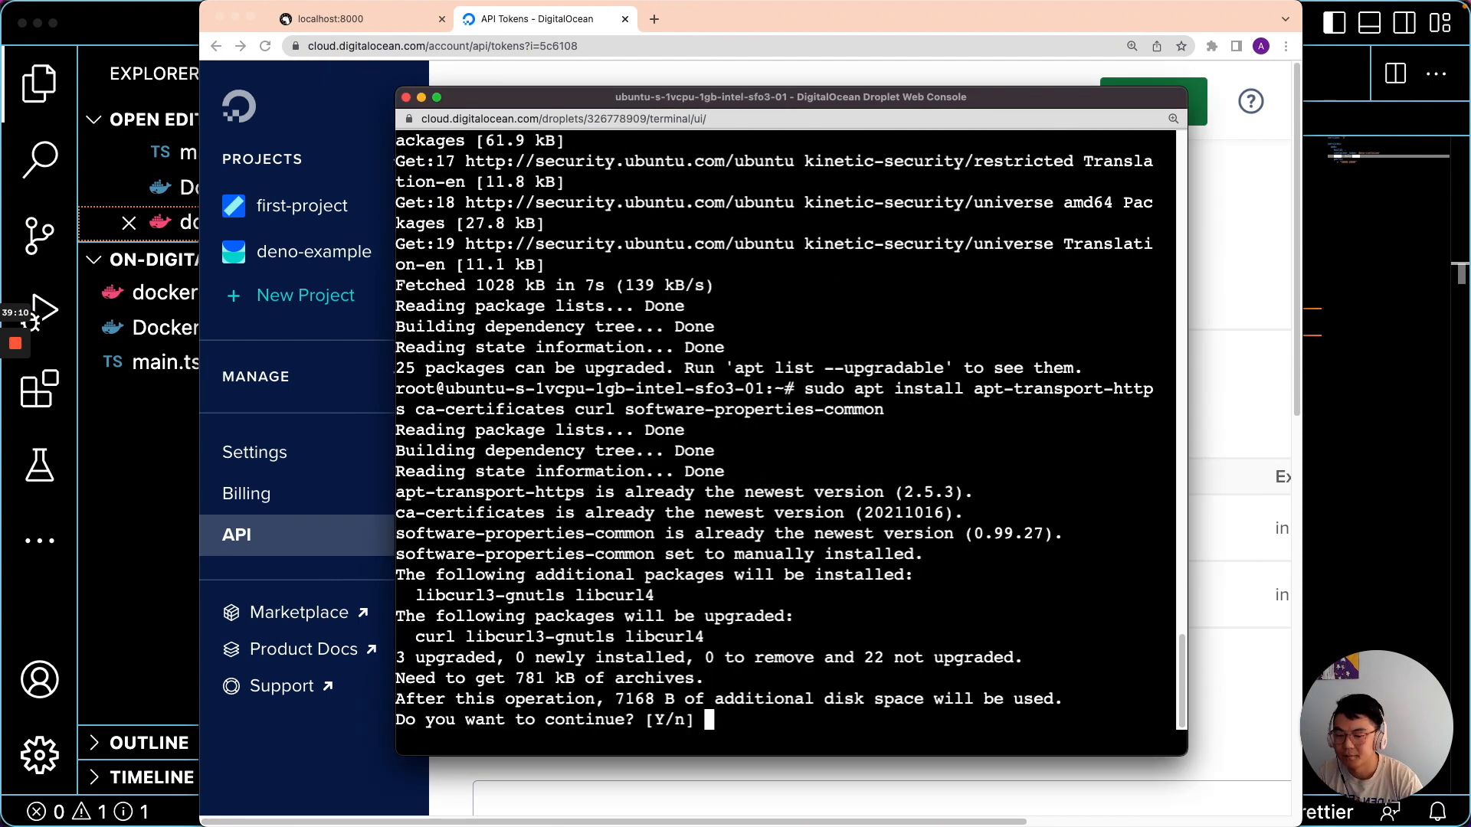
type("y")
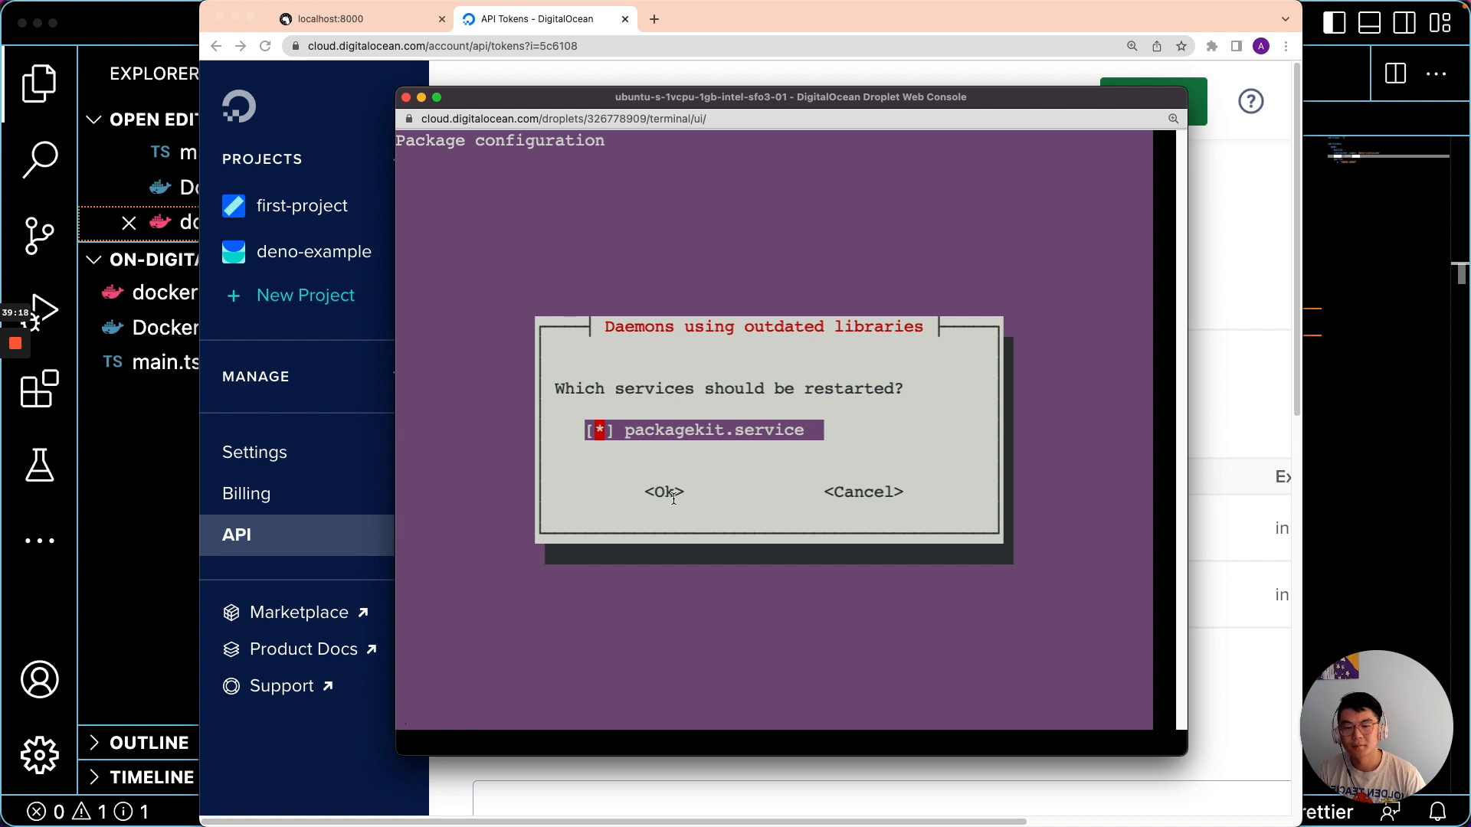
left_click(663, 492)
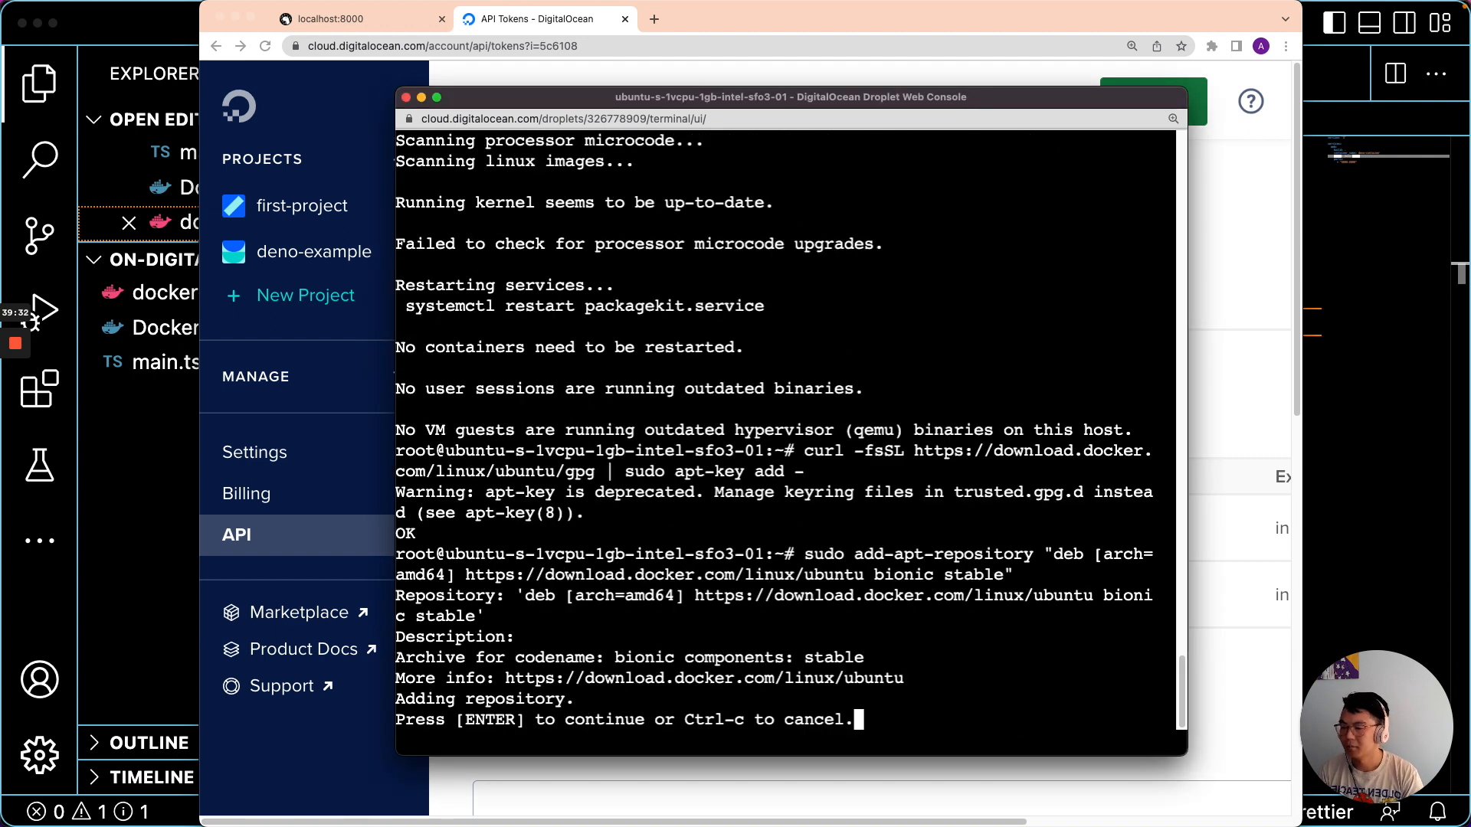
key("enter")
type("sudo")
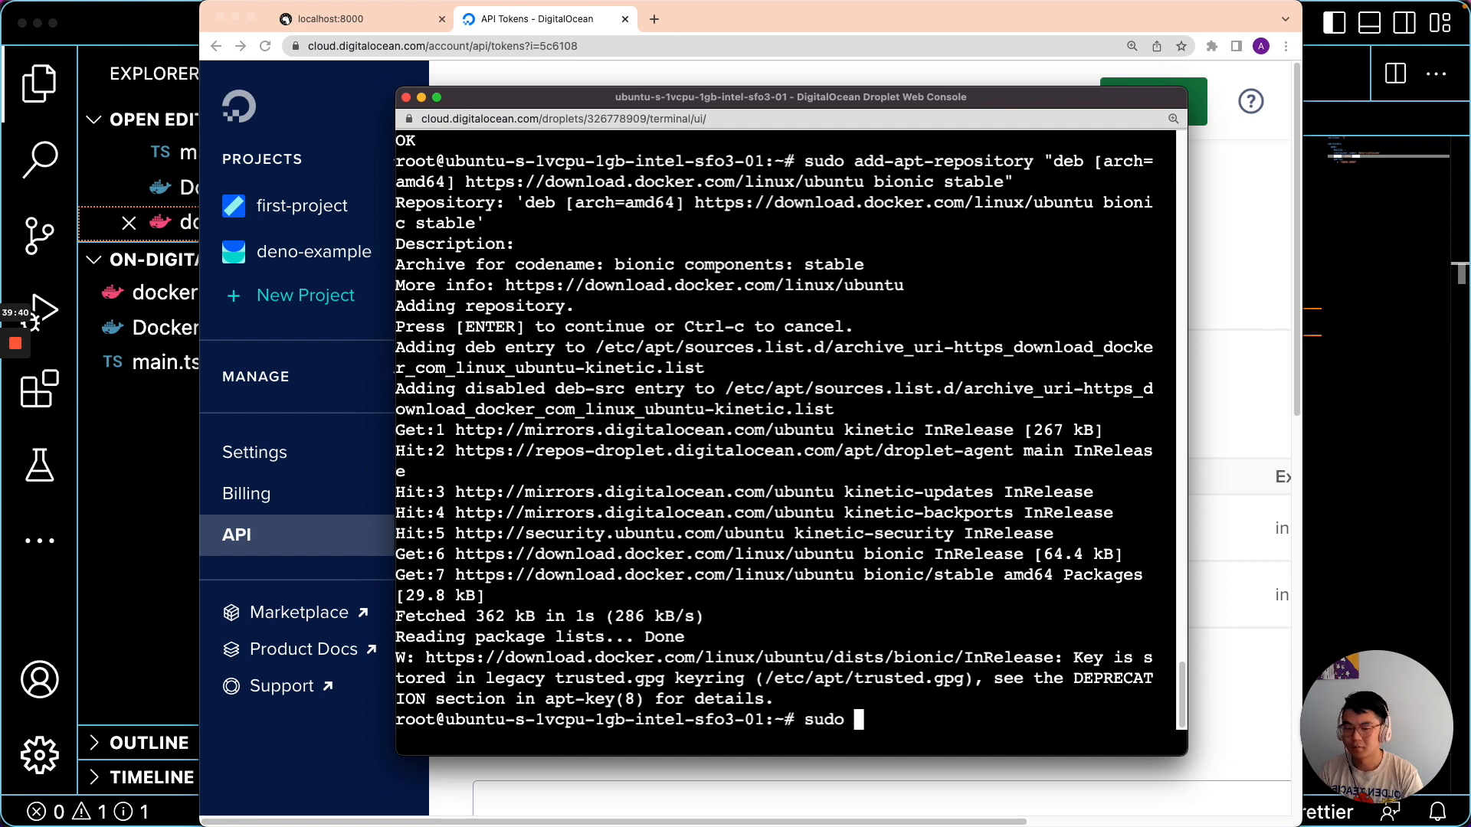
type("apt update")
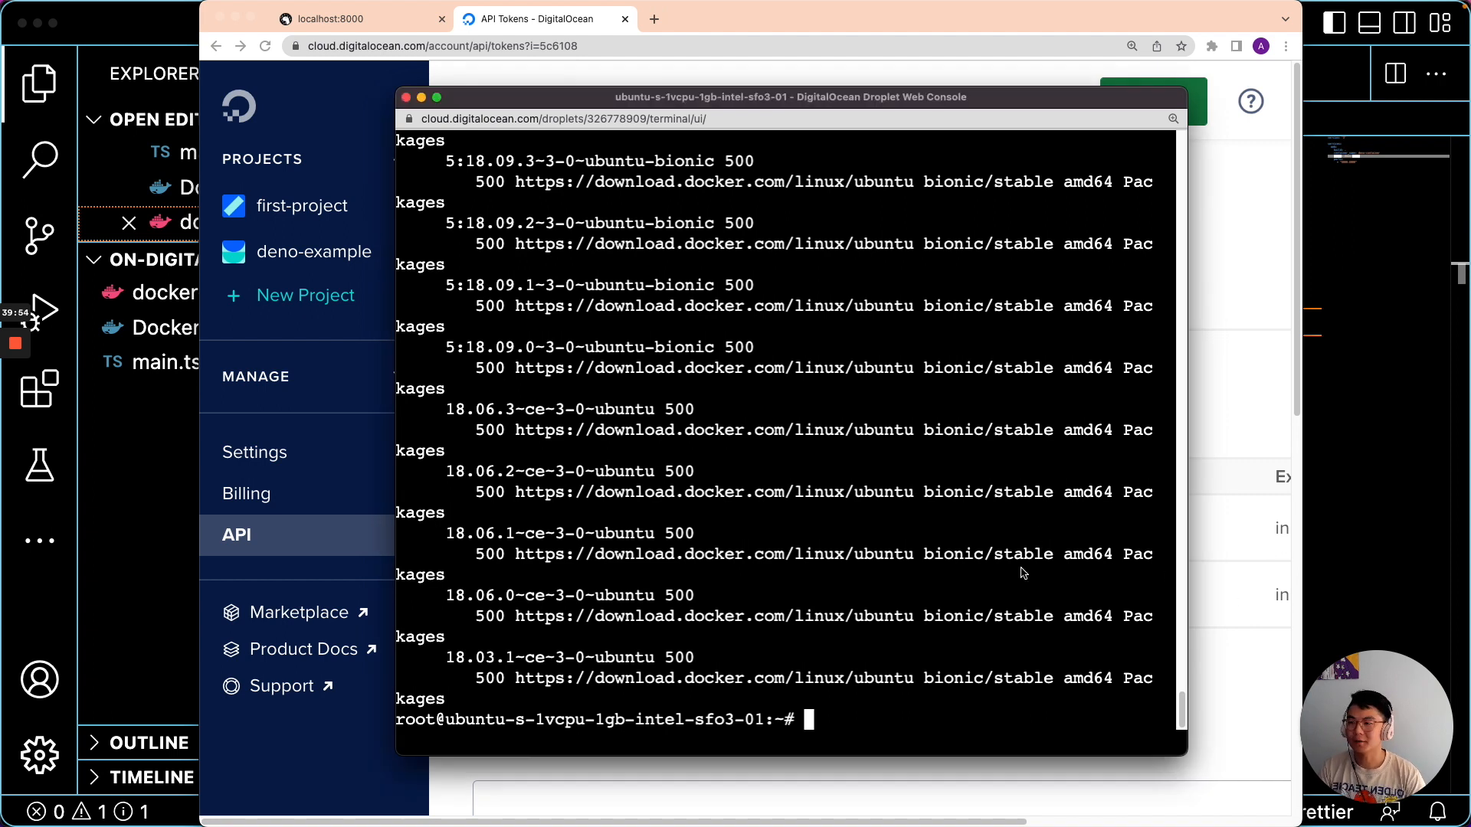
- Run deno-image from registry.digitalocean.com/deno-example on port 8000, then view docker run --help
type("docker run -d --rest")
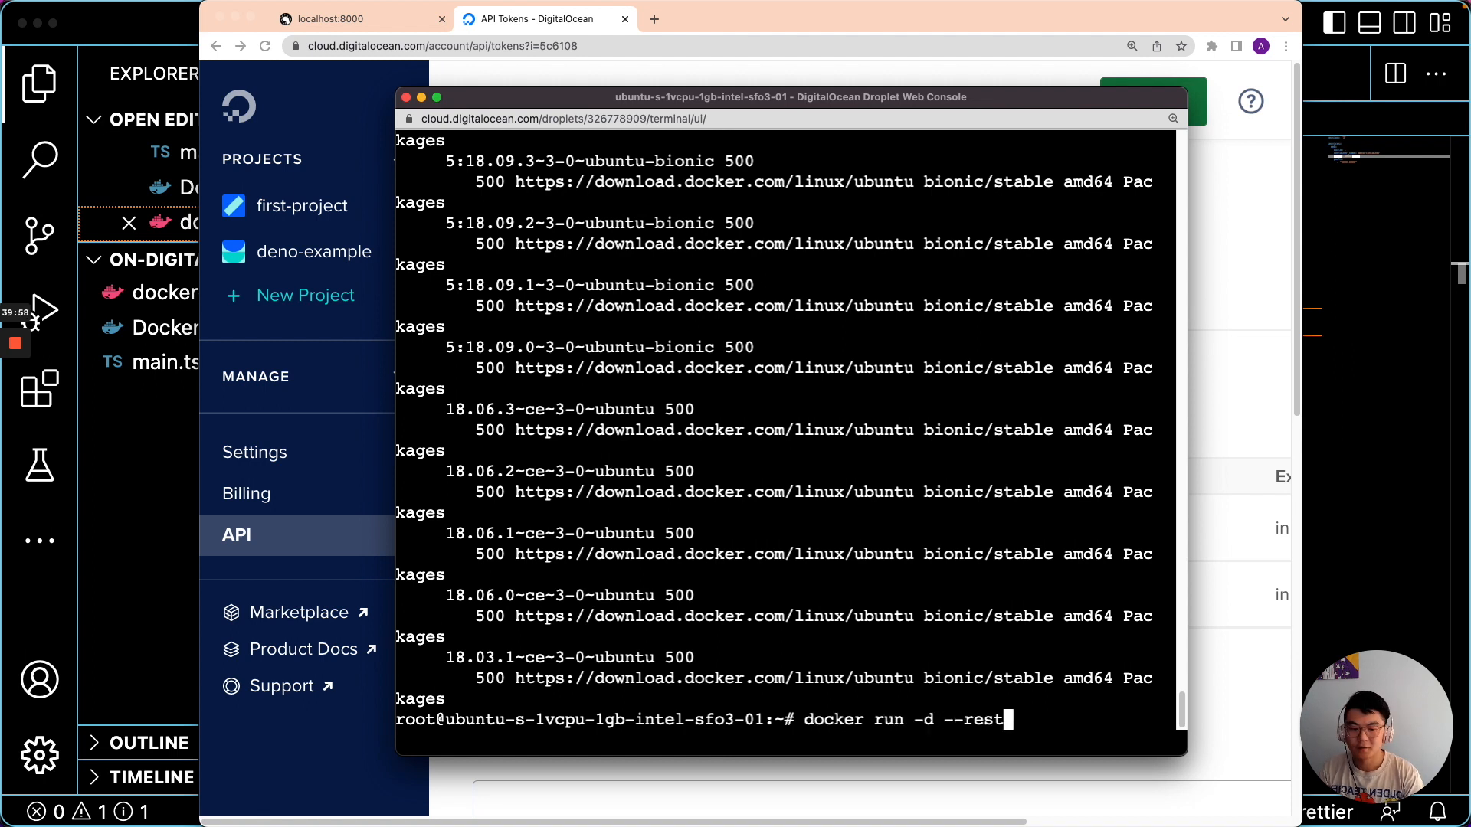
type("art alwa")
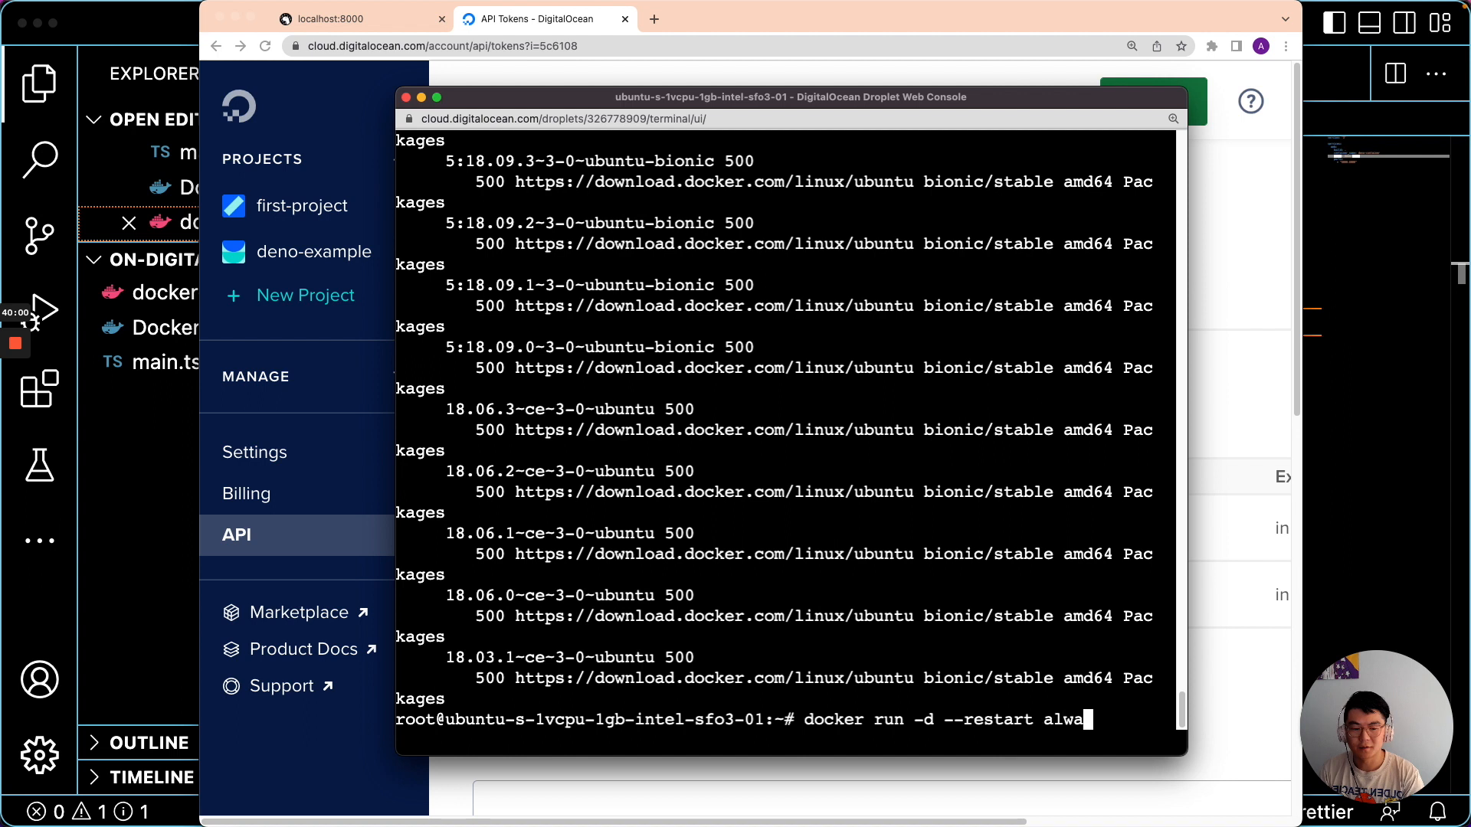
type("ys -it")
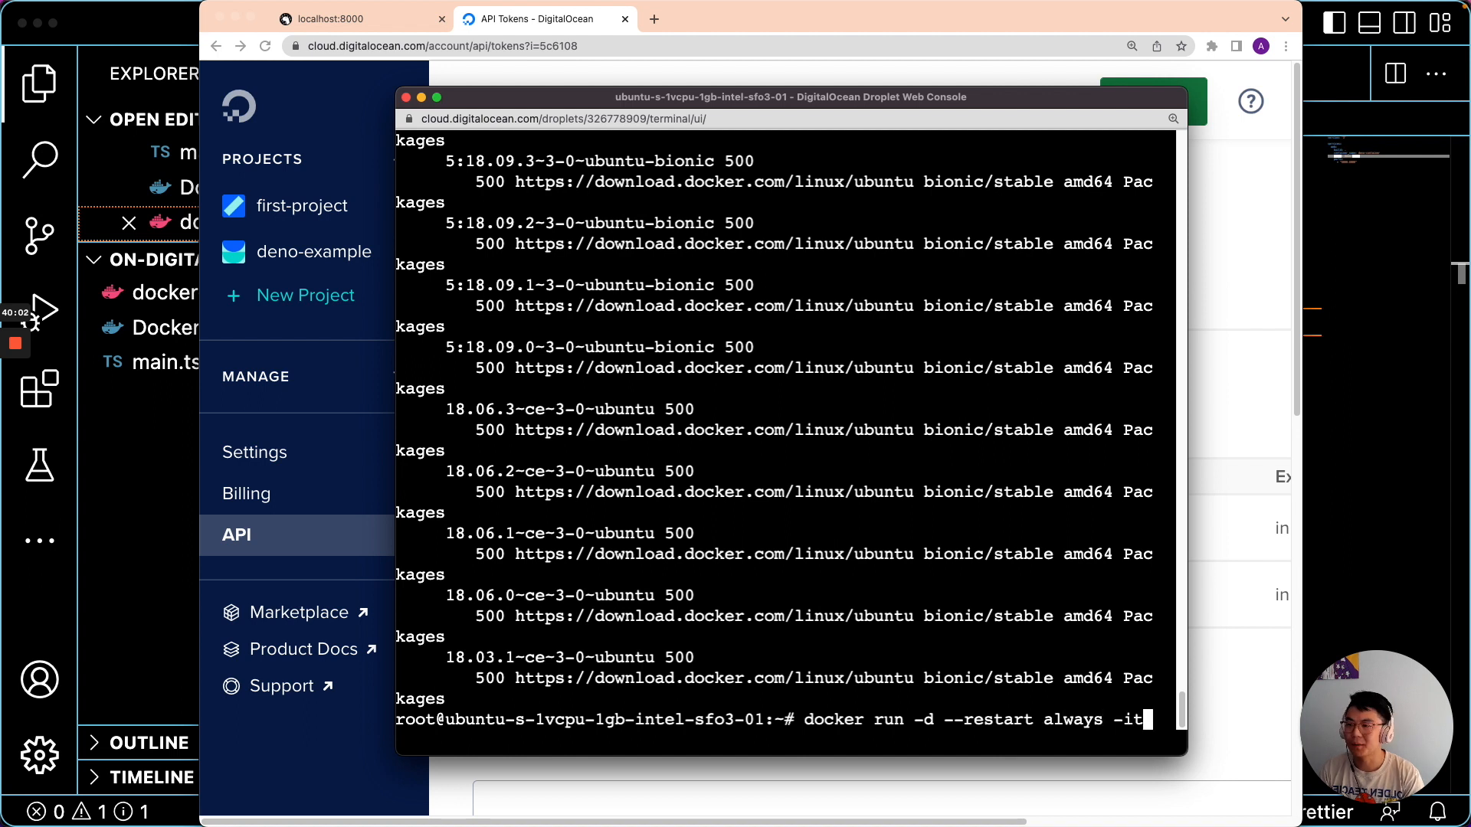
type("-p 8000:8000 --name deno-image")
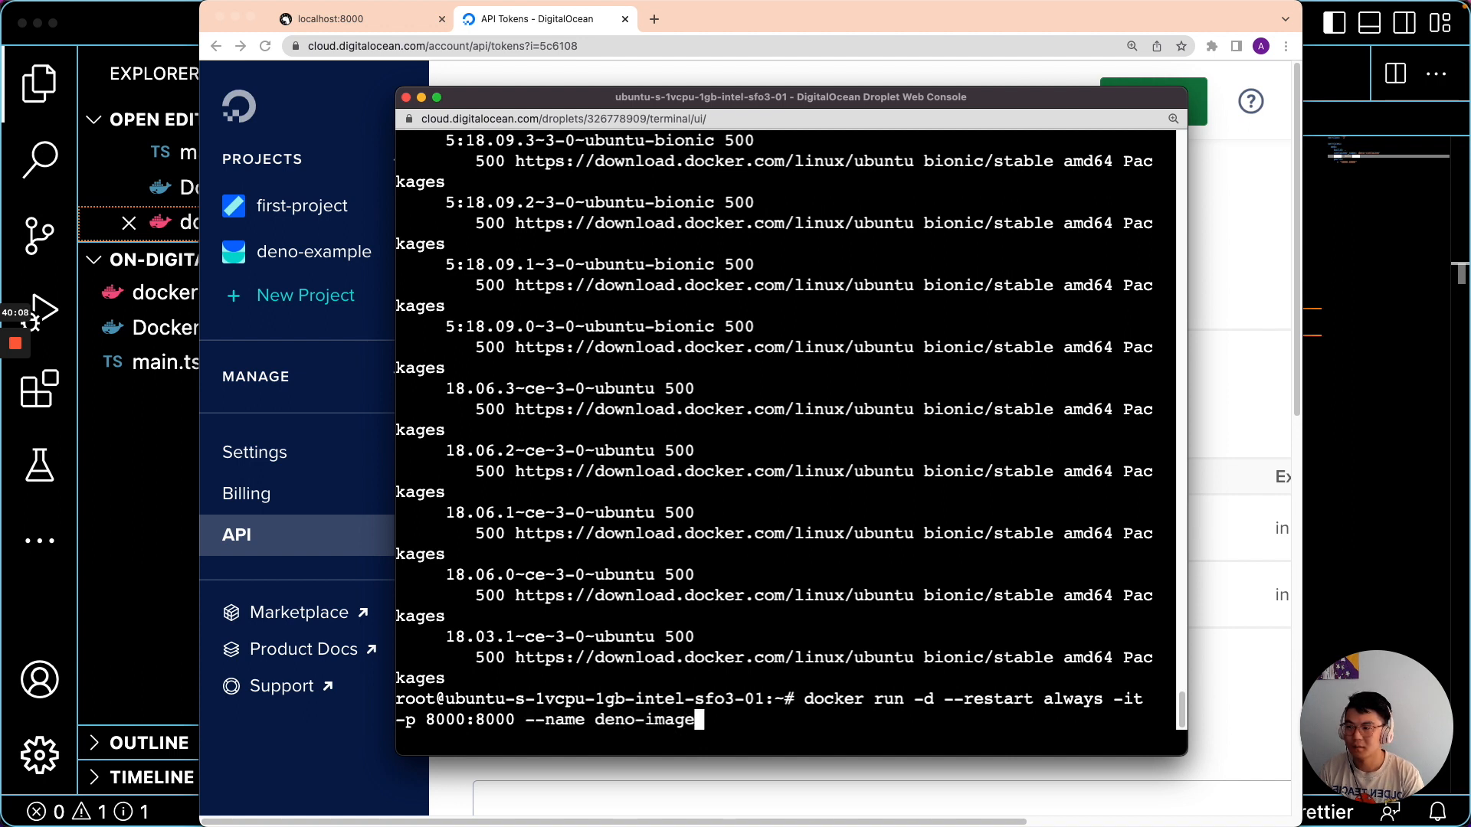
type("registry.digitalocean.com/deno-")
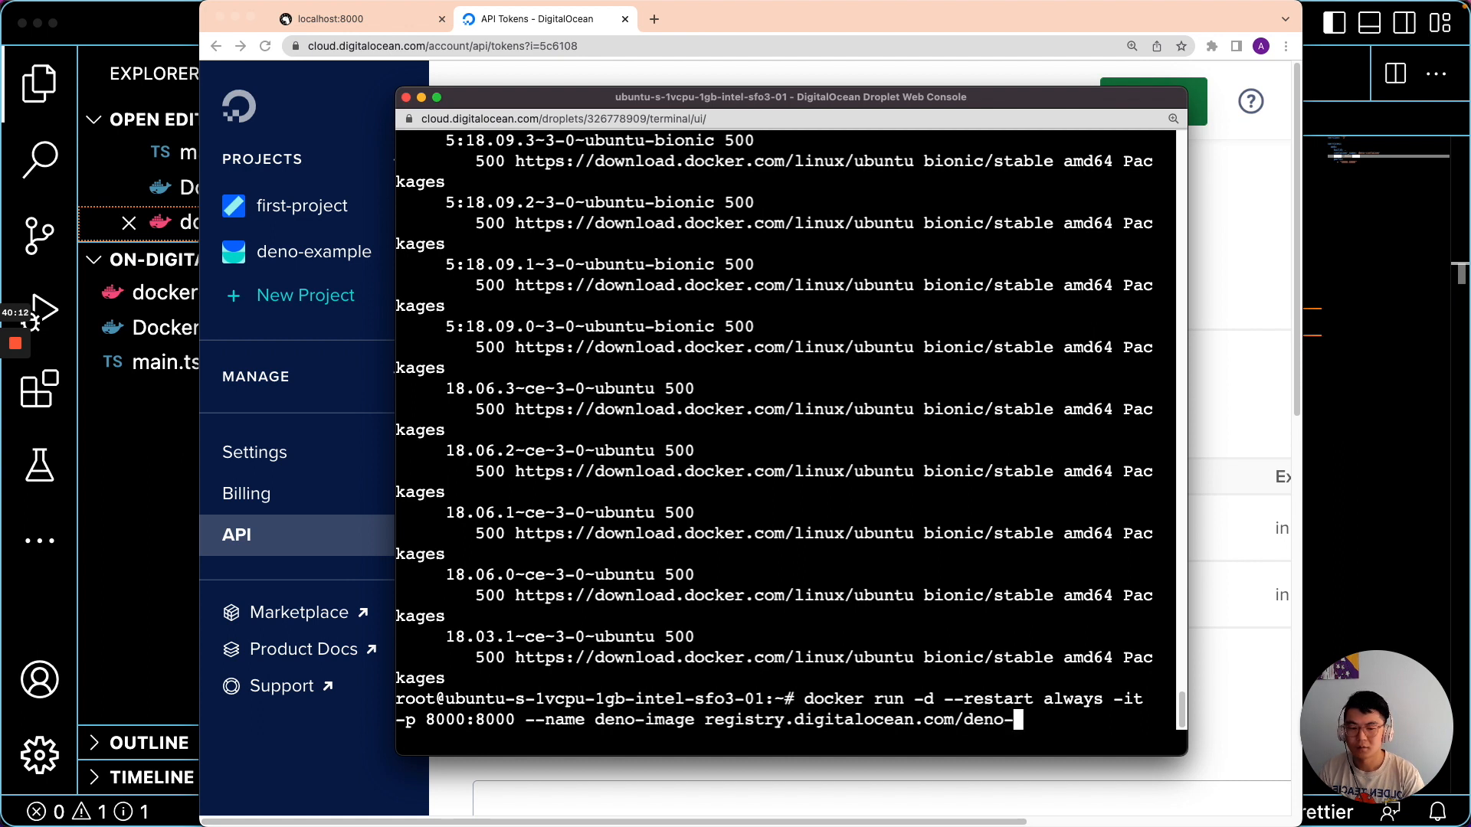
type("example/deno-image:latest")
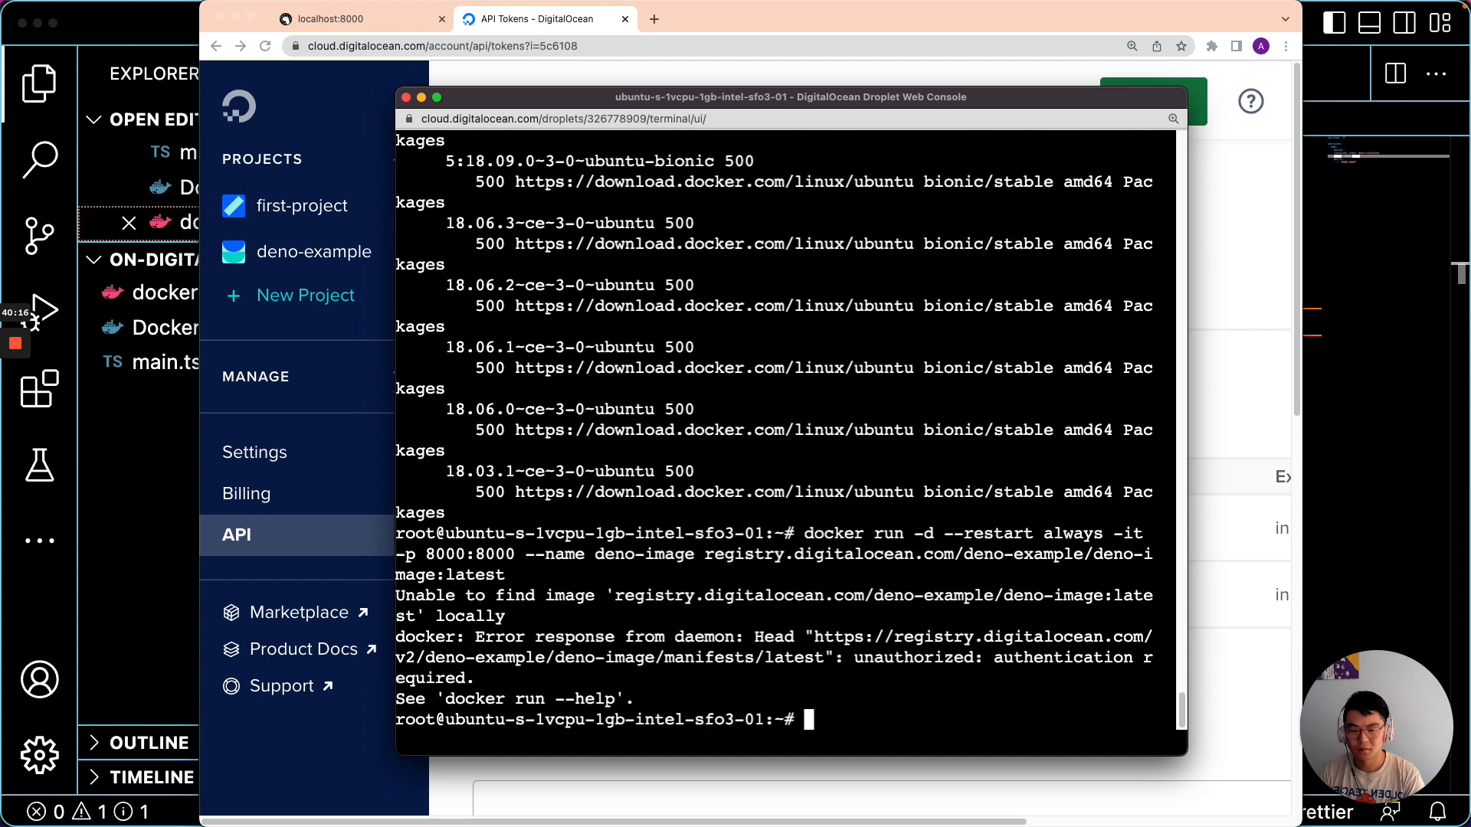
type("docker")
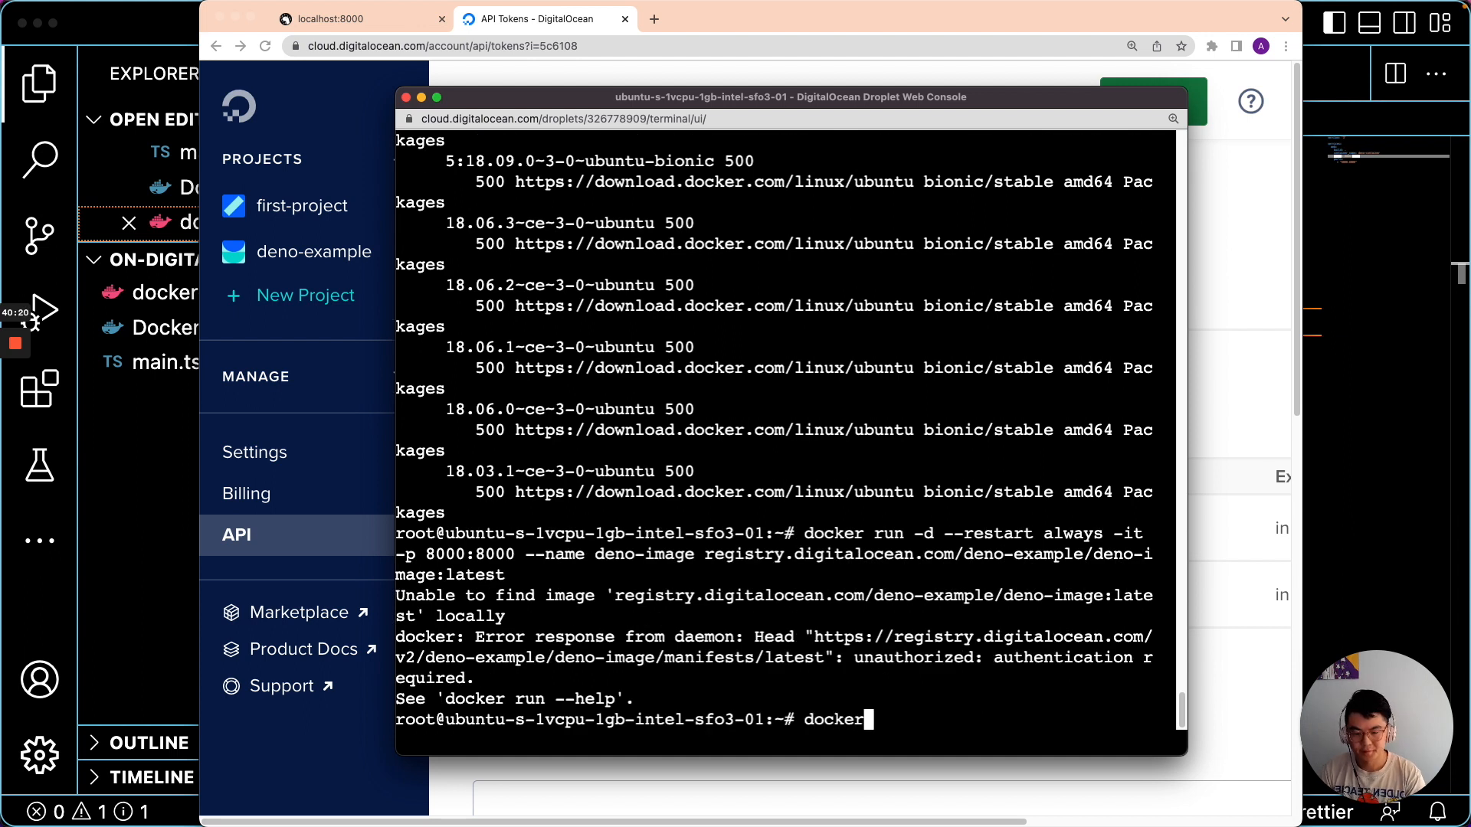
type("run --help")
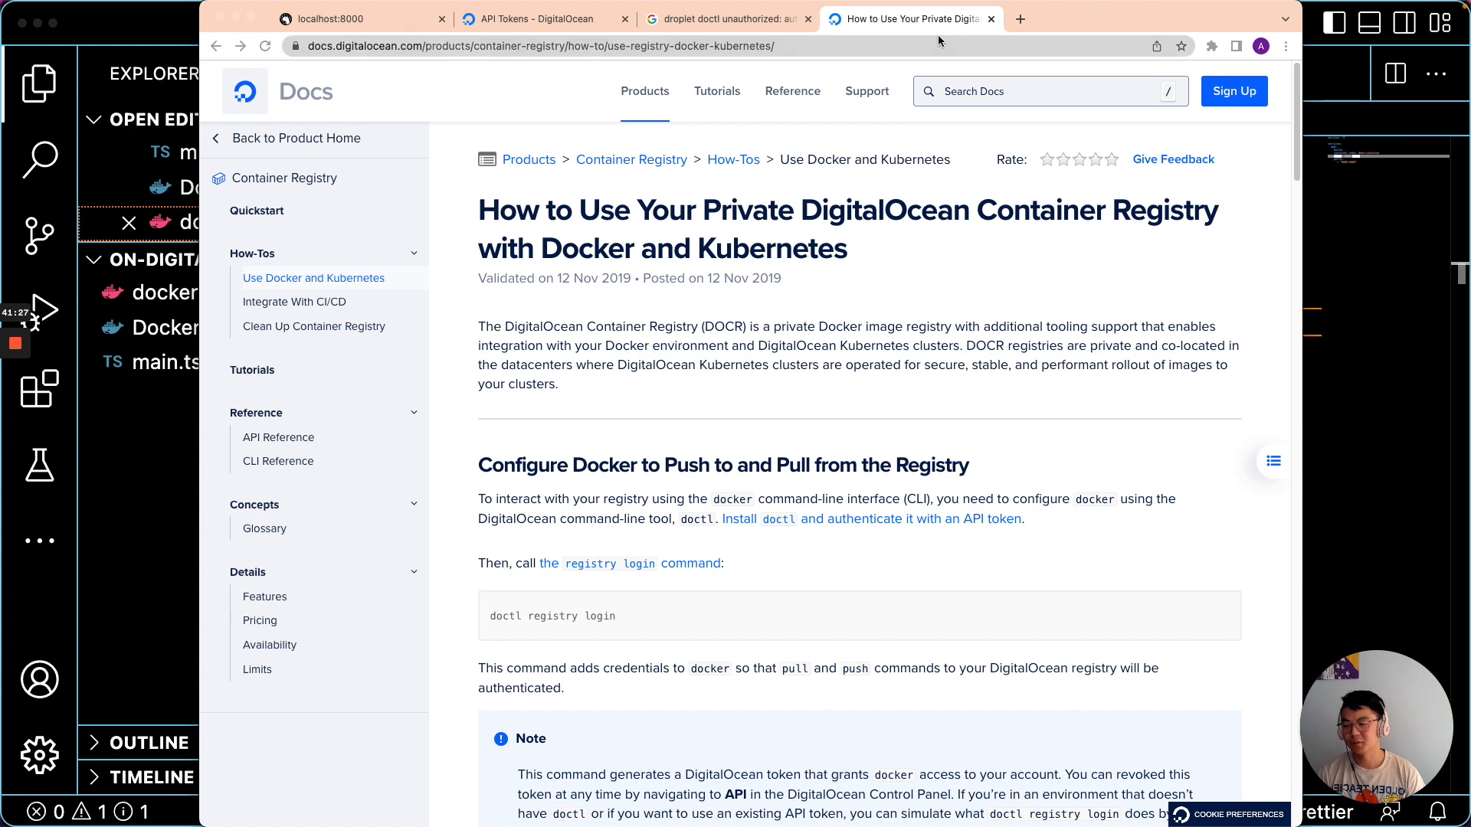
- Switch from the registry Docker docs to the API Tokens/Keys page in the control panel
left_click(534, 19)
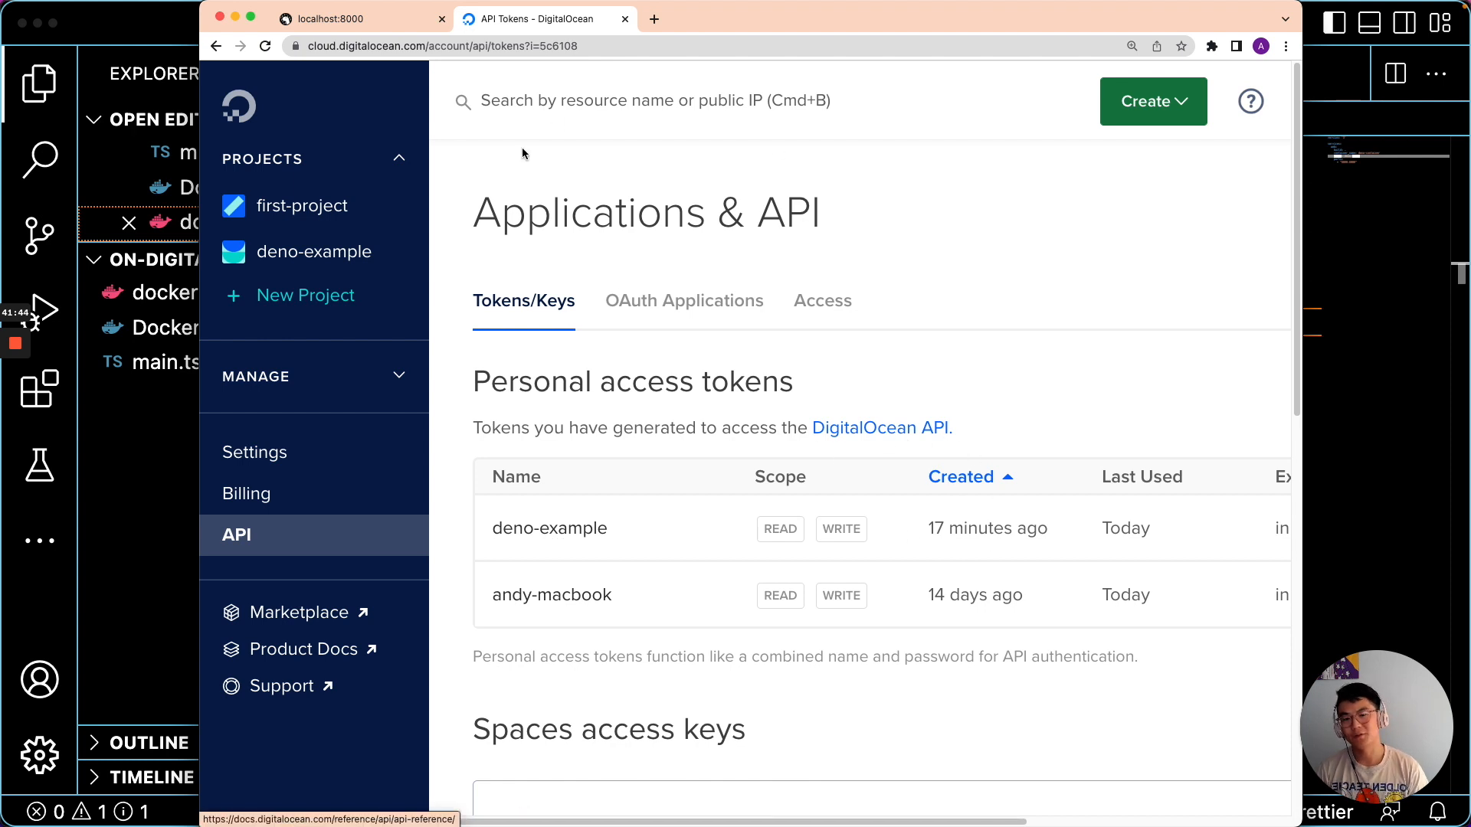
mouse_move(601, 566)
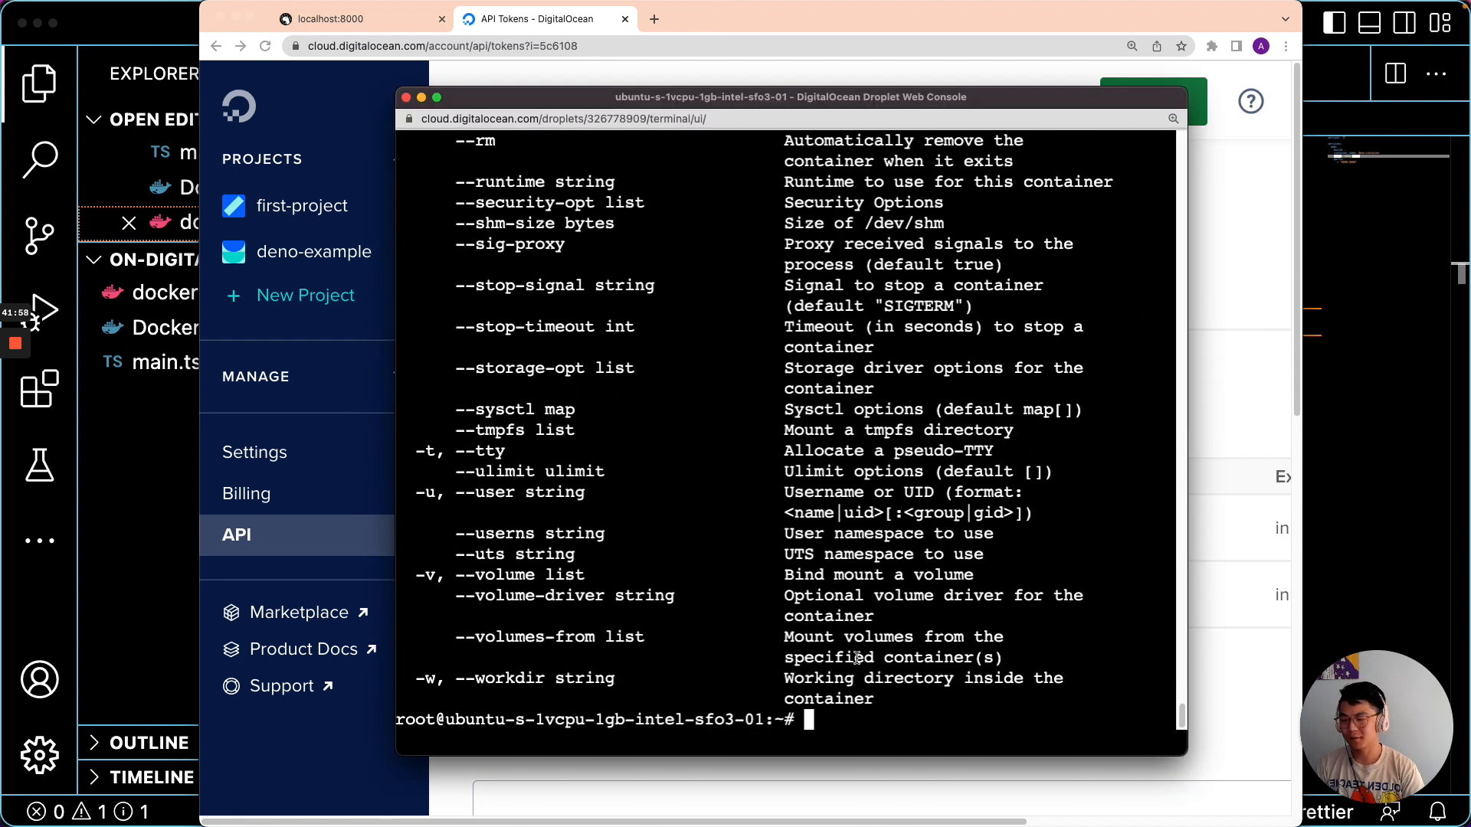
- Run docker login to registry.digitalocean.com using the API token as username and password
type("docker l")
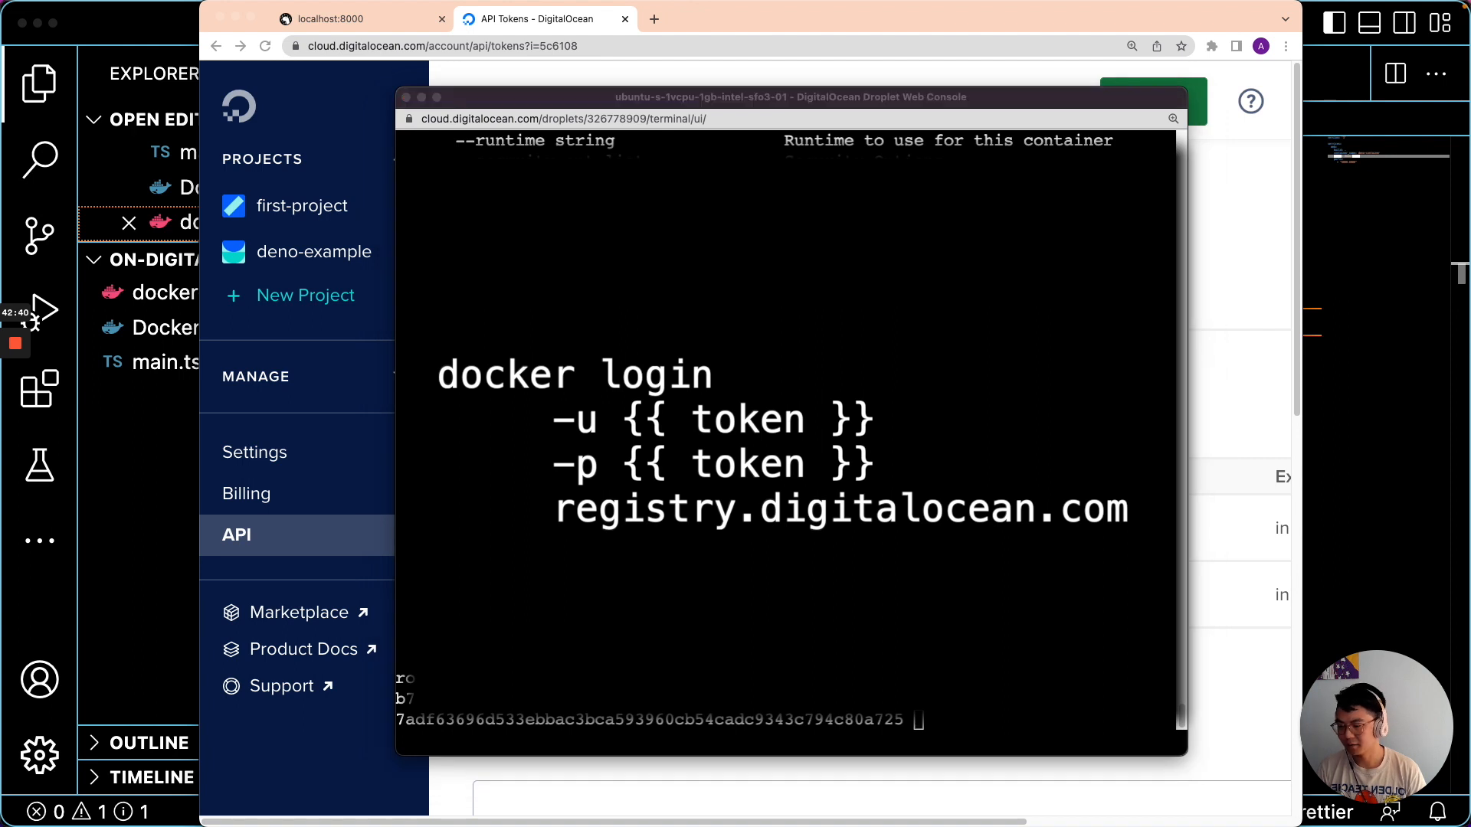
type("regi")
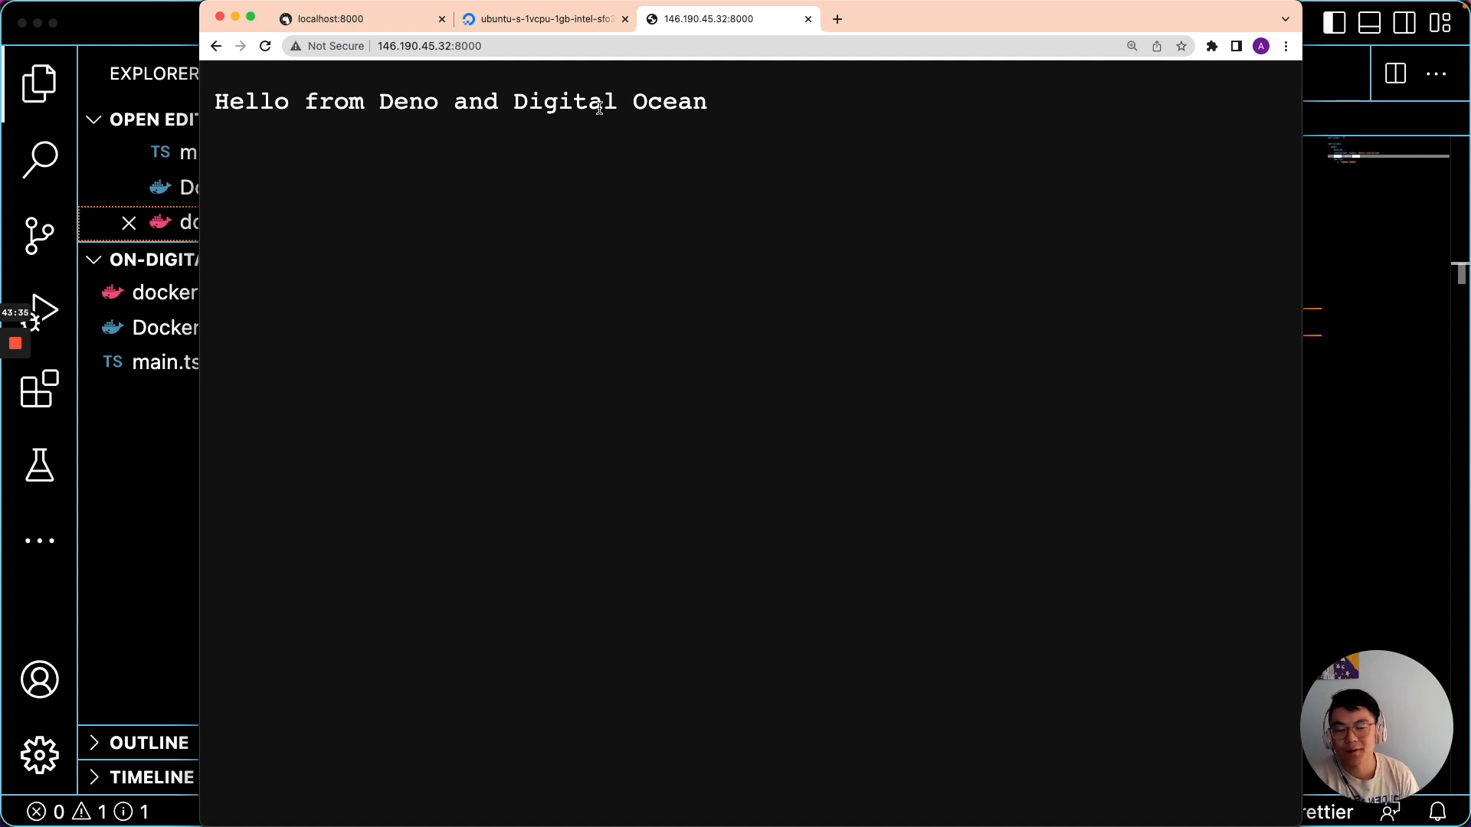
mouse_move(393, 129)
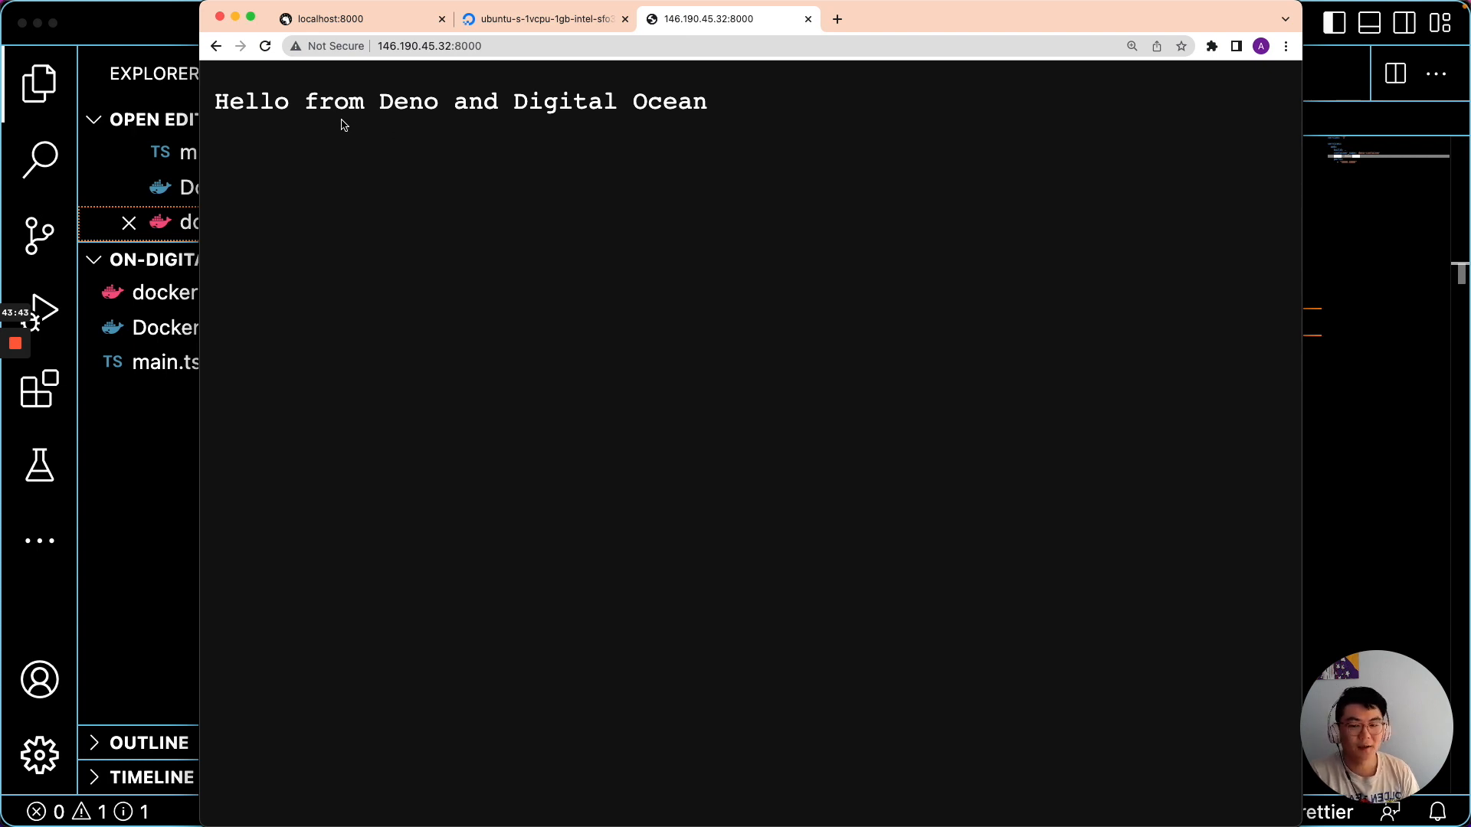
mouse_move(524, 122)
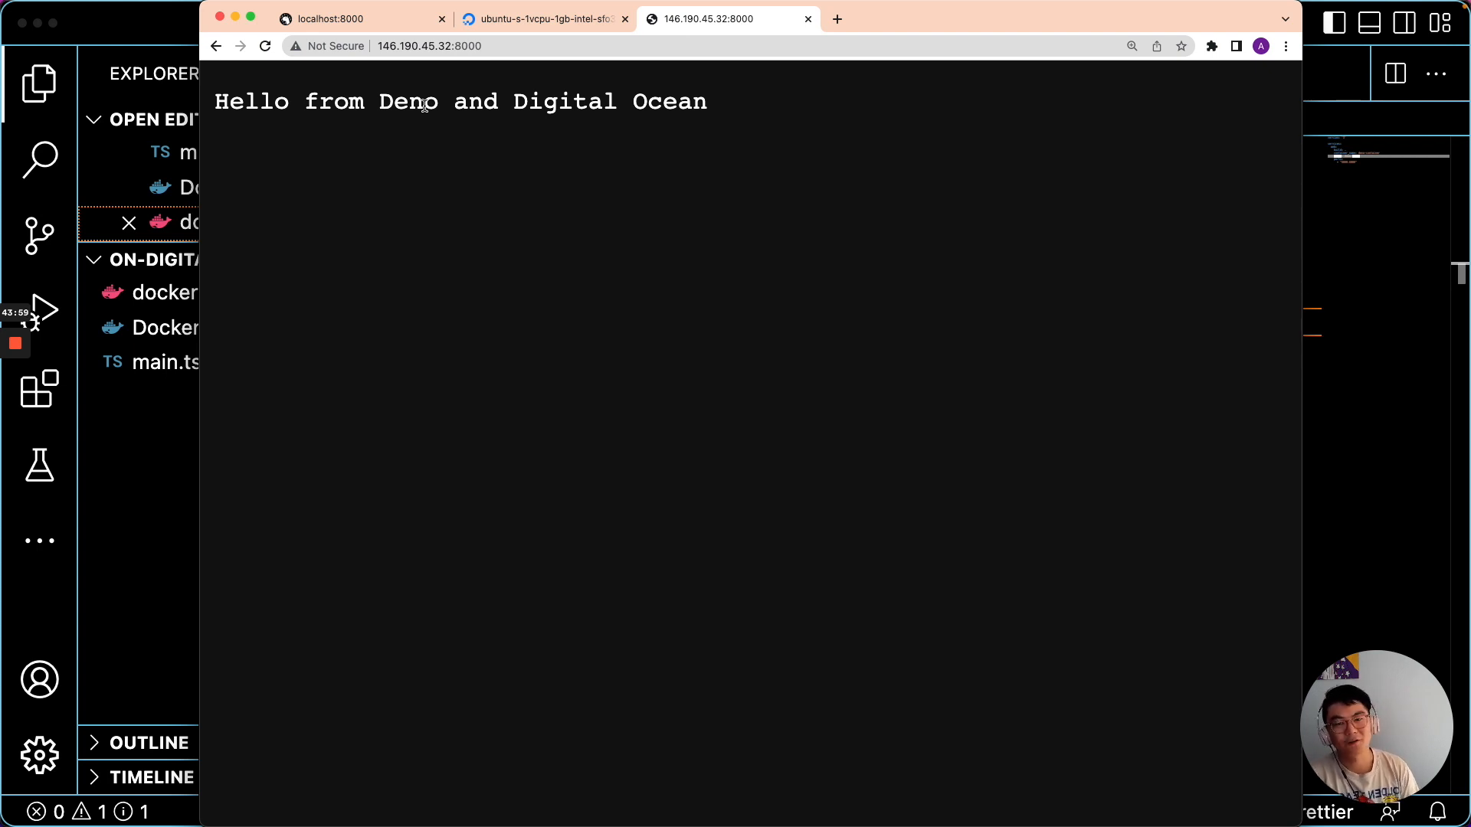
mouse_move(364, 110)
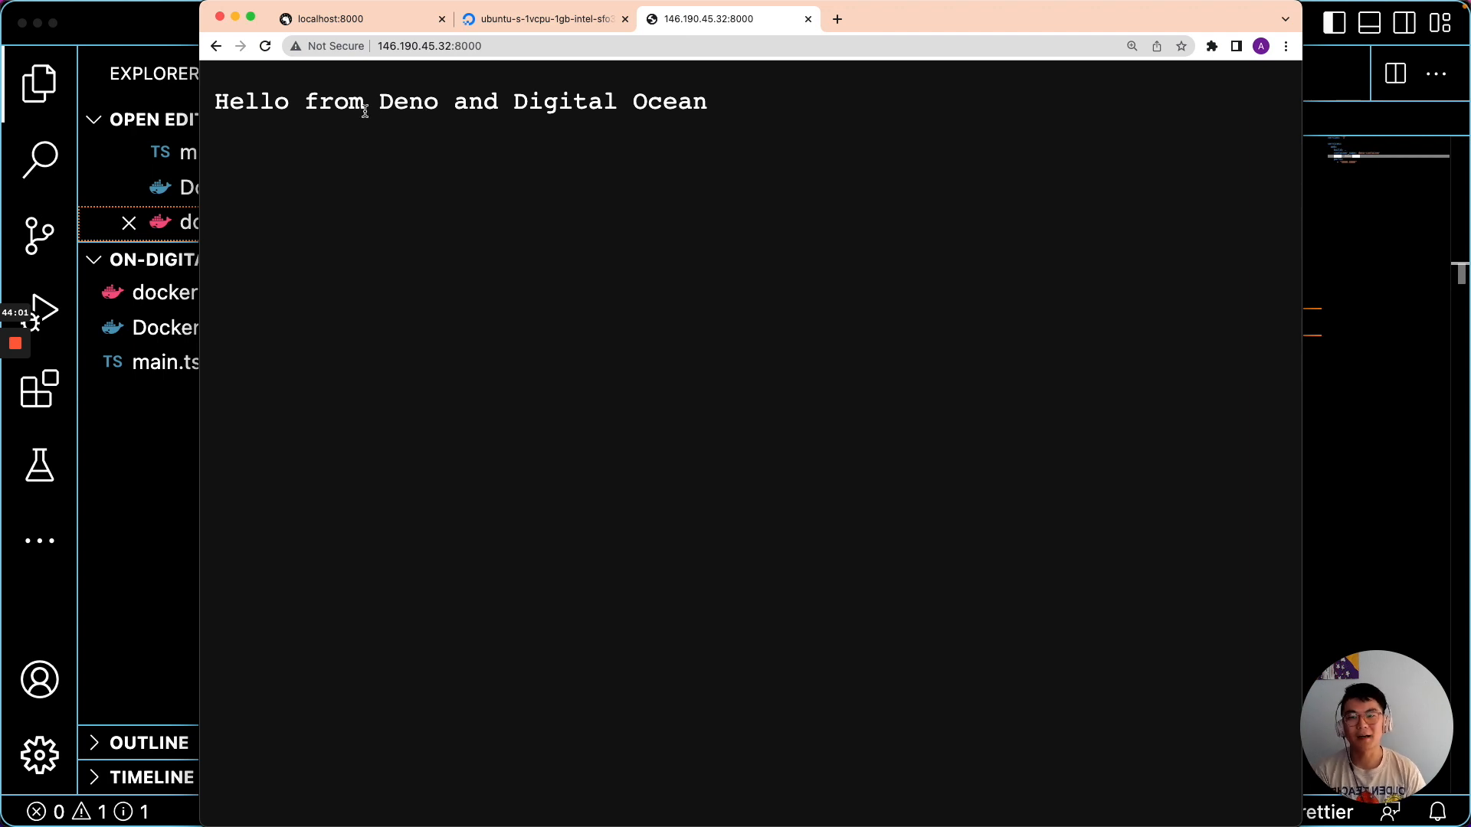